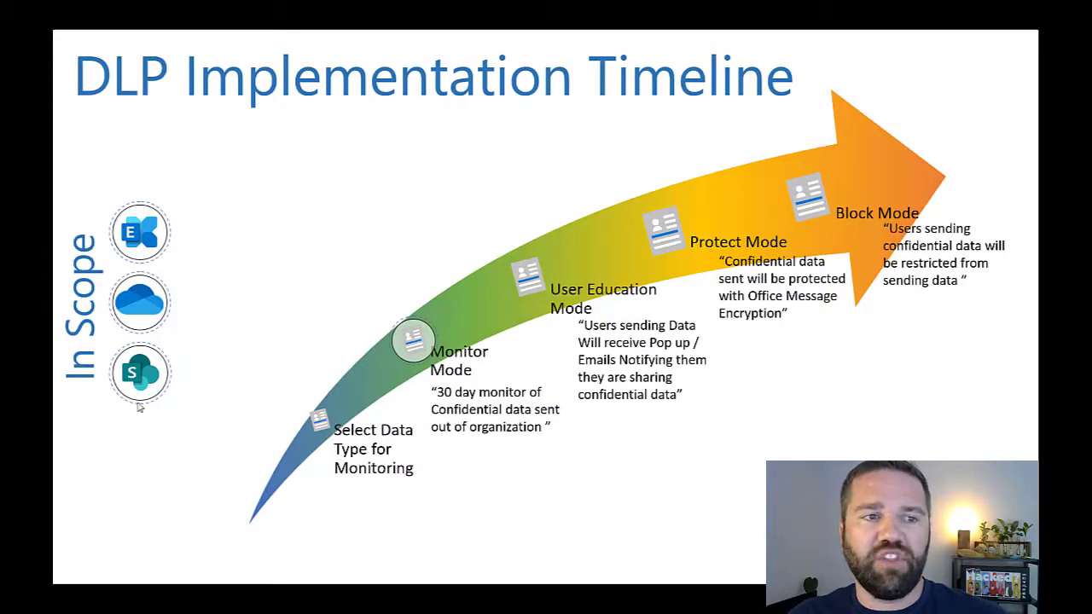
mouse_move(294, 390)
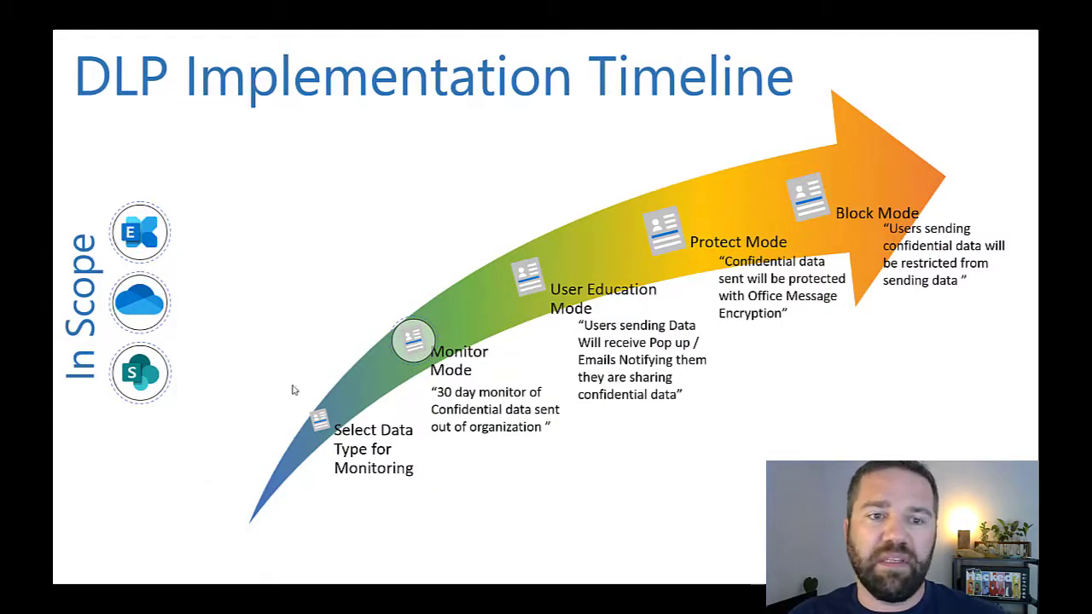
mouse_move(575, 411)
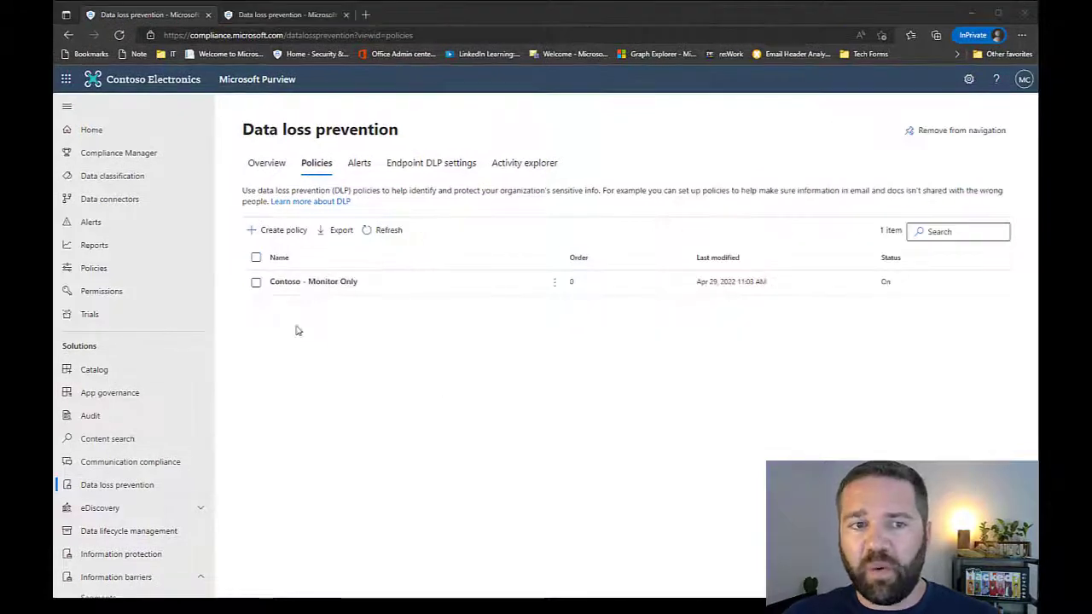
mouse_move(313, 281)
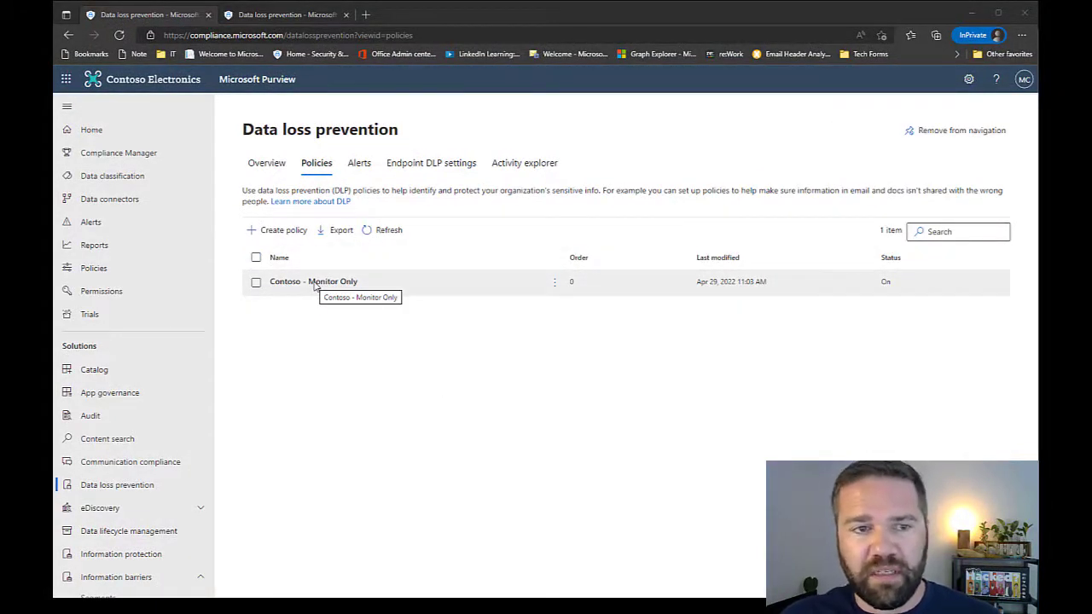
Select the Contoso - Monitor Only policy and start editing it.
click(256, 281)
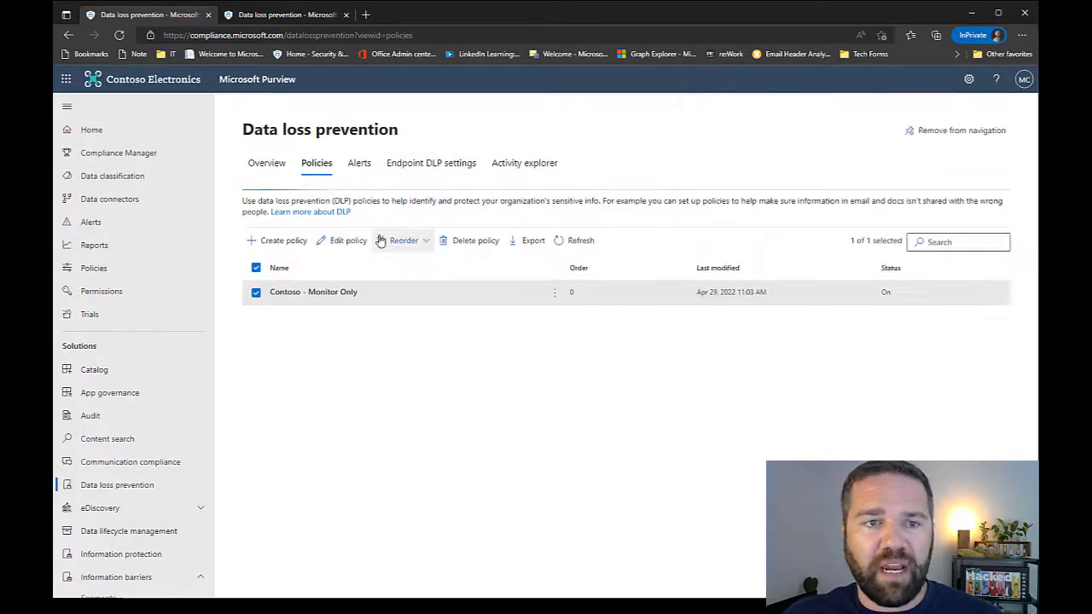
click(348, 239)
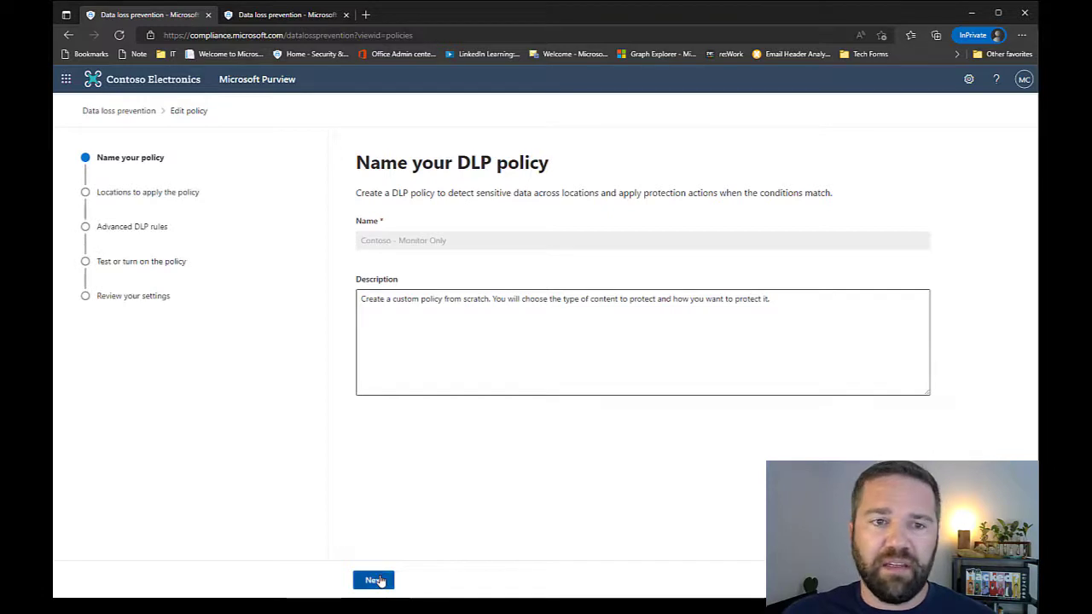
Advance to the locations step and review the Exchange email location.
click(374, 579)
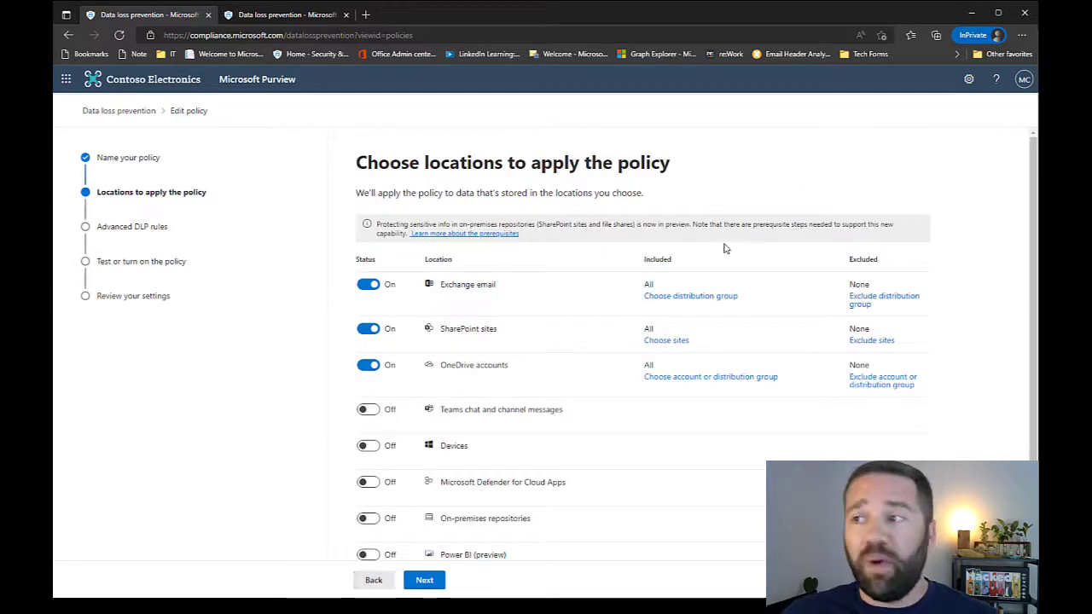
mouse_move(656, 300)
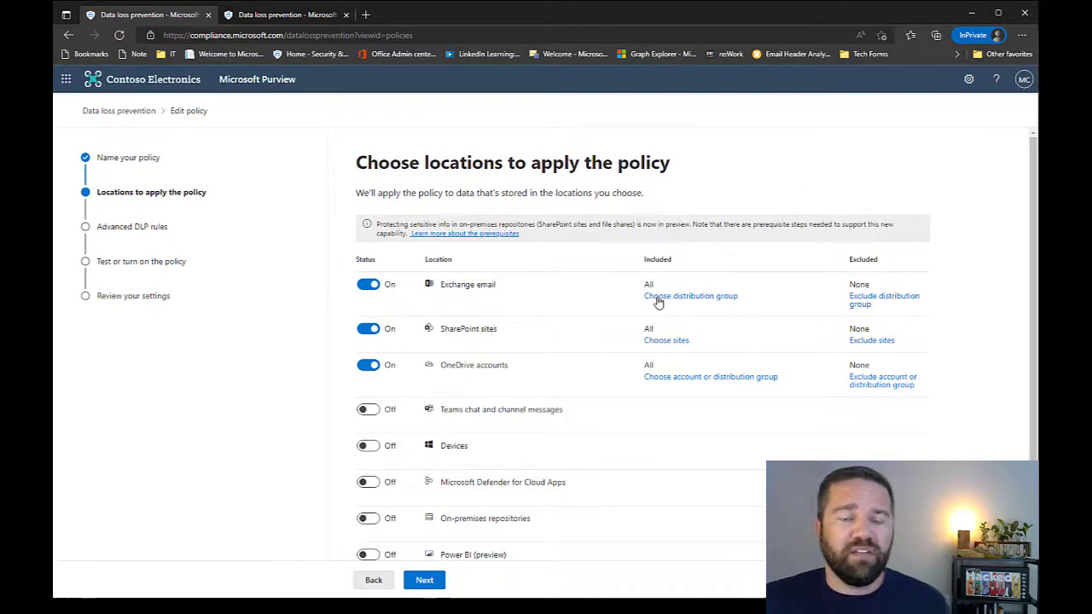
mouse_move(461, 318)
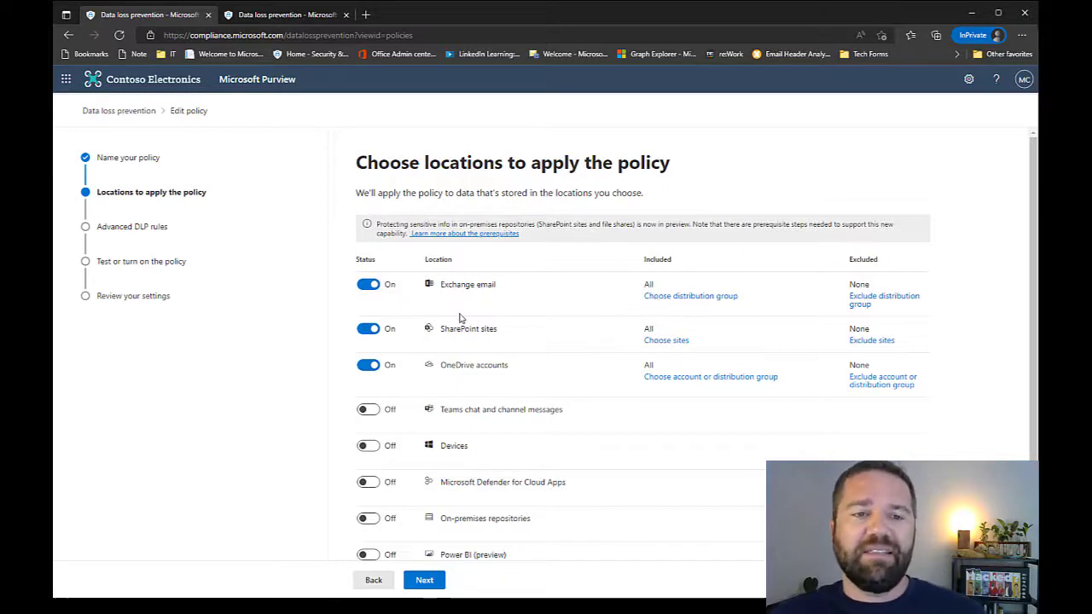
mouse_move(452, 294)
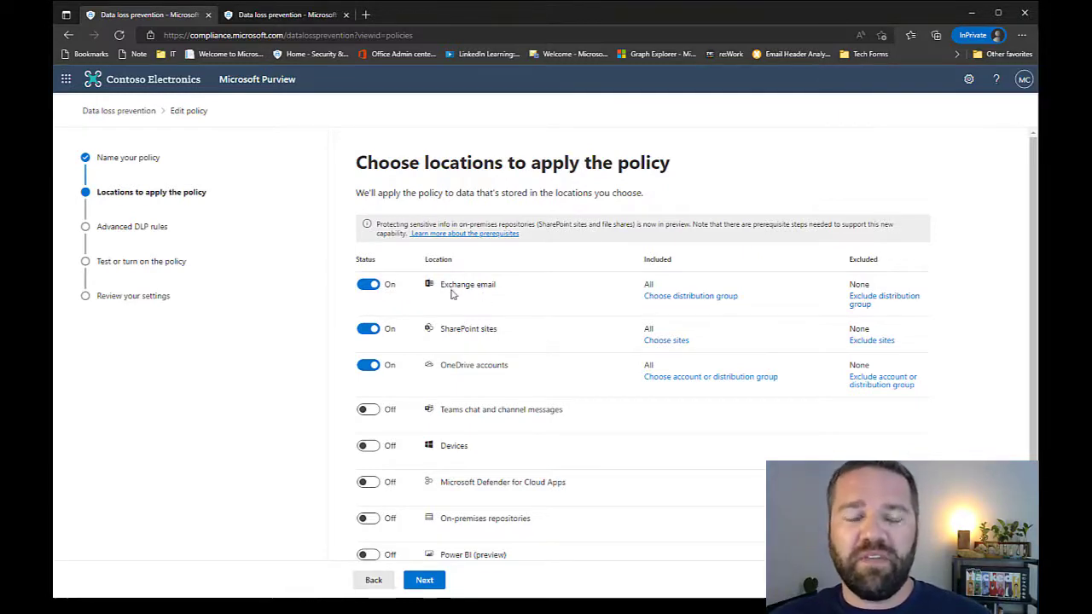
mouse_move(511, 327)
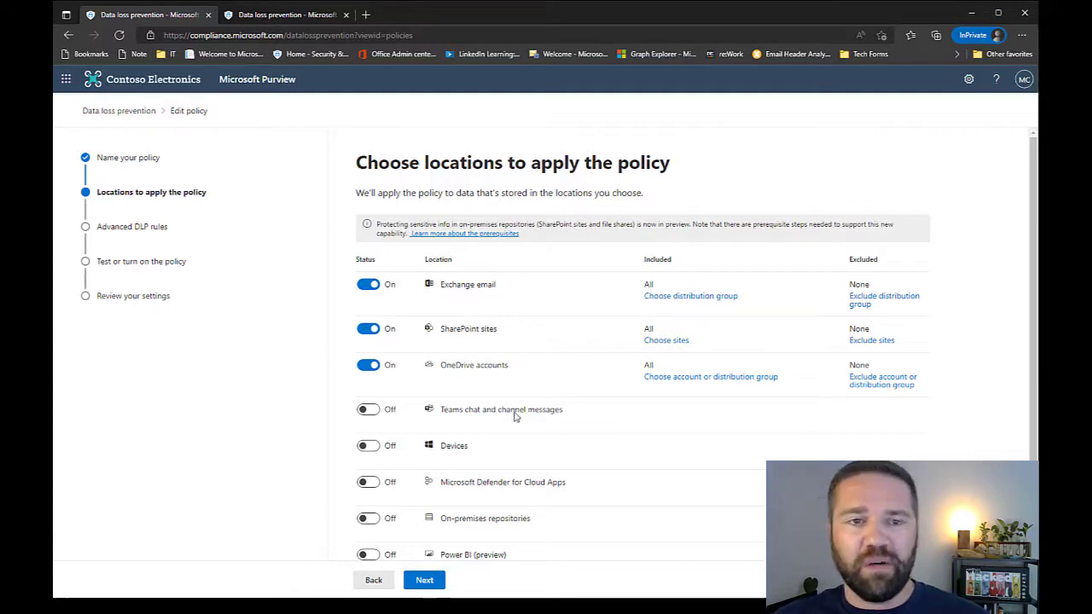
mouse_move(480, 386)
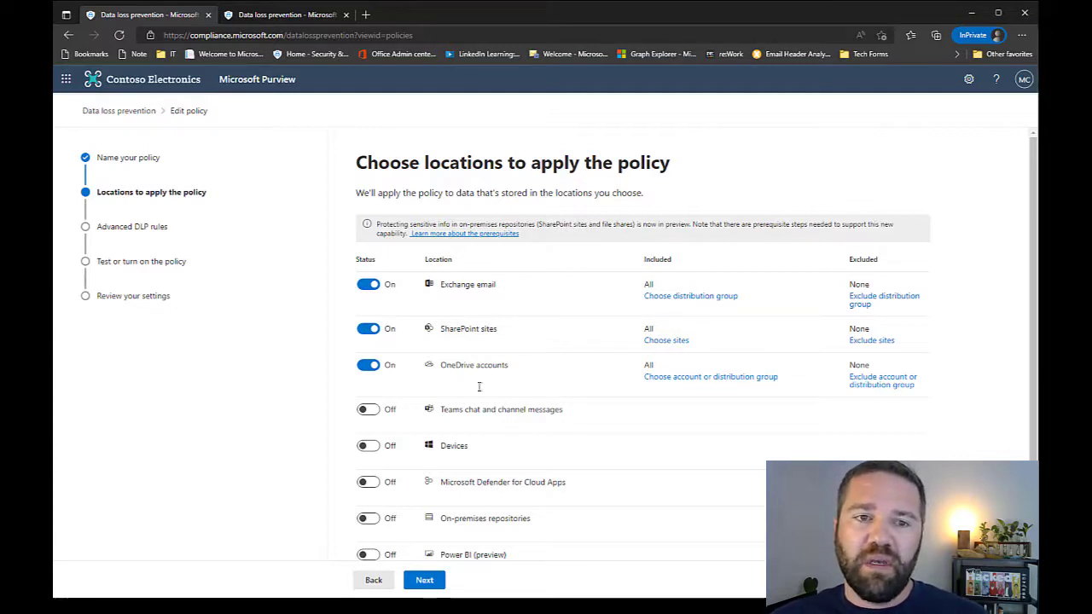
mouse_move(545, 294)
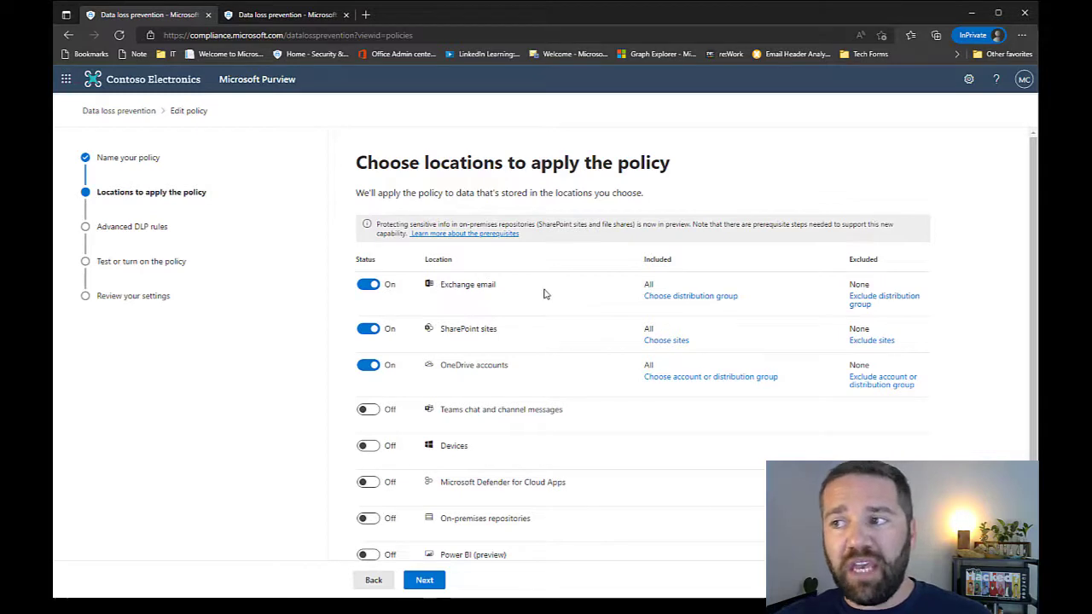
mouse_move(505, 380)
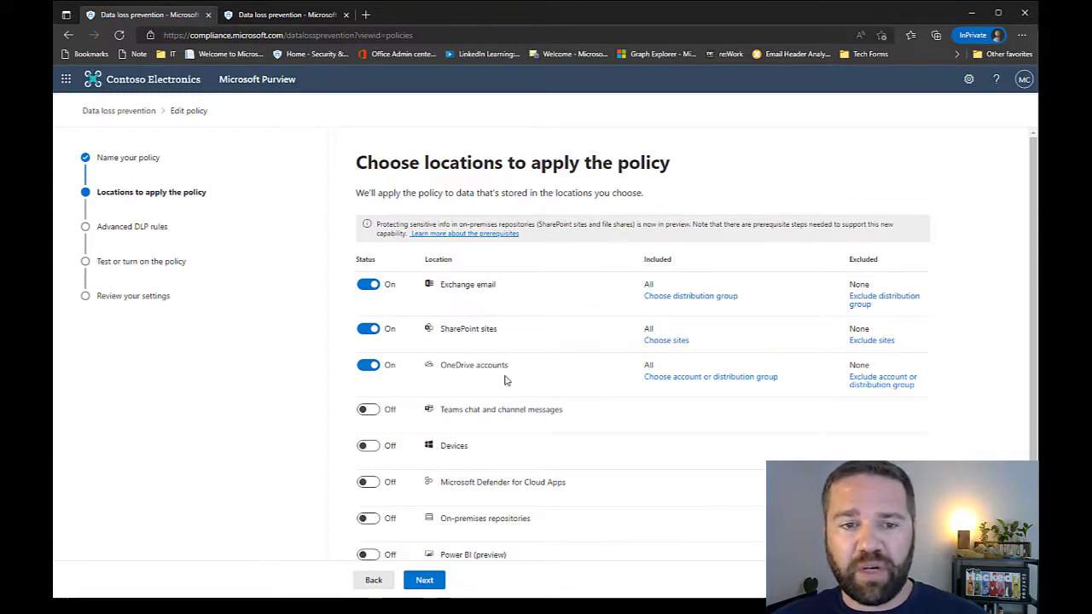
mouse_move(488, 434)
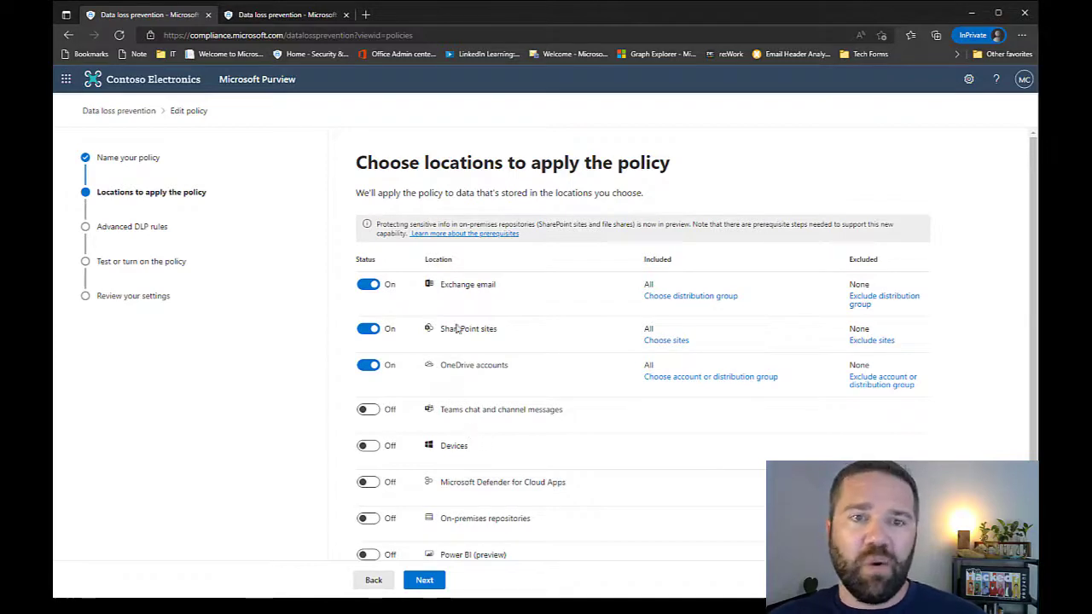
mouse_move(503, 436)
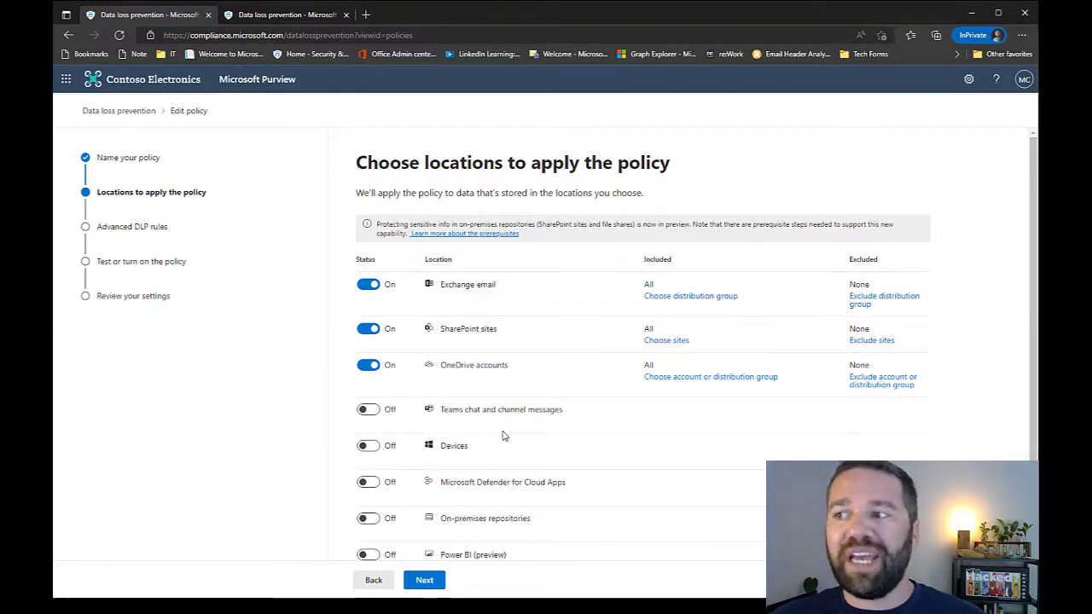
mouse_move(501, 290)
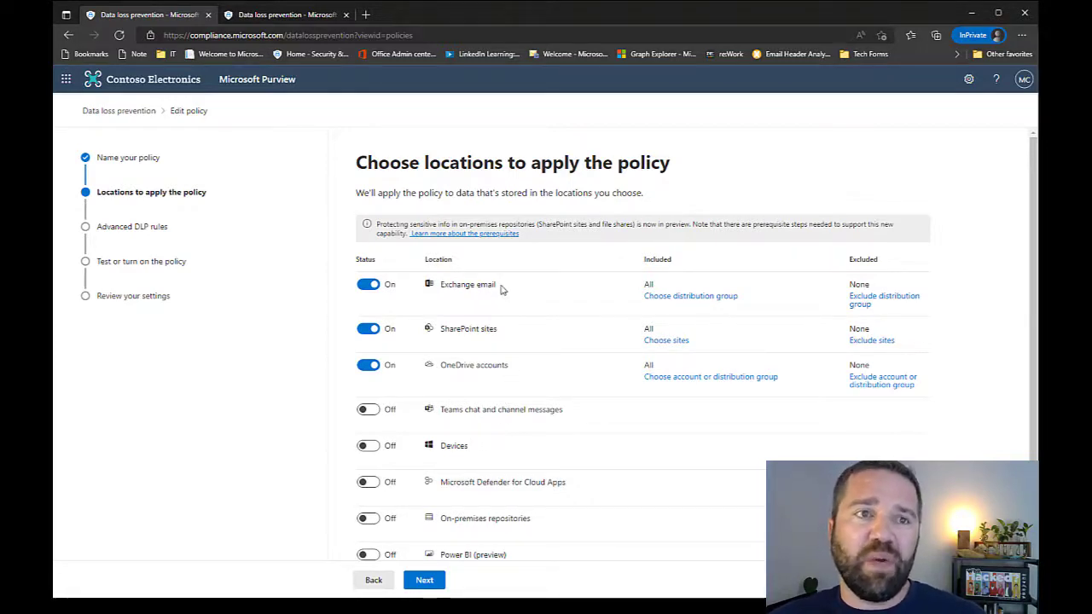
double_click(468, 284)
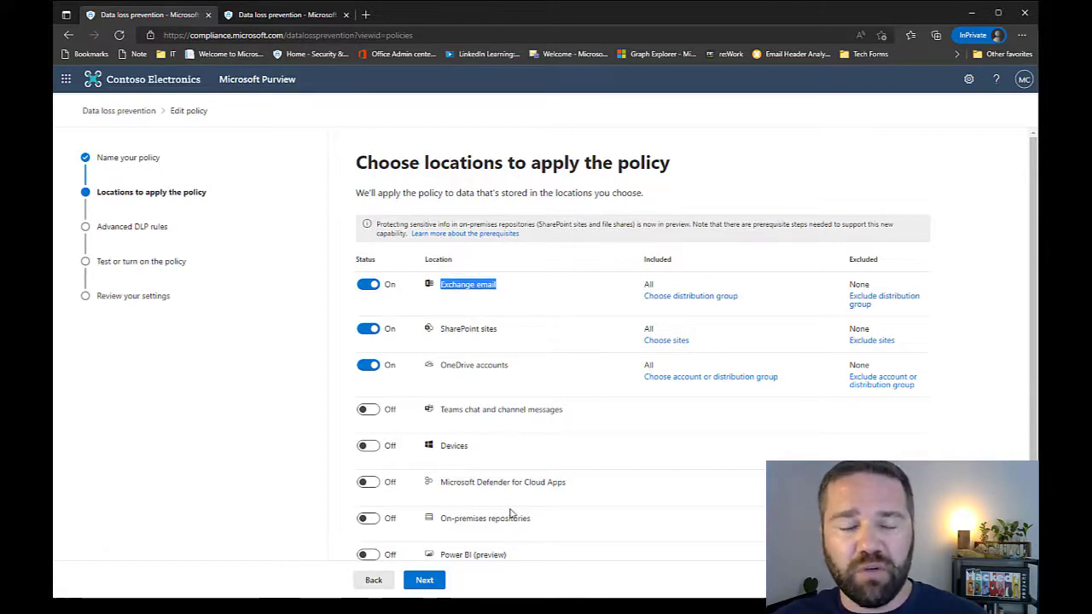
mouse_move(311, 347)
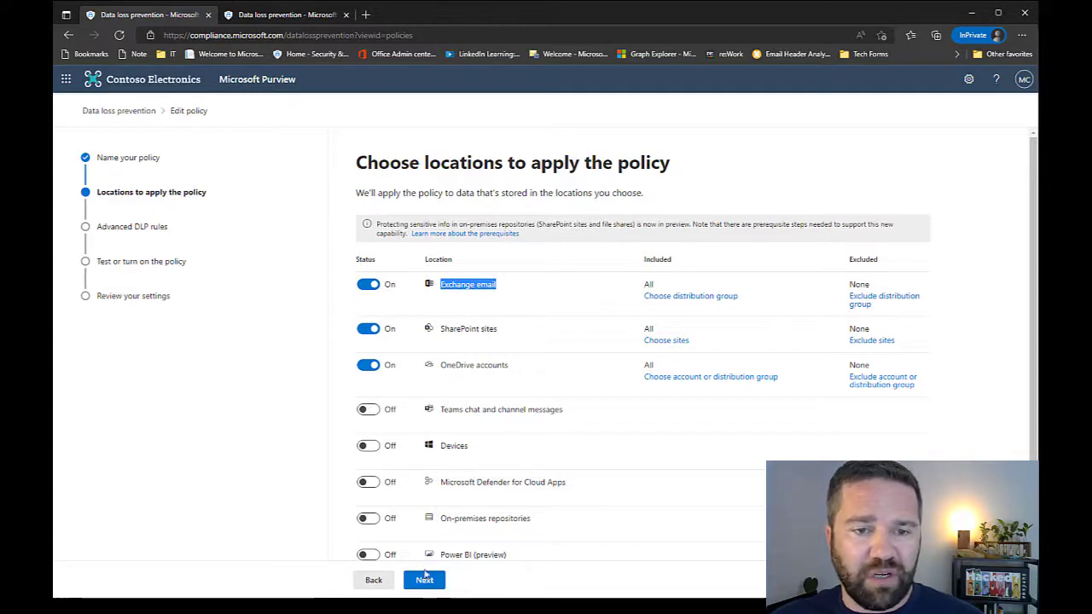
mouse_move(490, 517)
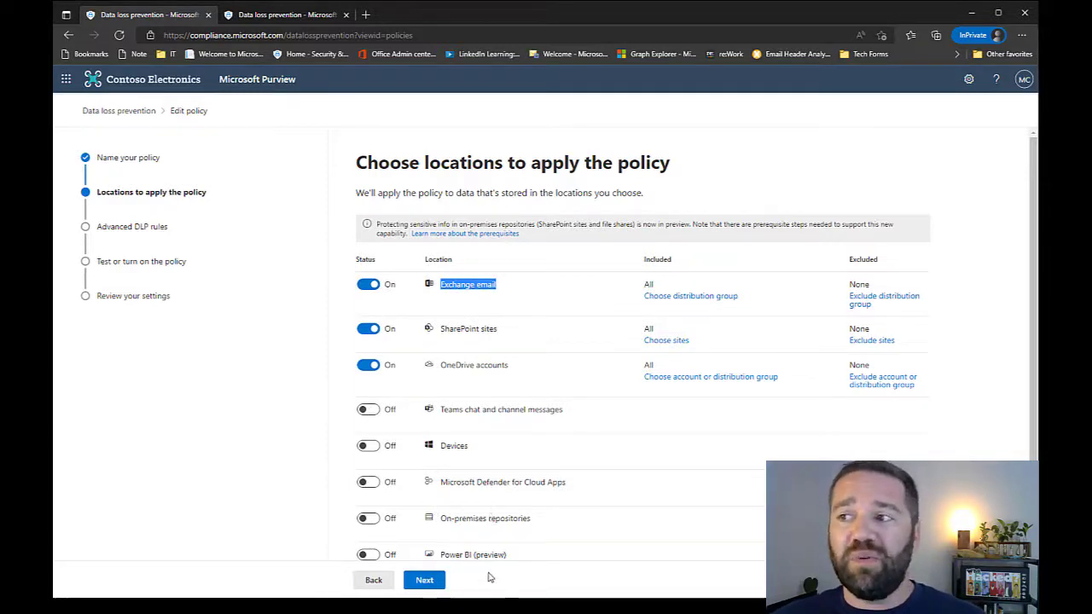
mouse_move(448, 580)
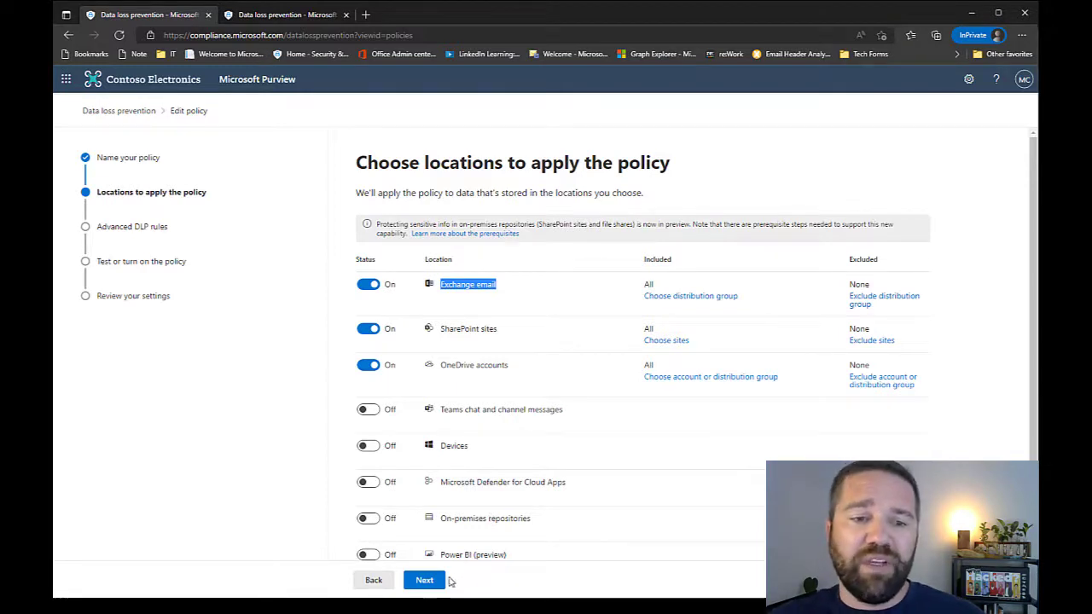
mouse_move(498, 303)
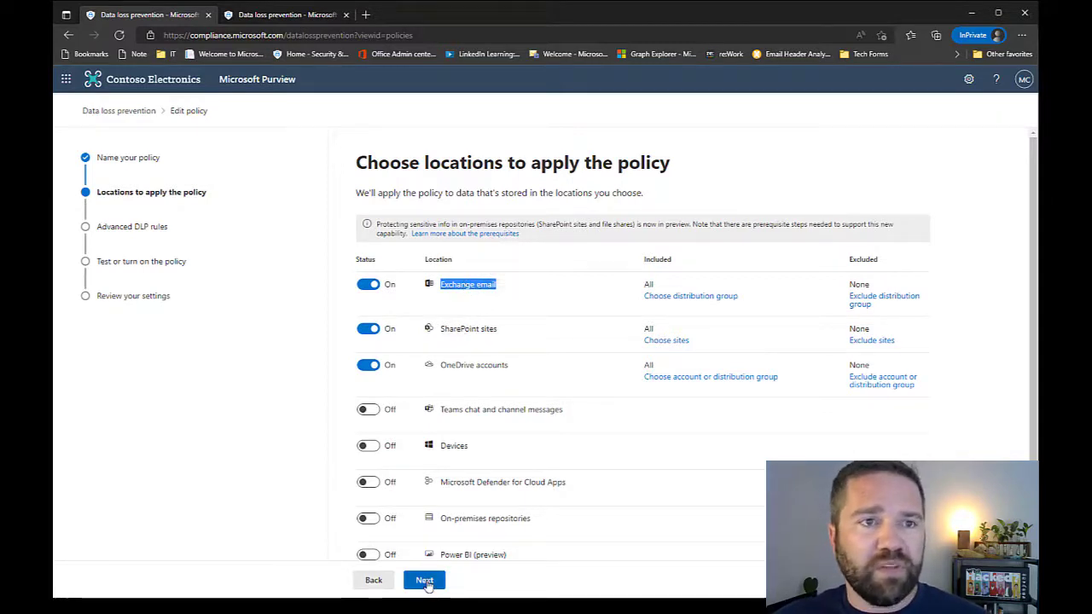
Review Low Volume - Rule 1's conditions, then return to the other tab's policy list.
click(424, 580)
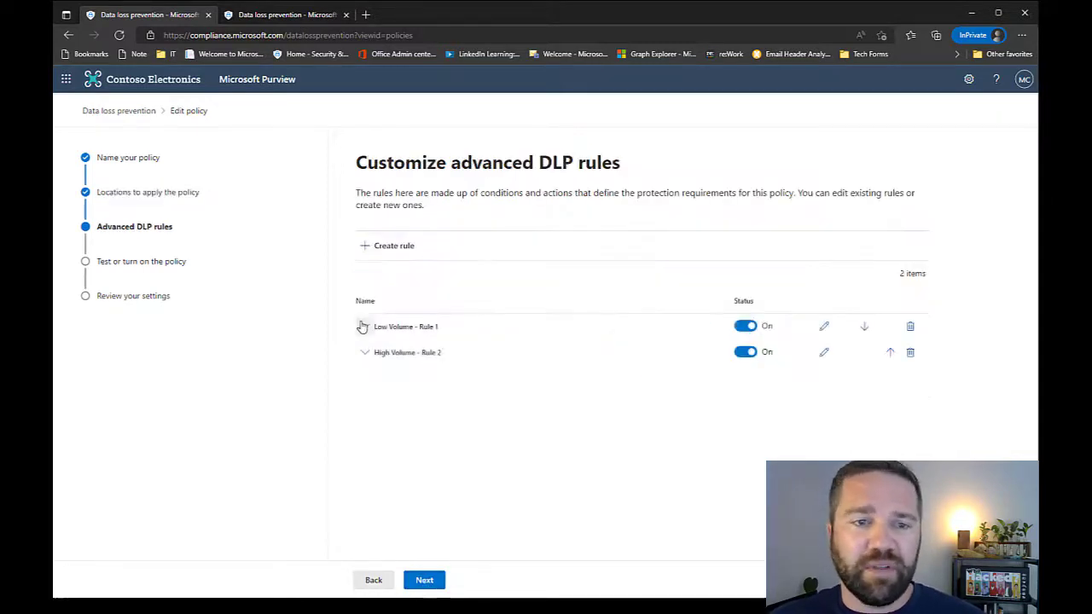
click(823, 326)
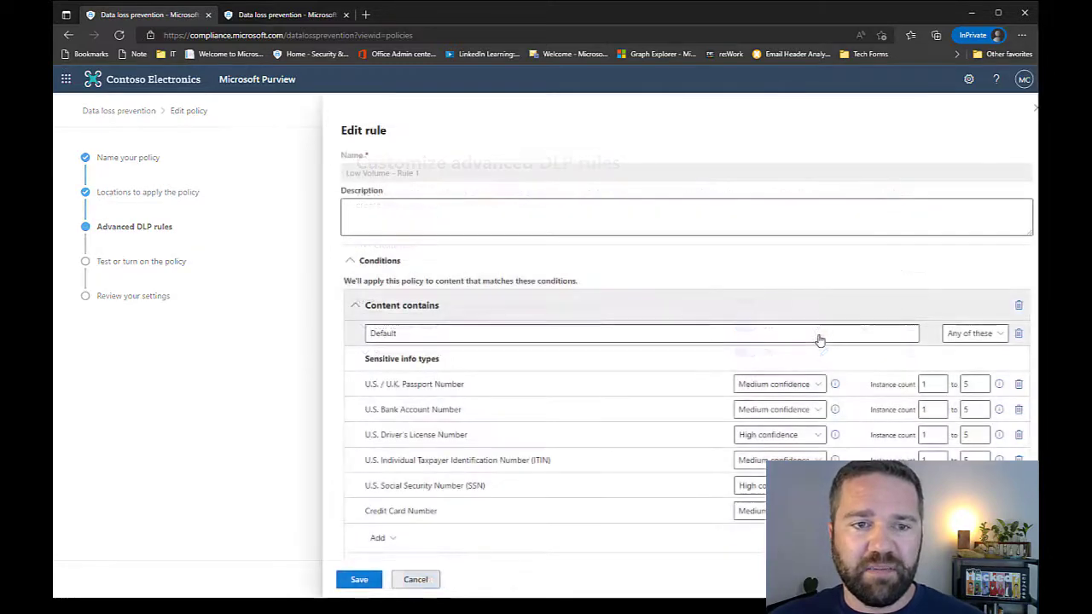
scroll(down, 3)
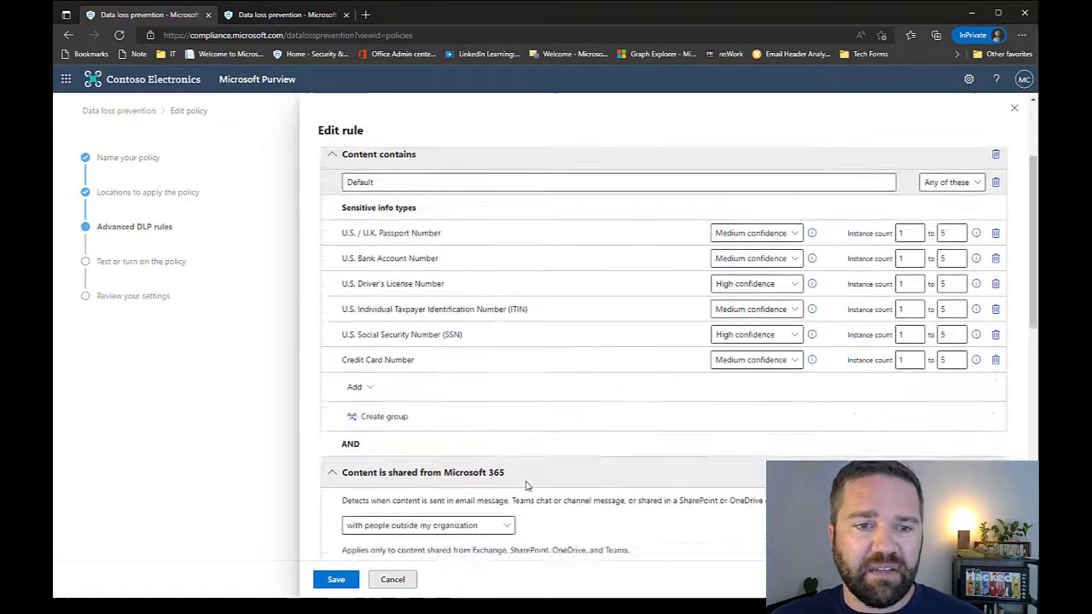
scroll(up, 3)
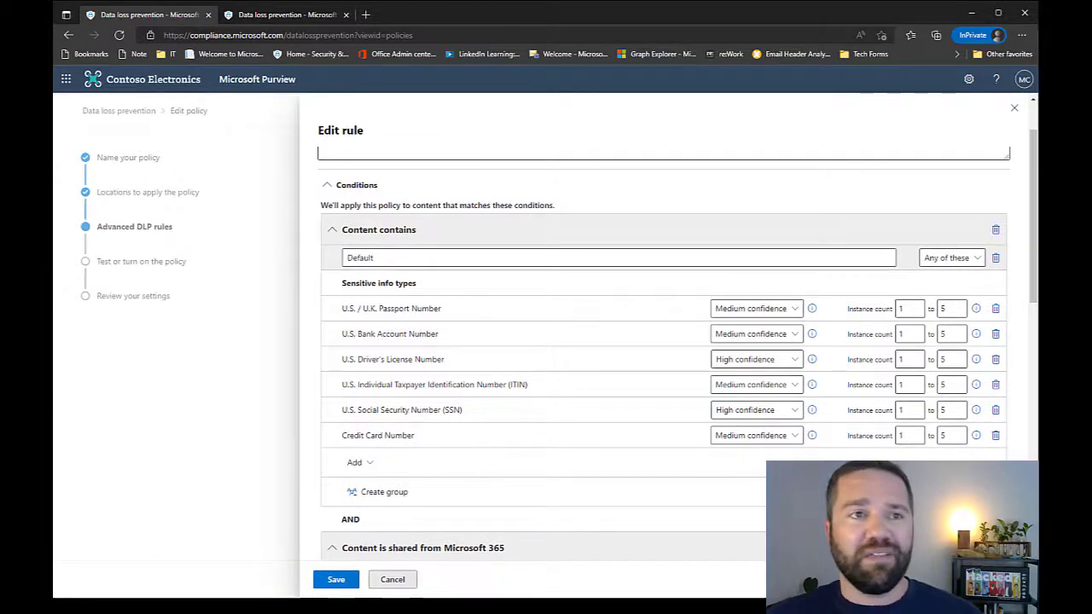
click(393, 580)
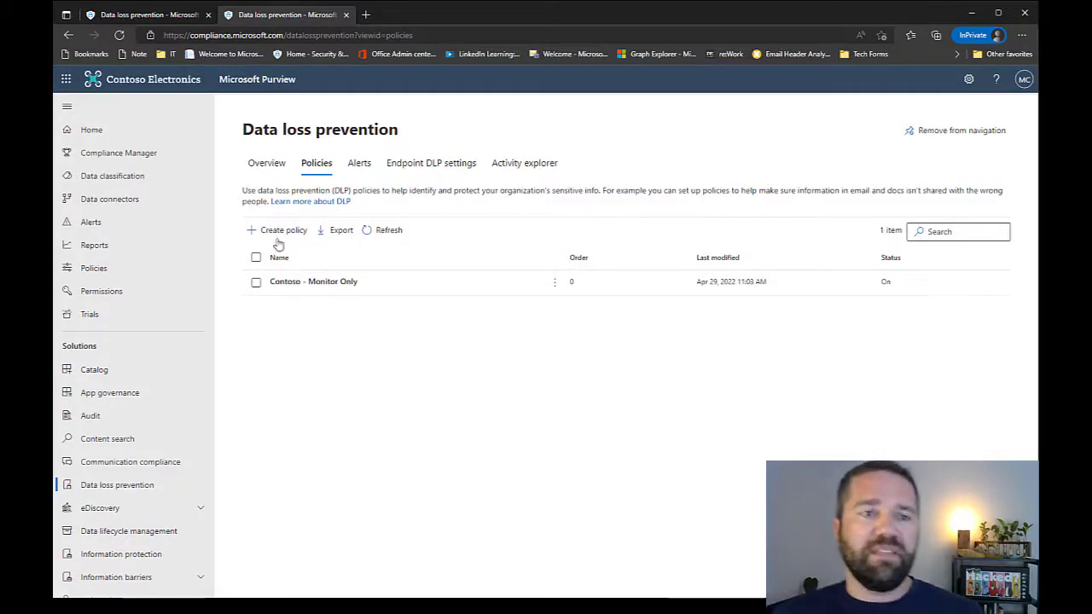
Start a new DLP policy from the Custom category's Custom policy template.
click(282, 229)
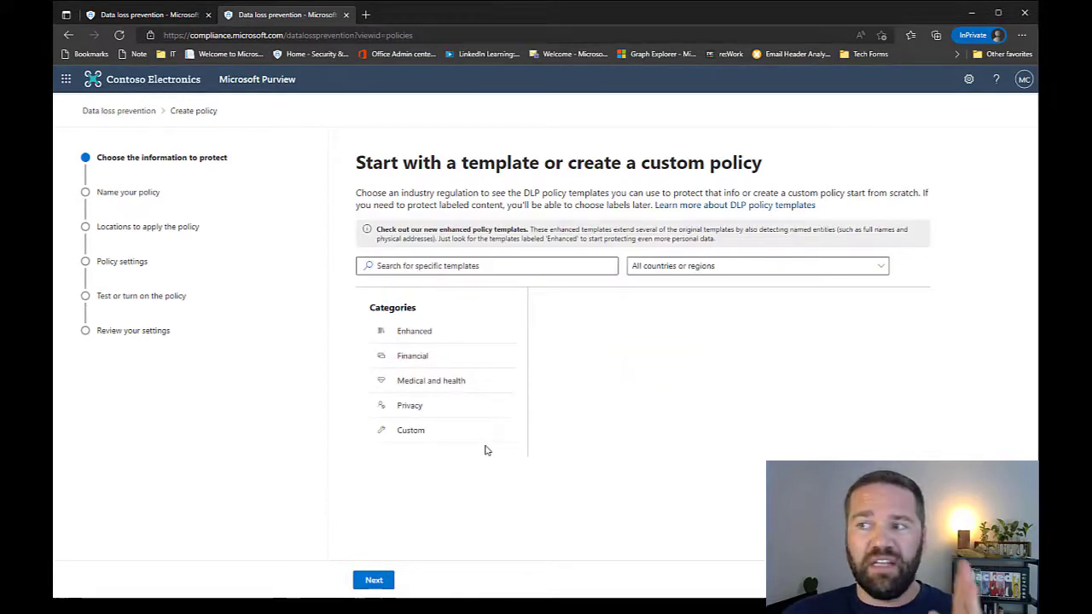
mouse_move(450, 435)
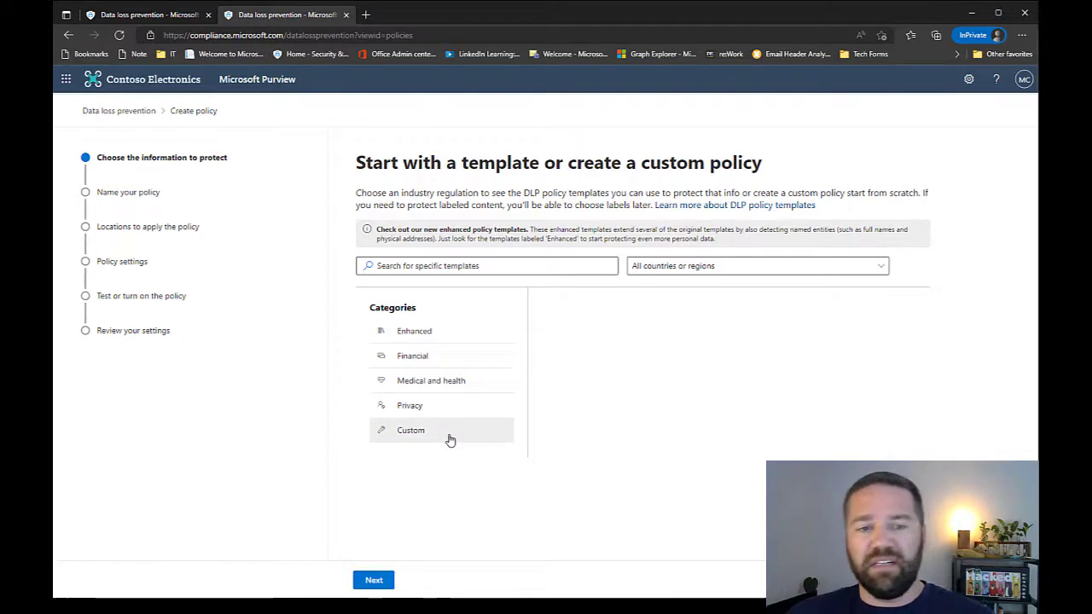
click(410, 430)
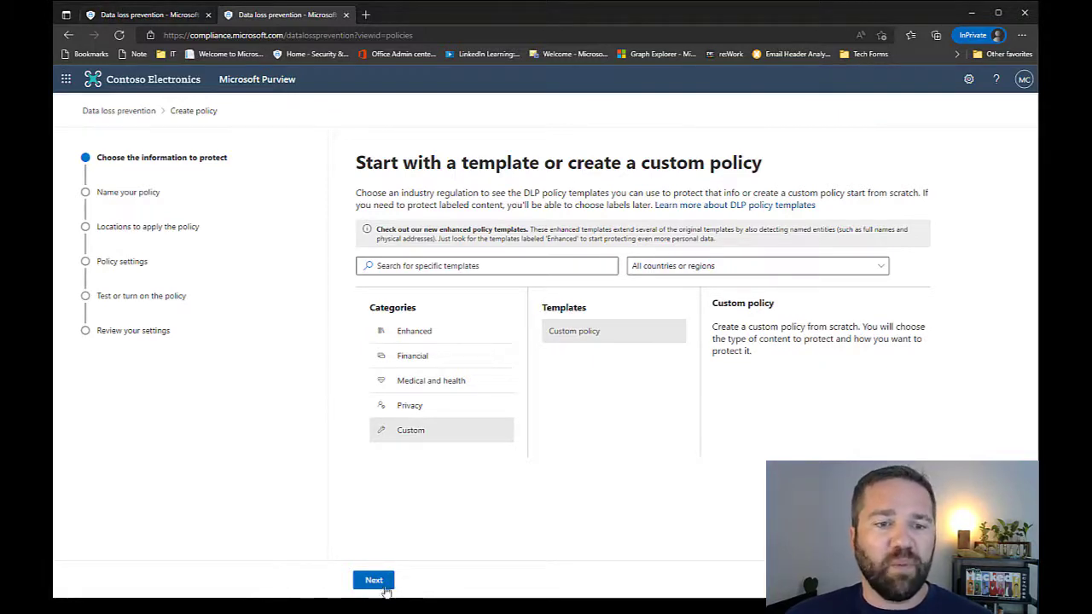
click(373, 580)
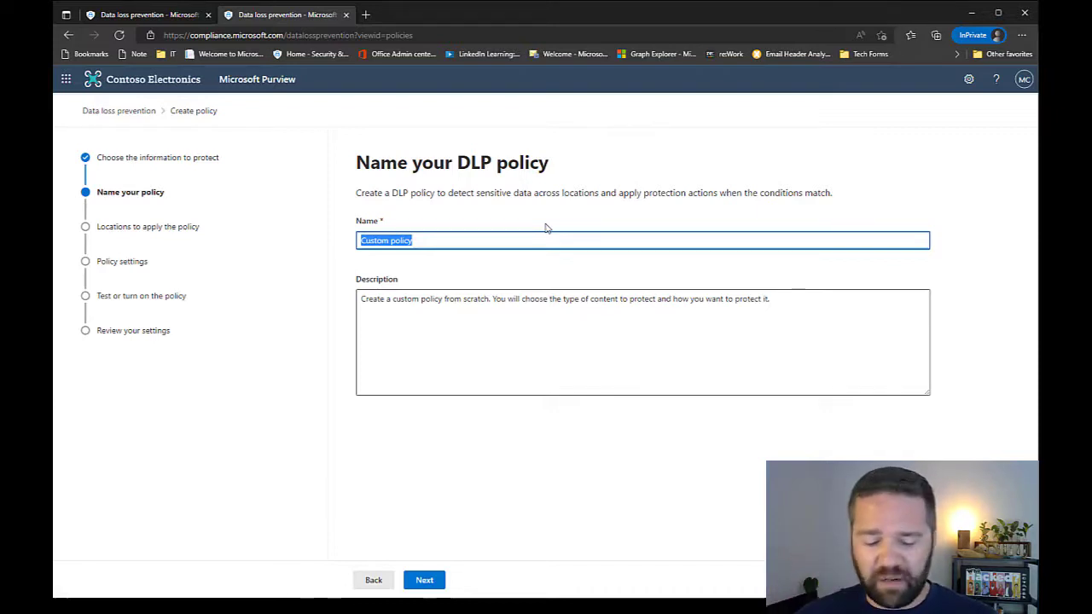
Name the new policy 'Exchange - DLP Policy' and submit it.
text(Exchange - DL)
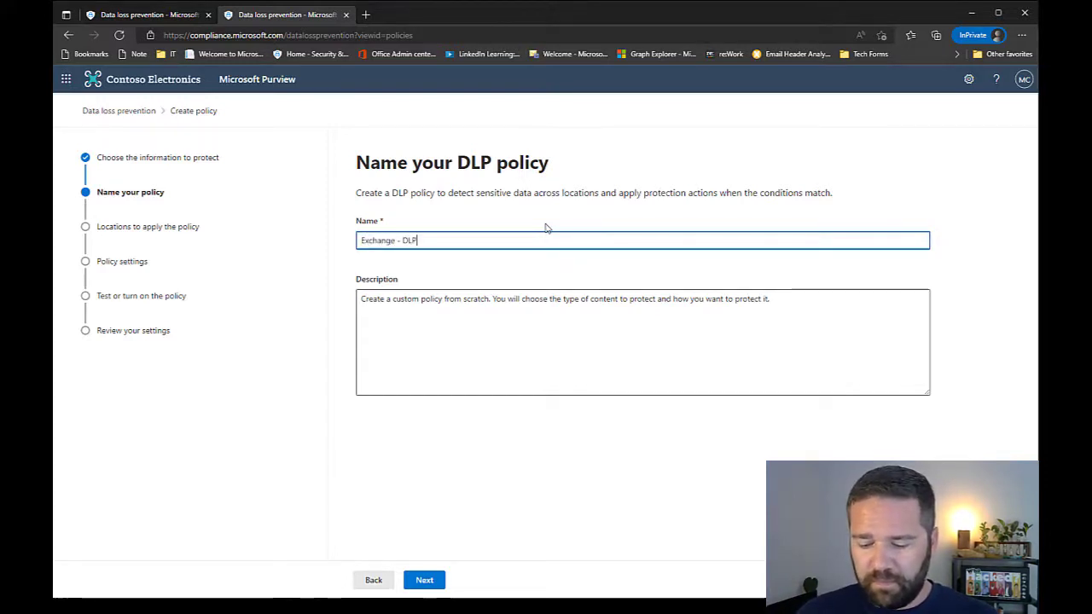
text(Policy)
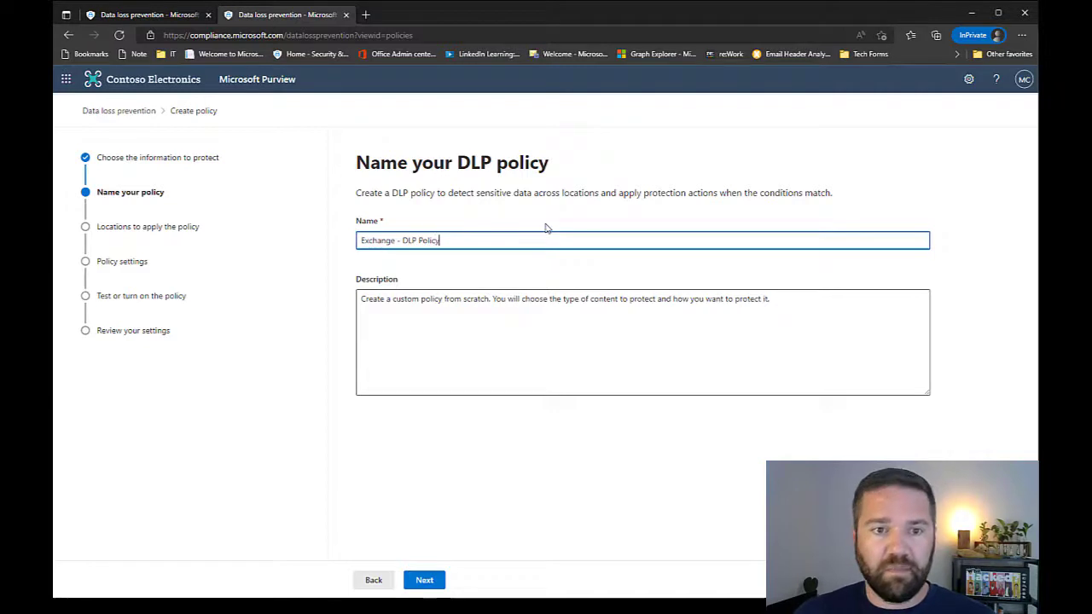
click(424, 580)
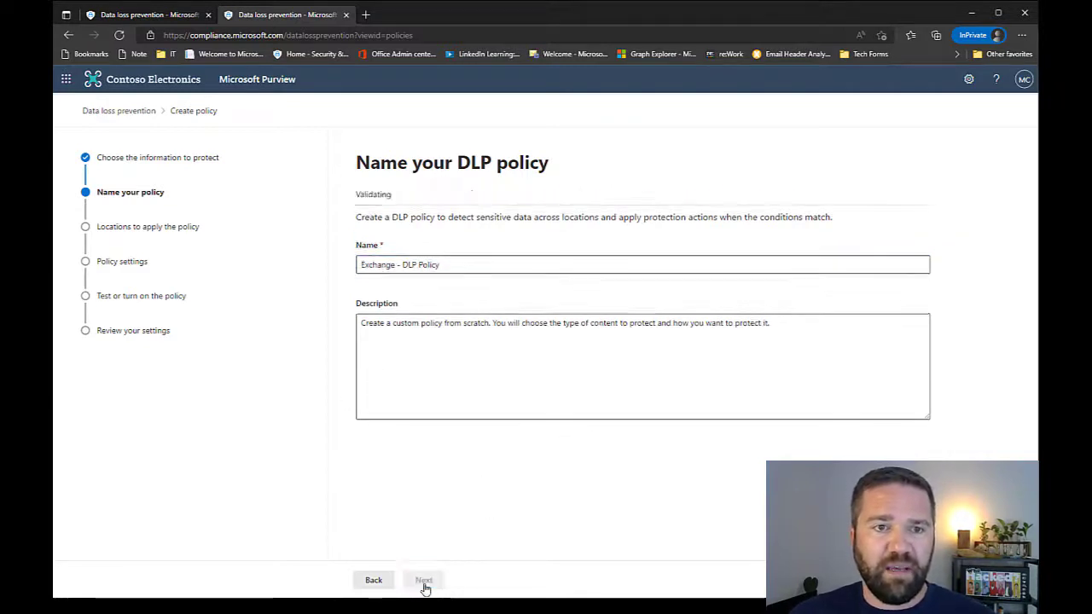
Turn off SharePoint sites and every other location except Exchange email.
click(424, 580)
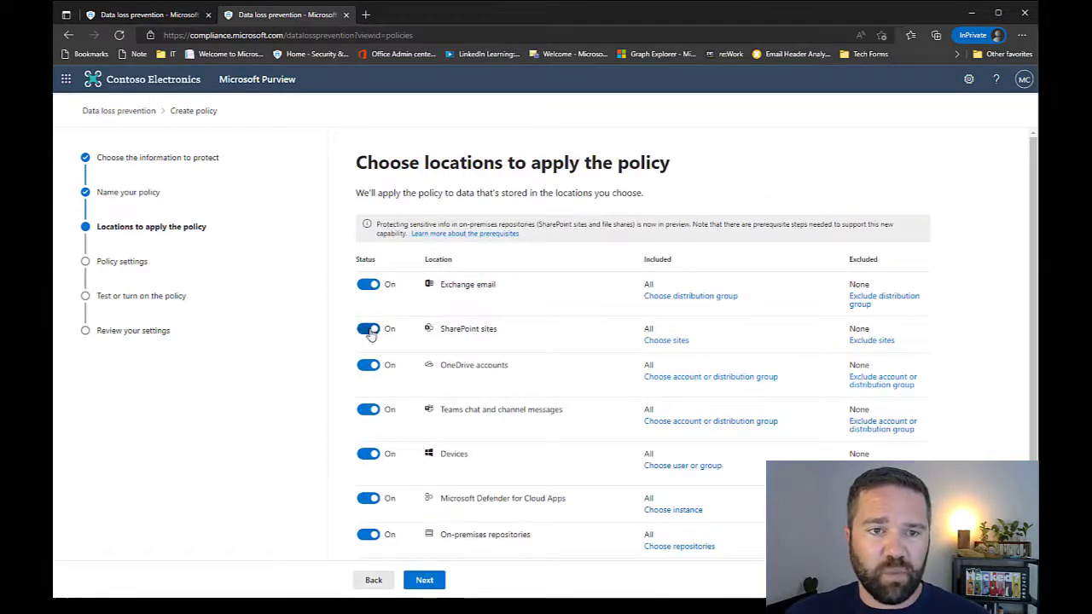
click(368, 329)
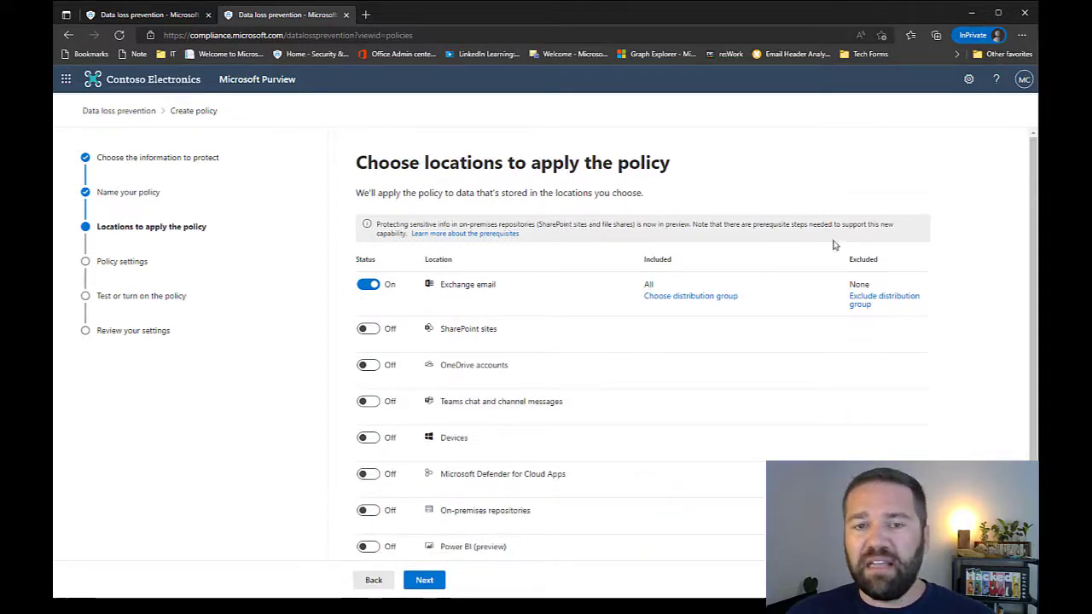
mouse_move(661, 292)
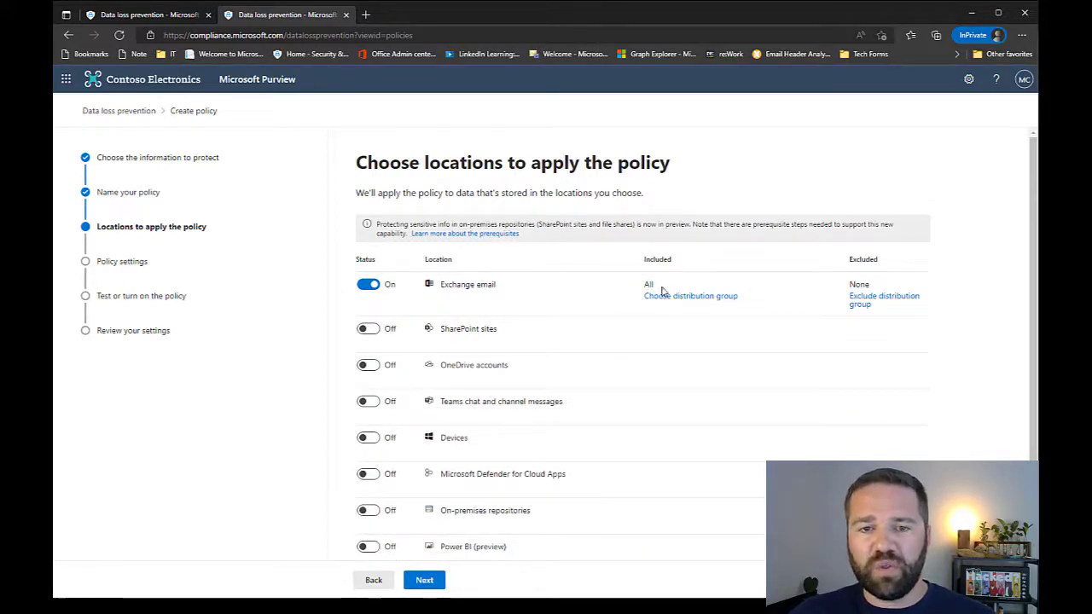
mouse_move(657, 293)
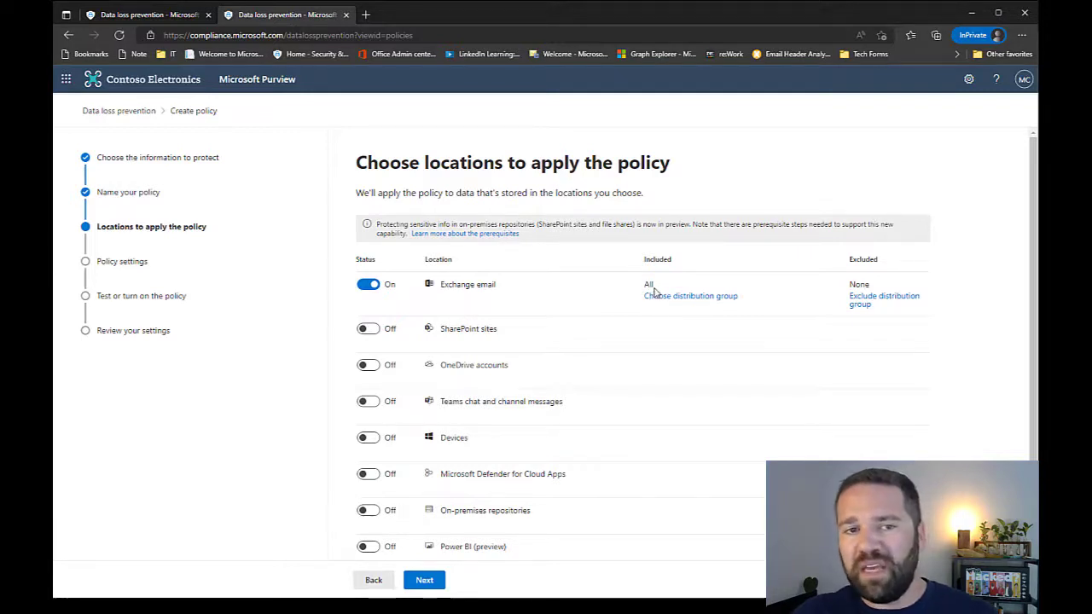
mouse_move(663, 299)
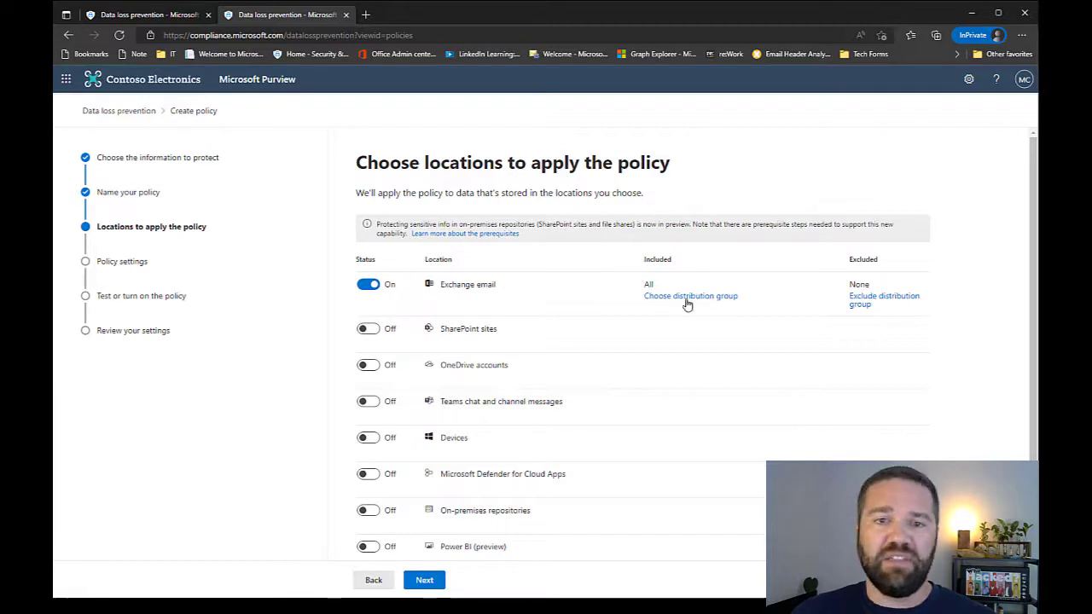
Limit Exchange email to the sg-IT distribution group and continue to advanced DLP rules.
click(690, 296)
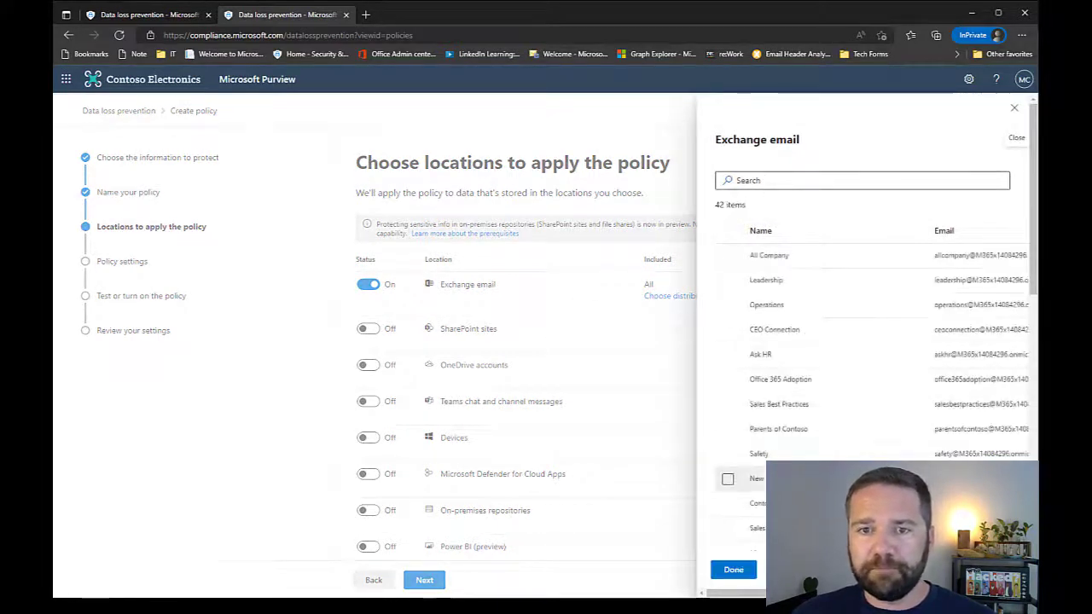
scroll(down, 3)
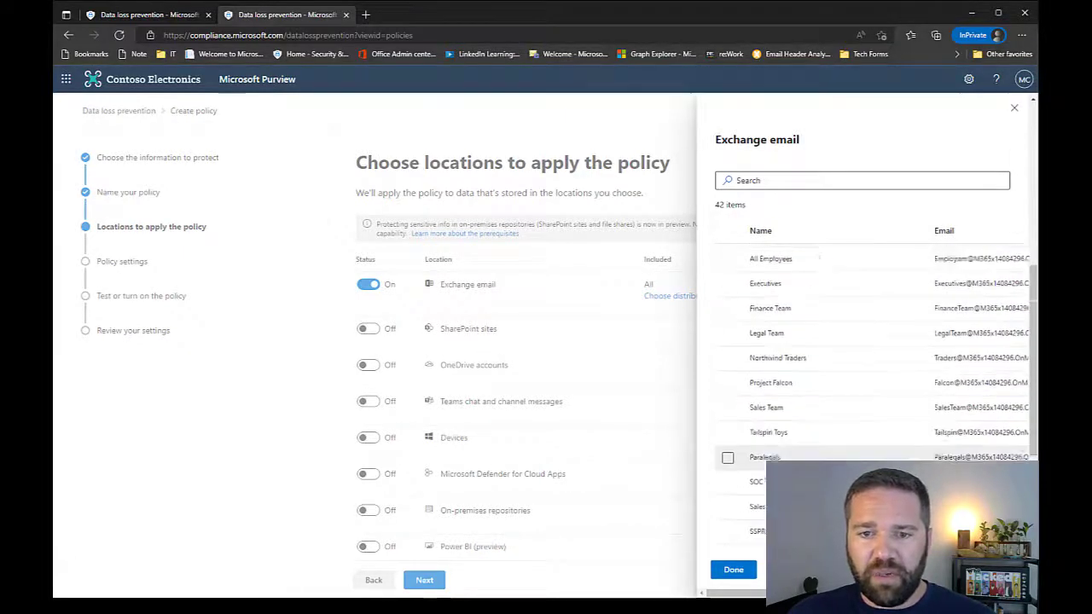
scroll(down, 3)
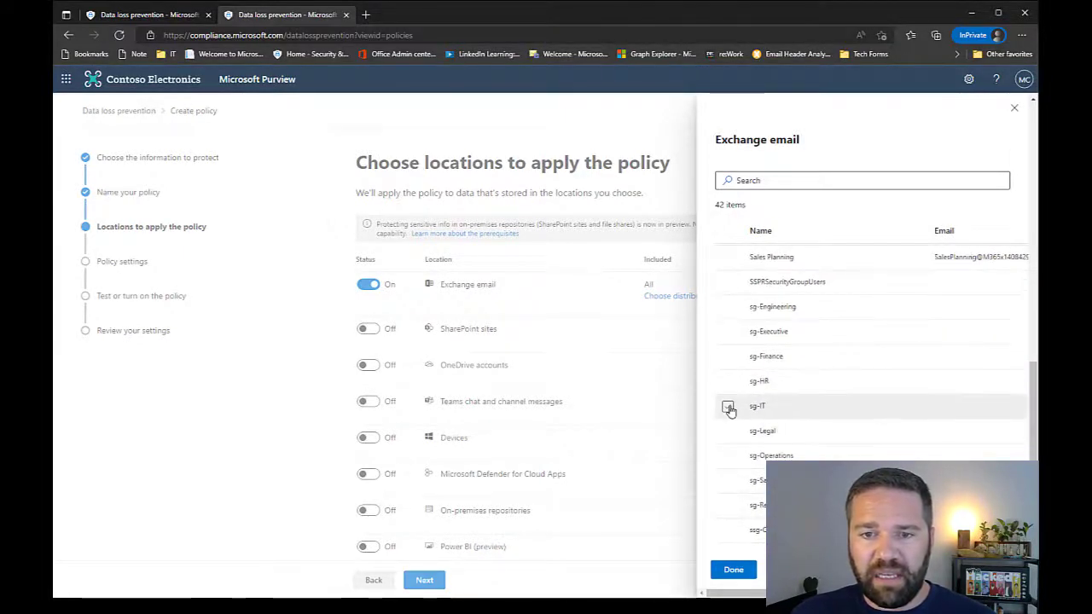
click(733, 570)
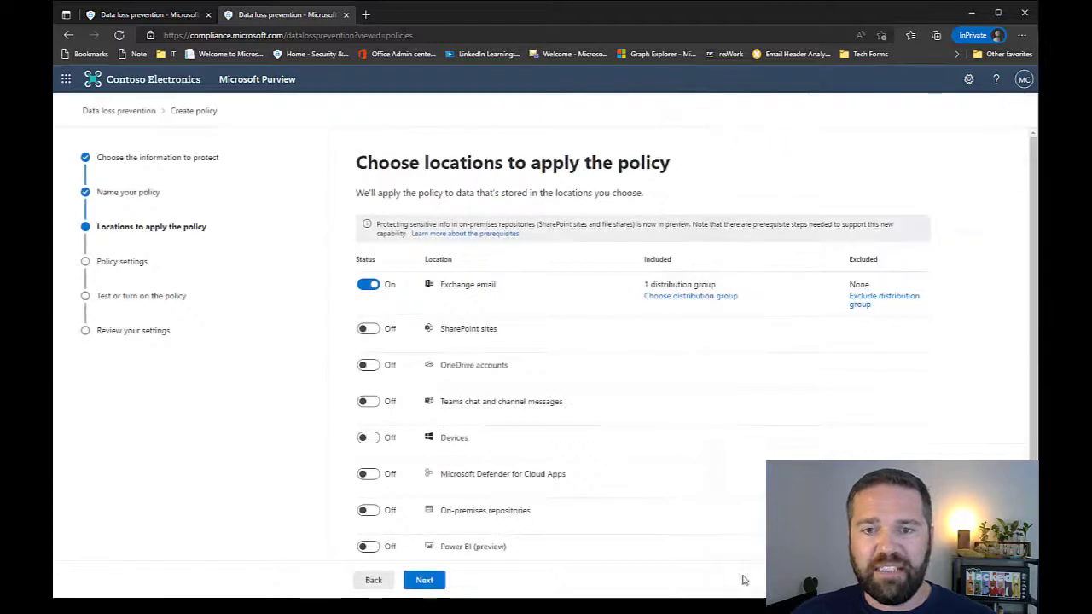
mouse_move(562, 489)
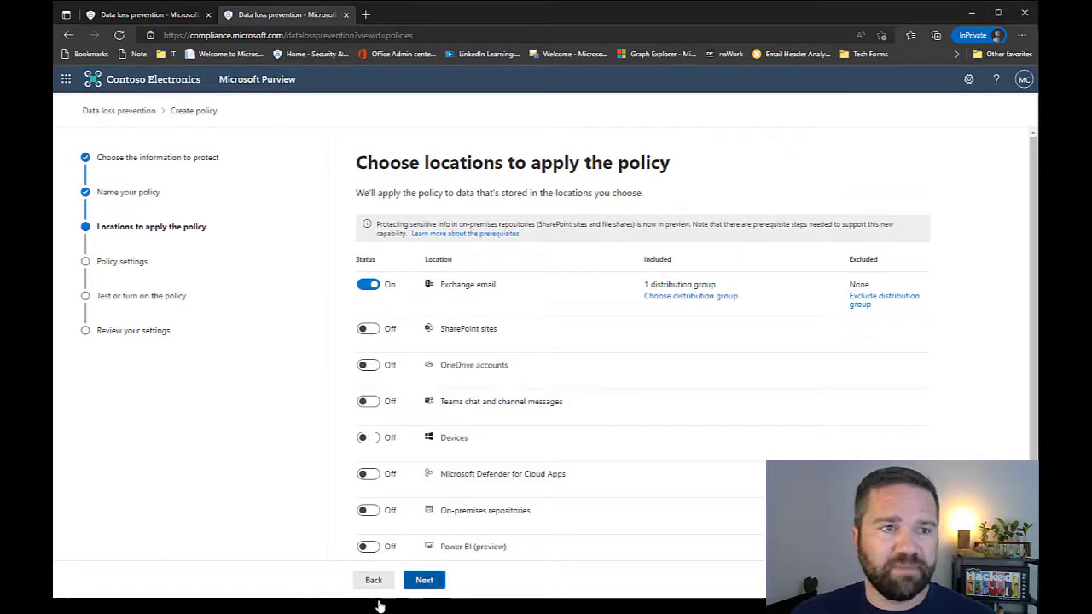
click(424, 580)
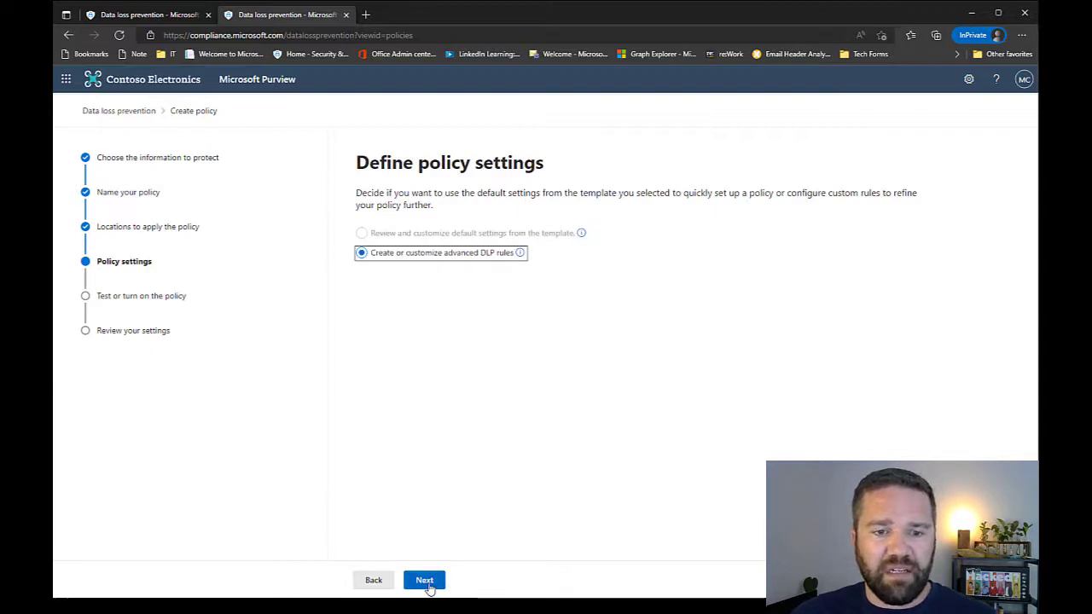
click(424, 580)
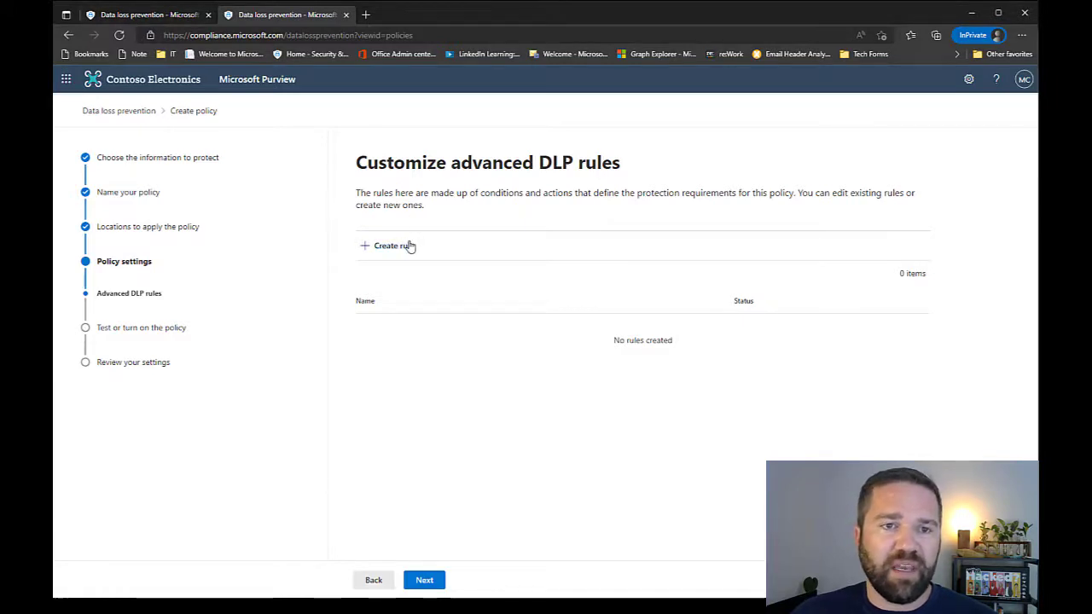
Create a new rule named 'EXO - Low Volume - Rule 1'.
click(389, 246)
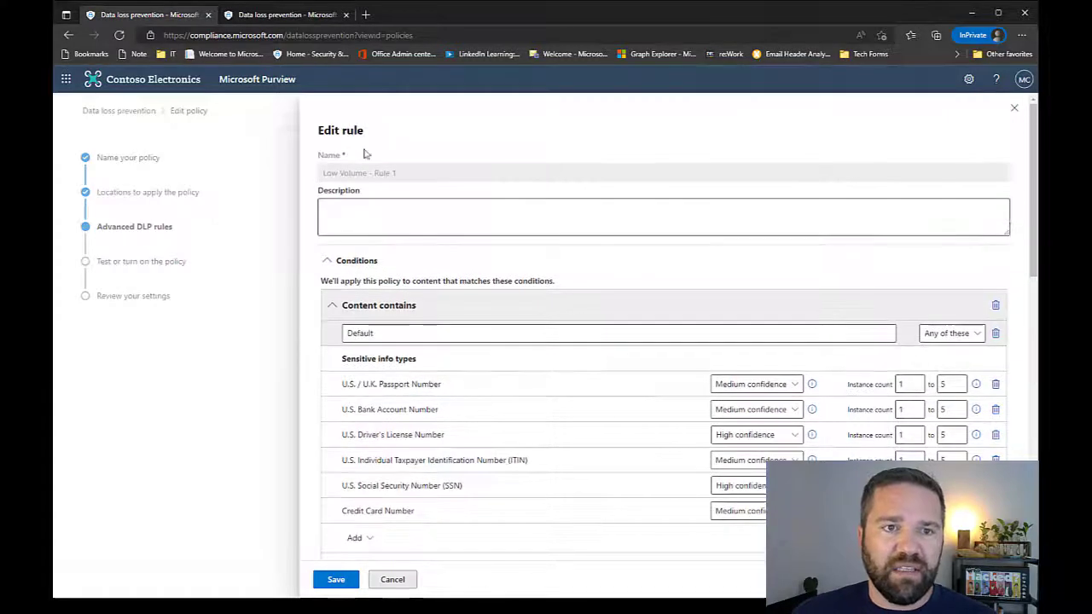
triple_click(358, 172)
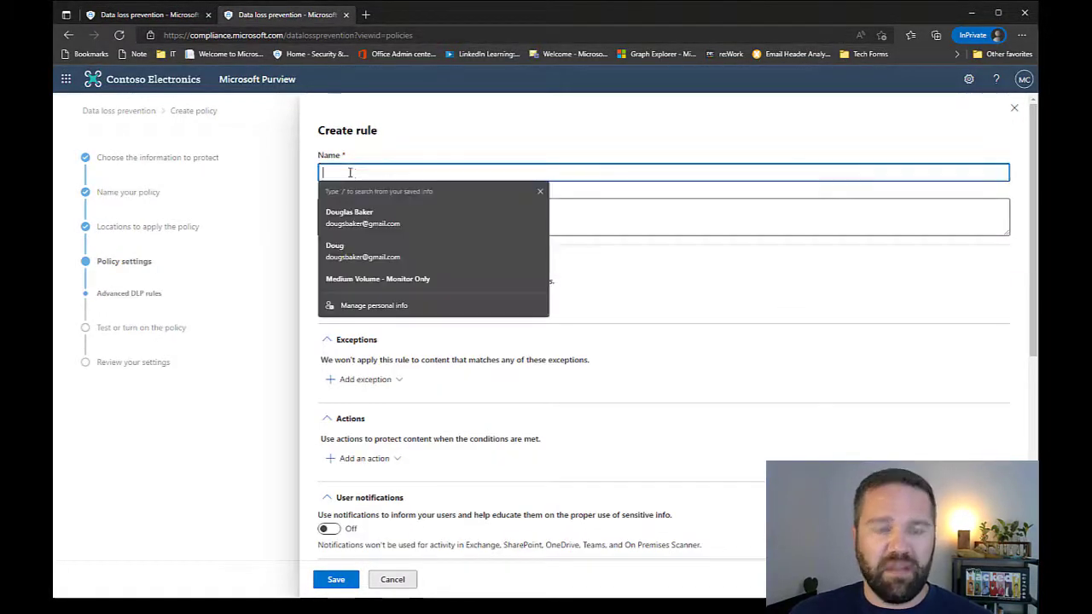
text(Low Volume - Rule 1)
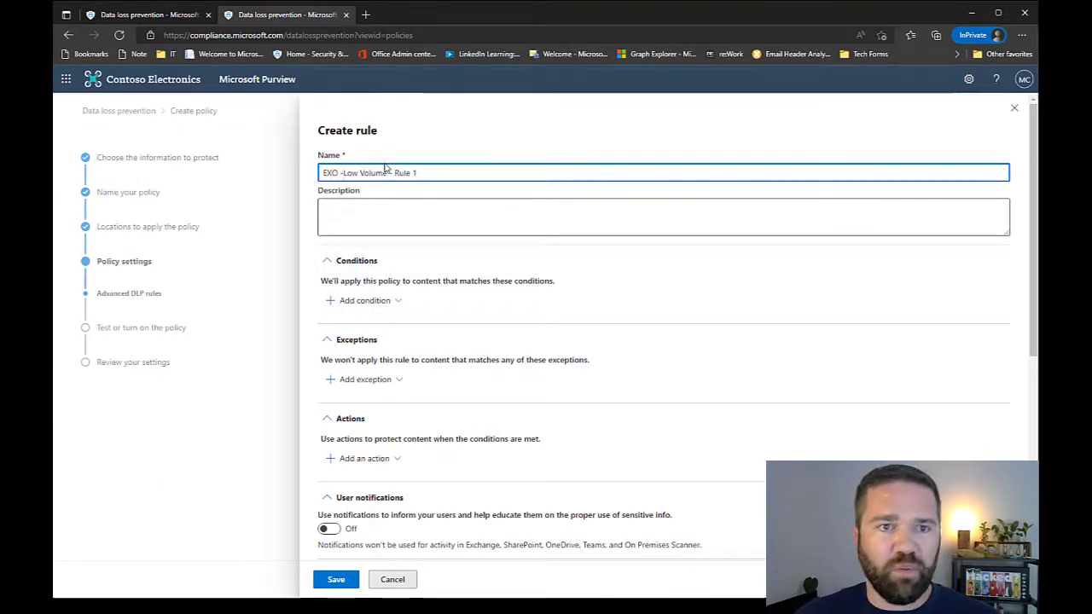
Add a condition for content shared from Microsoft 365 with people outside my organization.
click(364, 300)
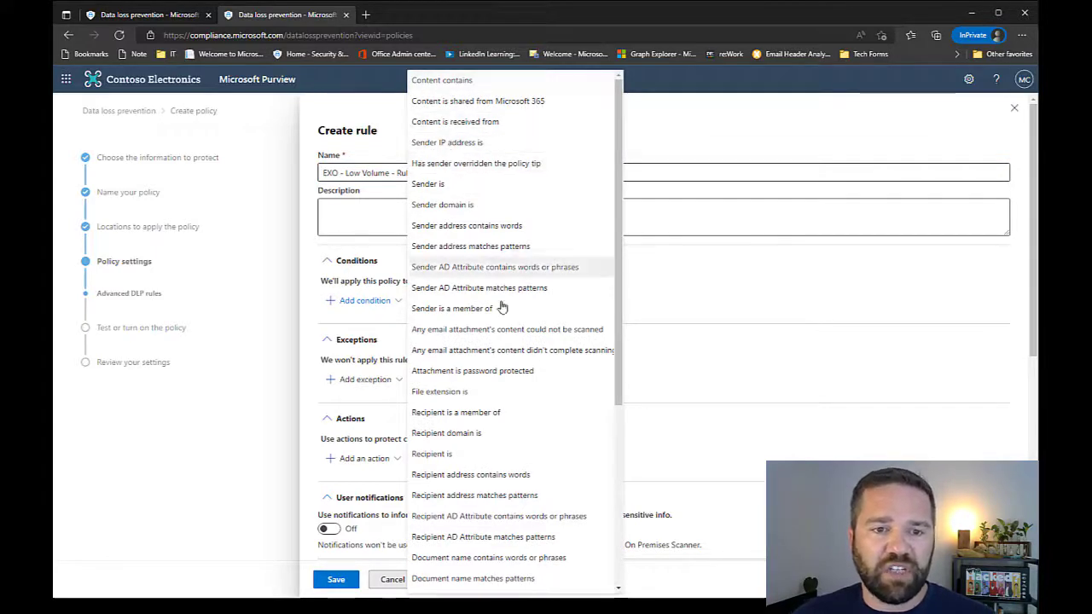
scroll(down, 3)
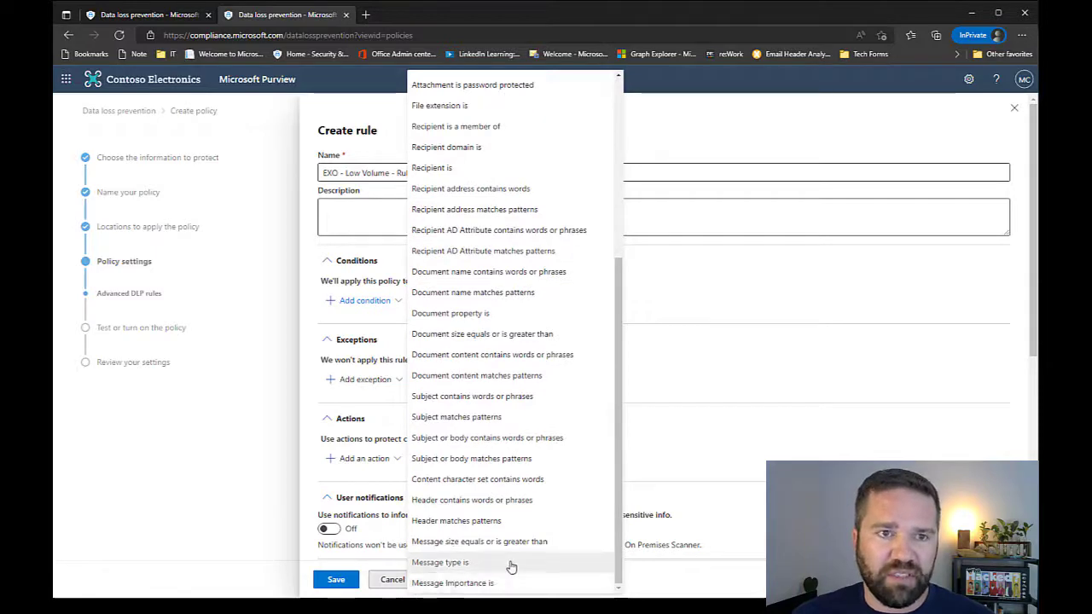
scroll(up, 3)
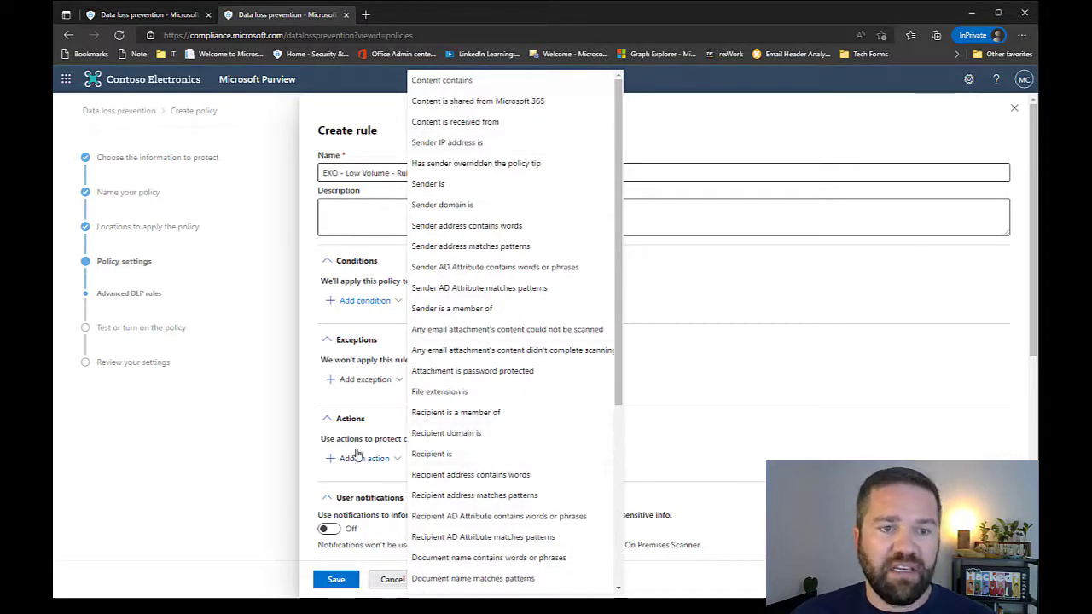
mouse_move(487, 121)
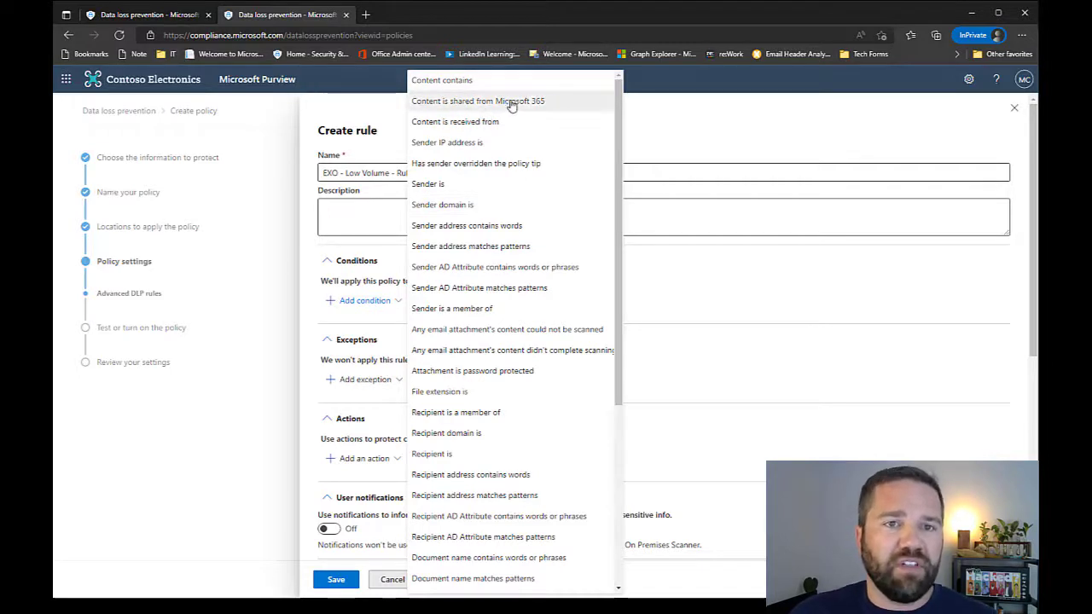
click(478, 100)
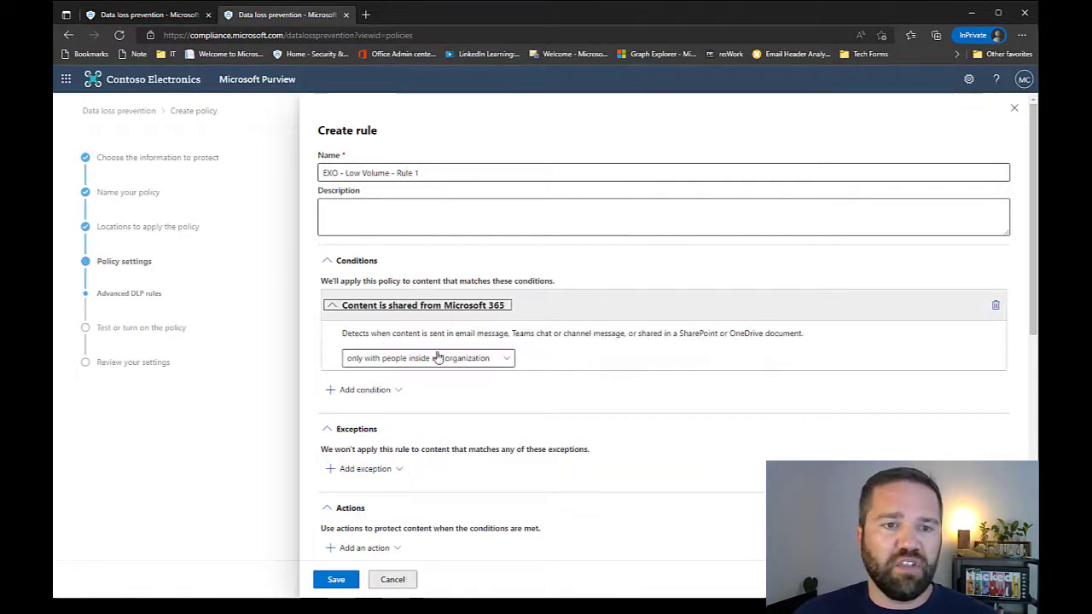
click(427, 357)
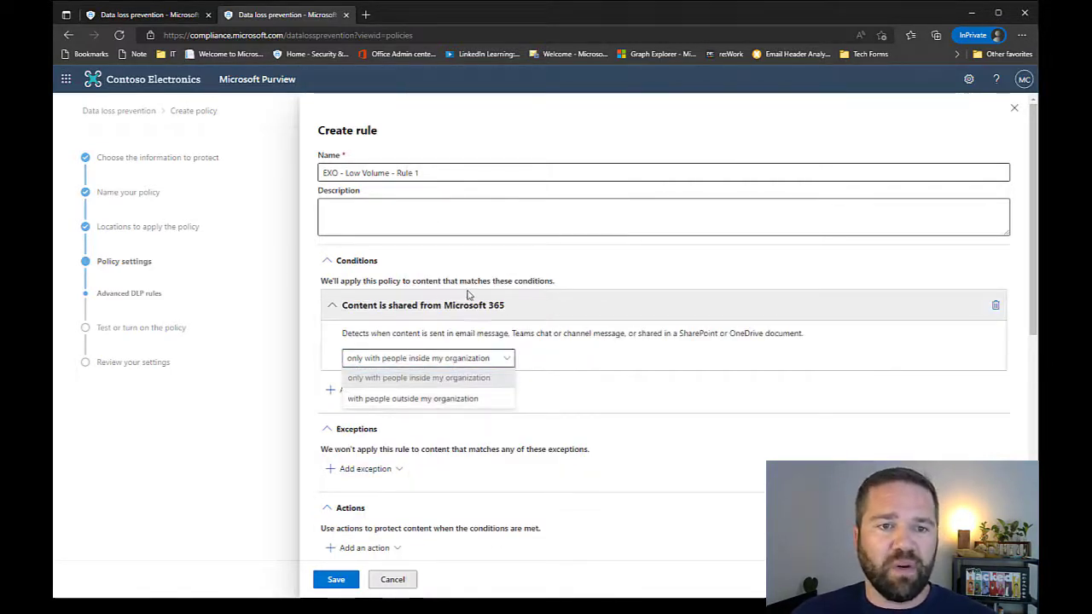
click(412, 398)
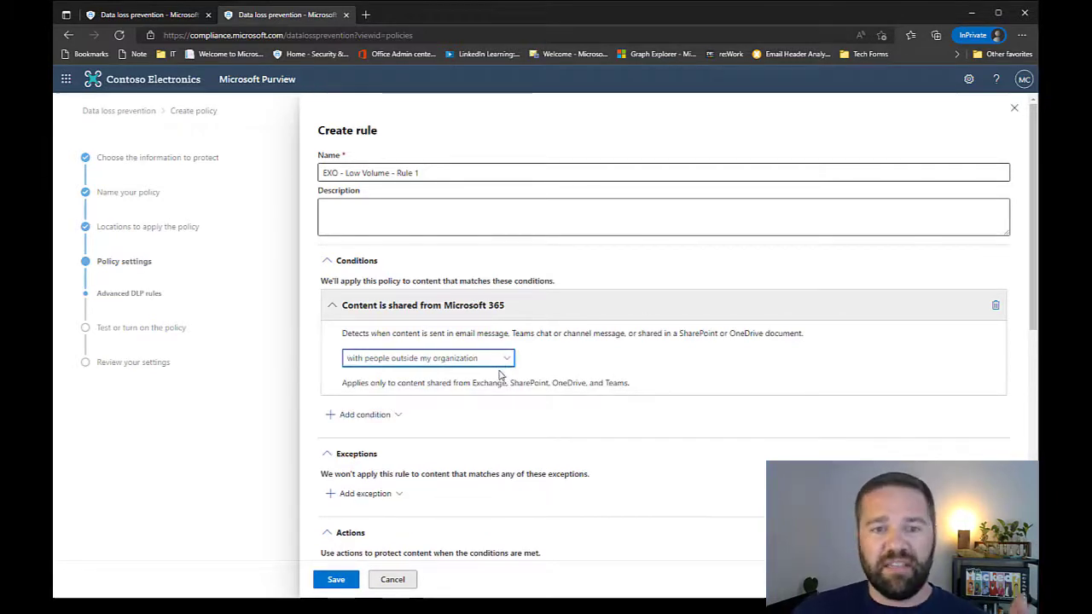
Add a Content contains condition based on sensitive info types.
click(365, 415)
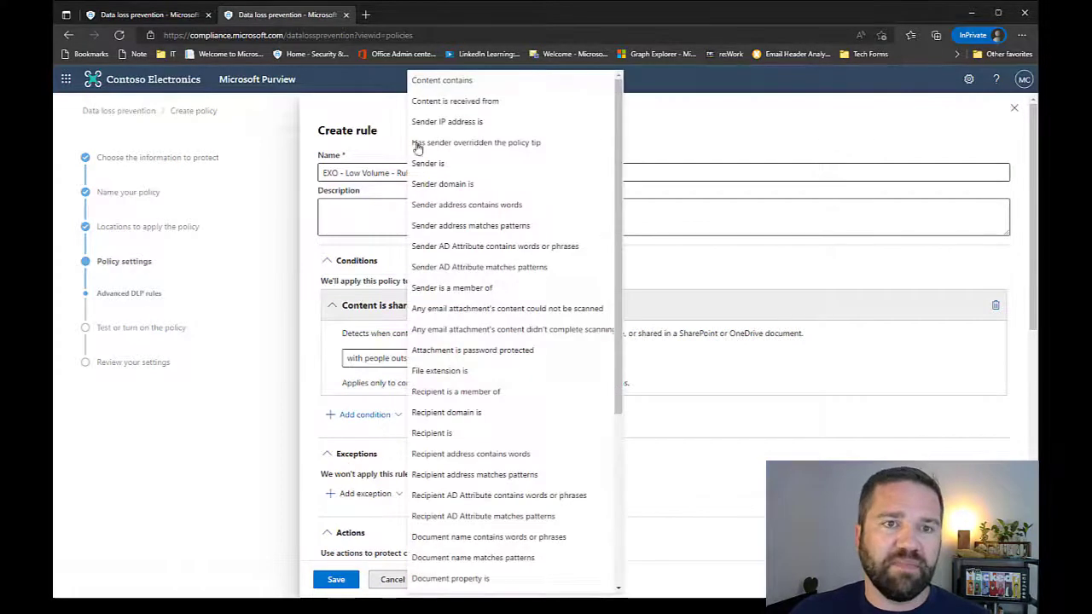
click(441, 79)
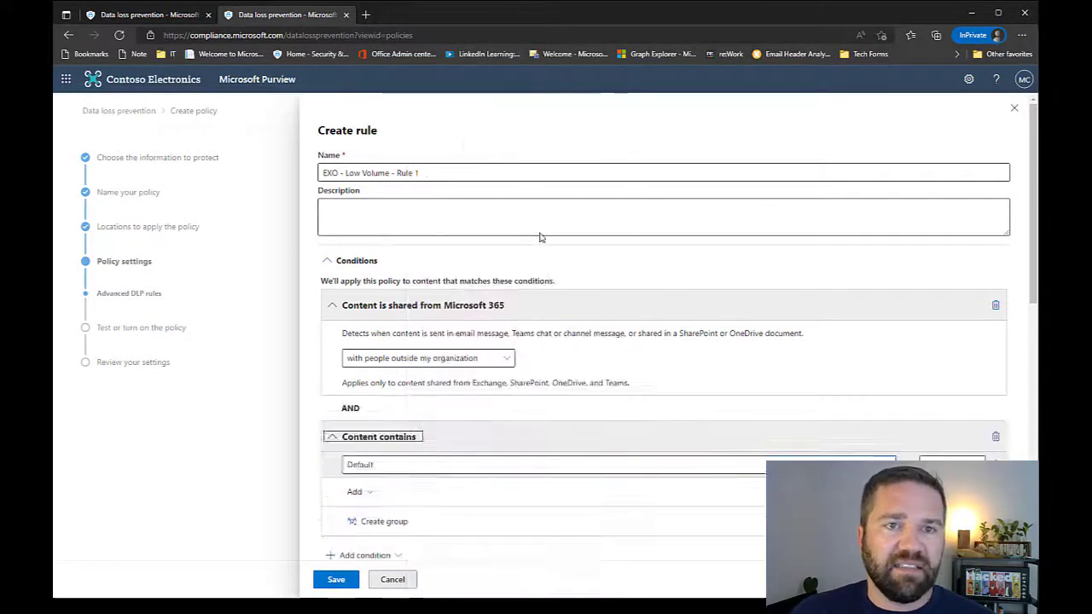
click(356, 492)
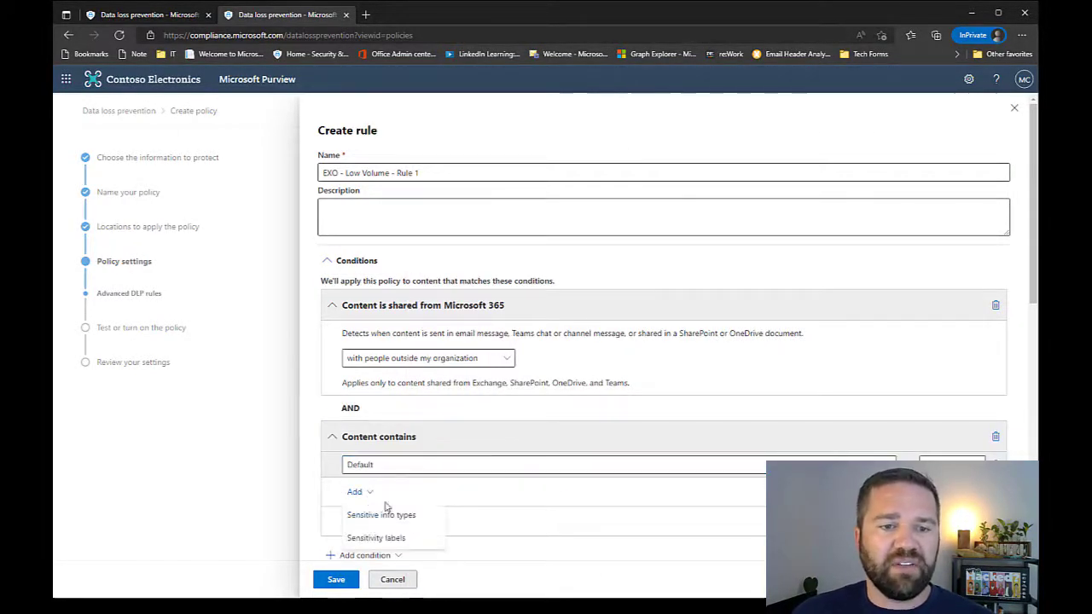
click(381, 514)
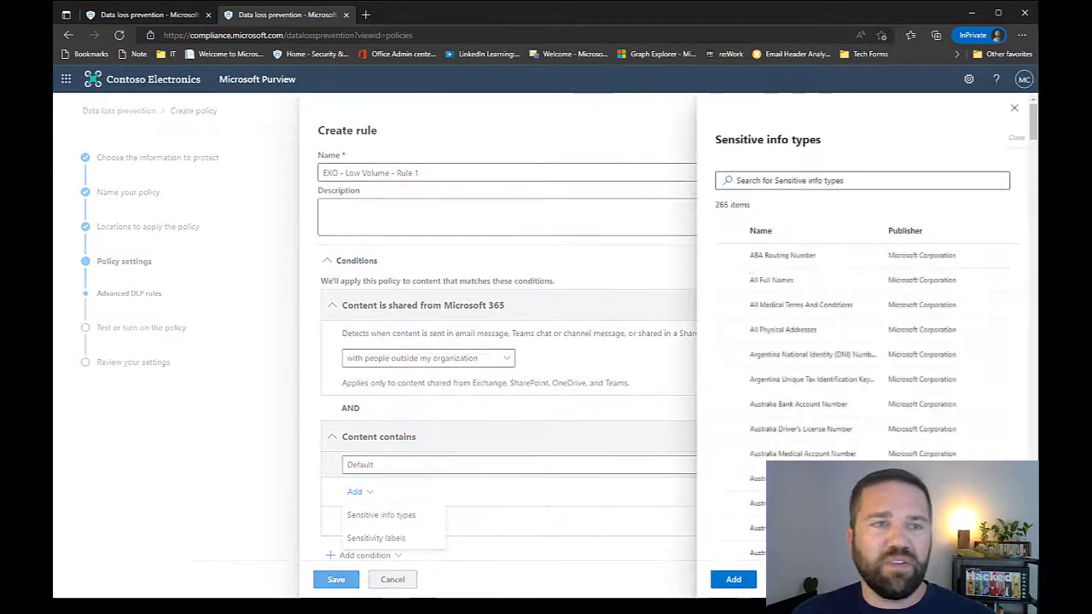
click(733, 579)
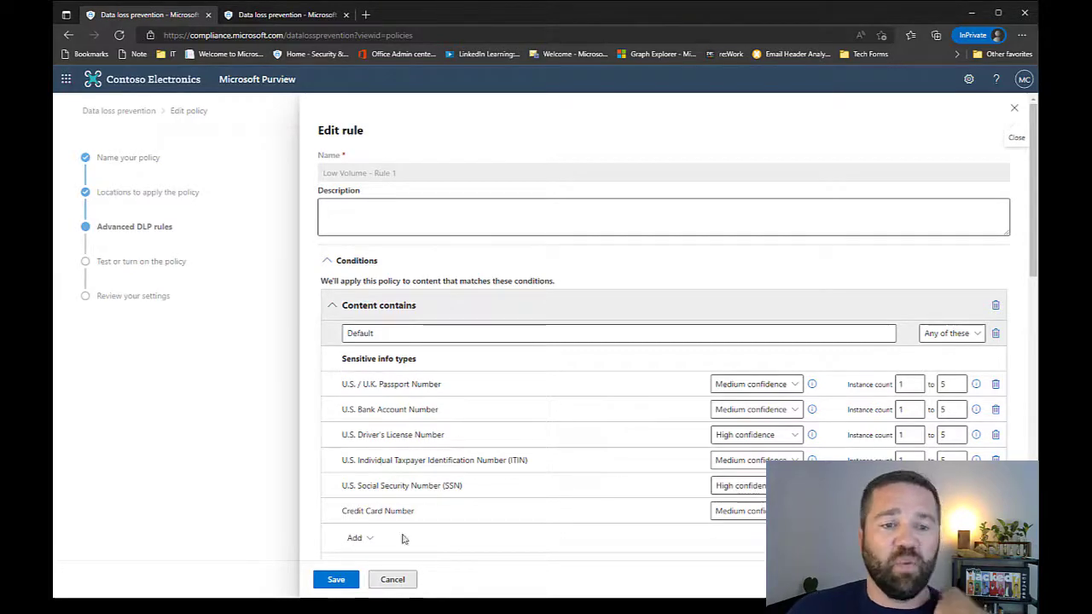
Add Credit Card Number and U.S. types such as passport and SSN to the condition.
scroll(down, 3)
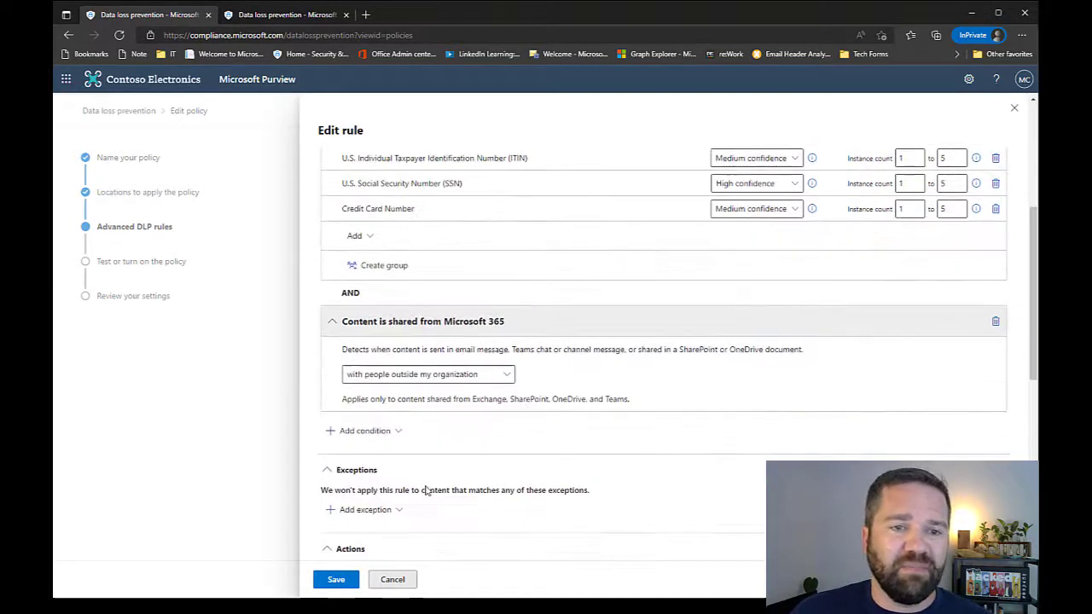
scroll(up, 3)
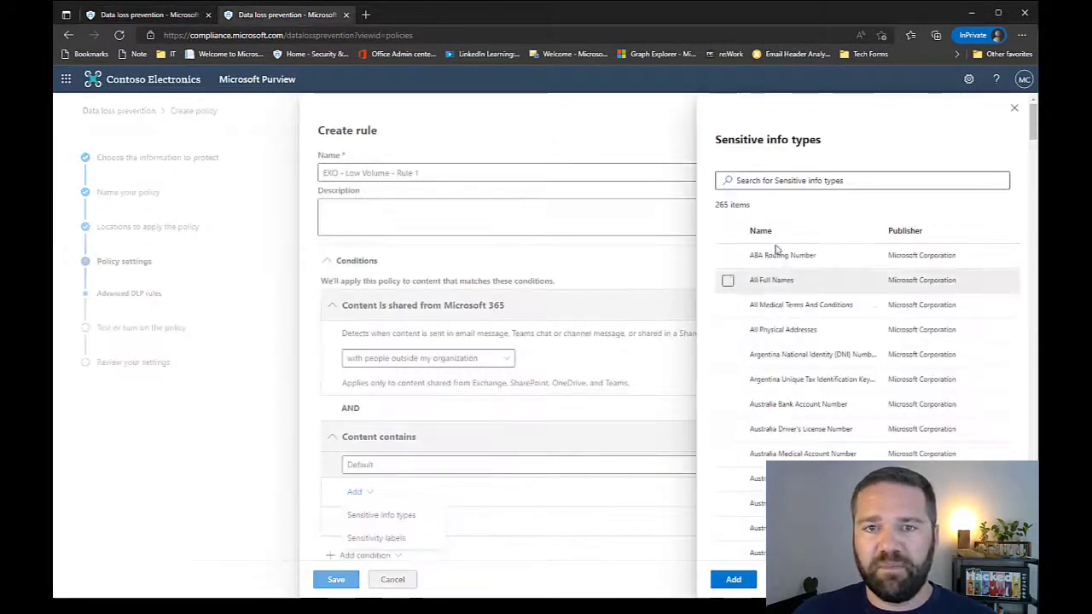
text(Credi)
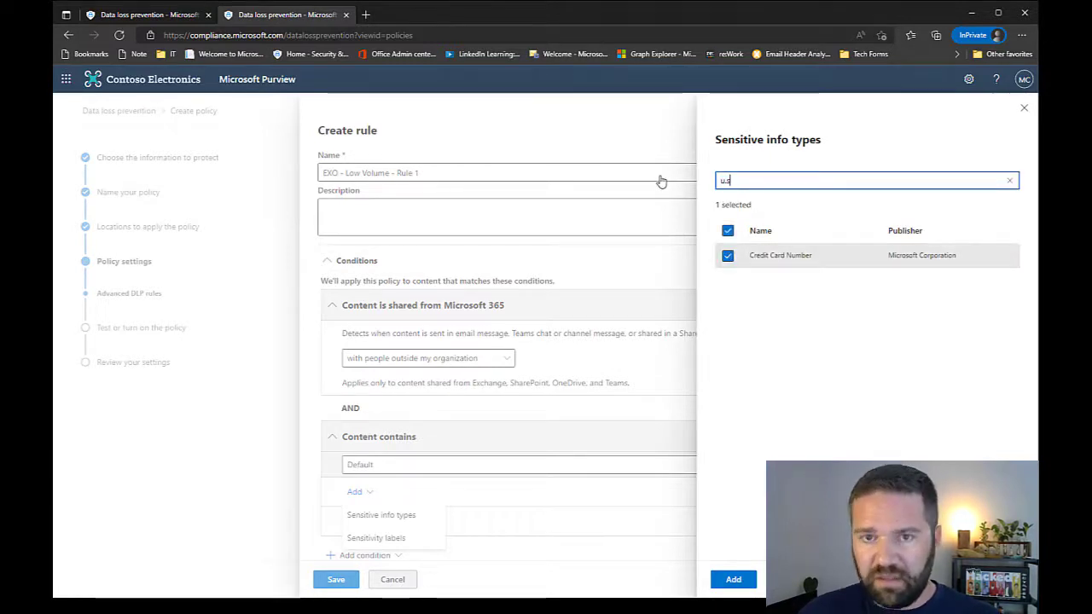
text(u.s)
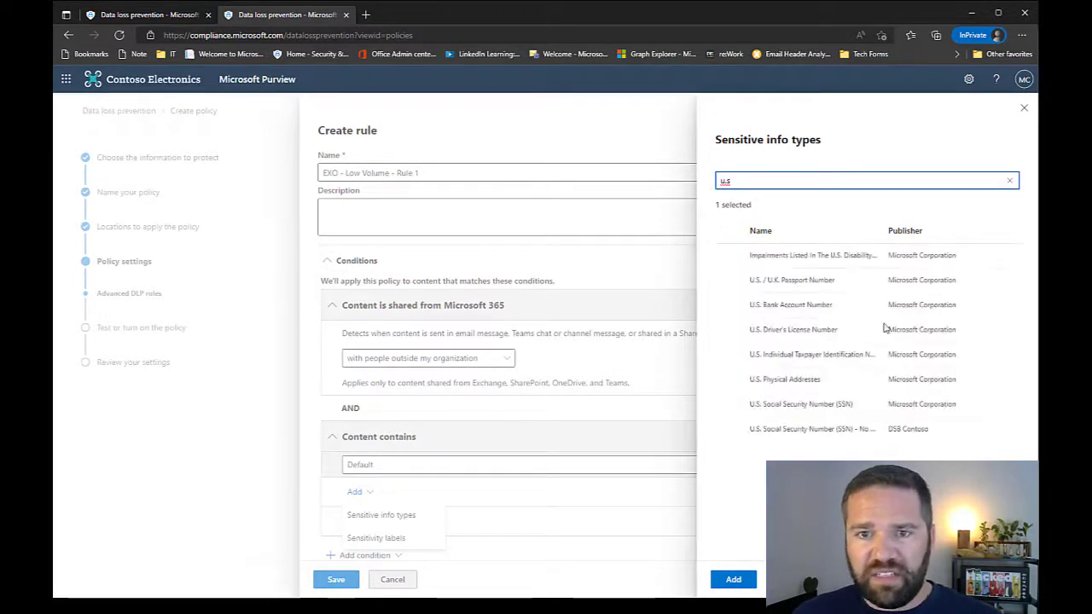
click(727, 280)
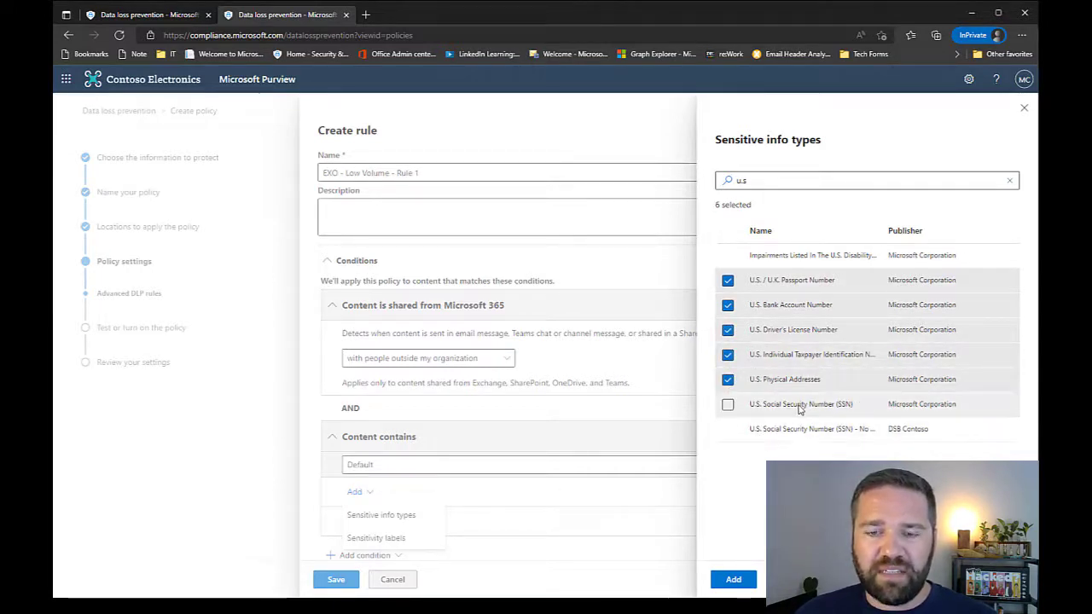
mouse_move(825, 412)
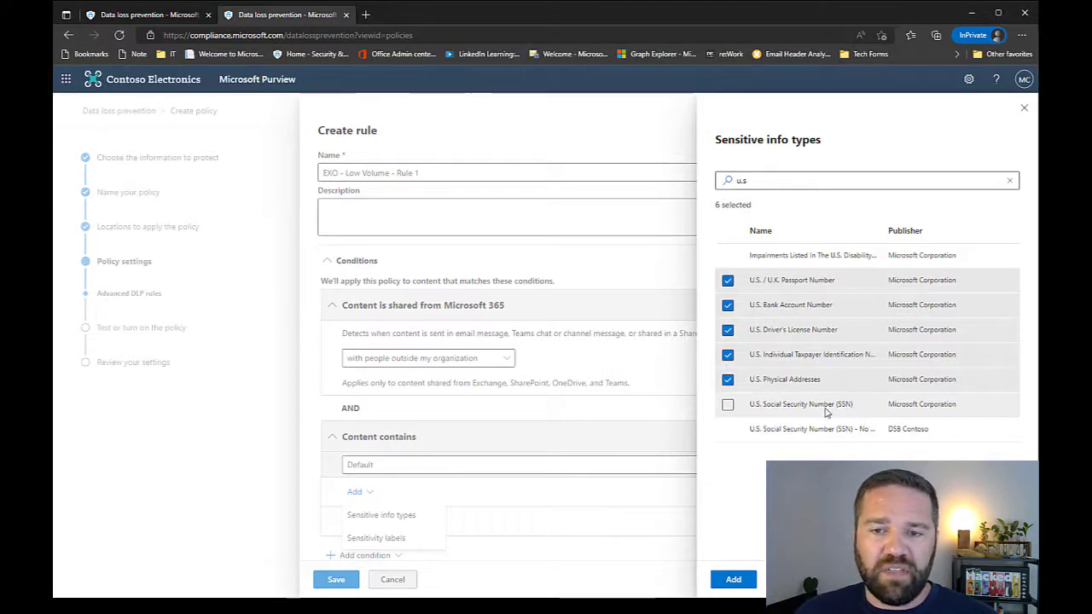
mouse_move(837, 412)
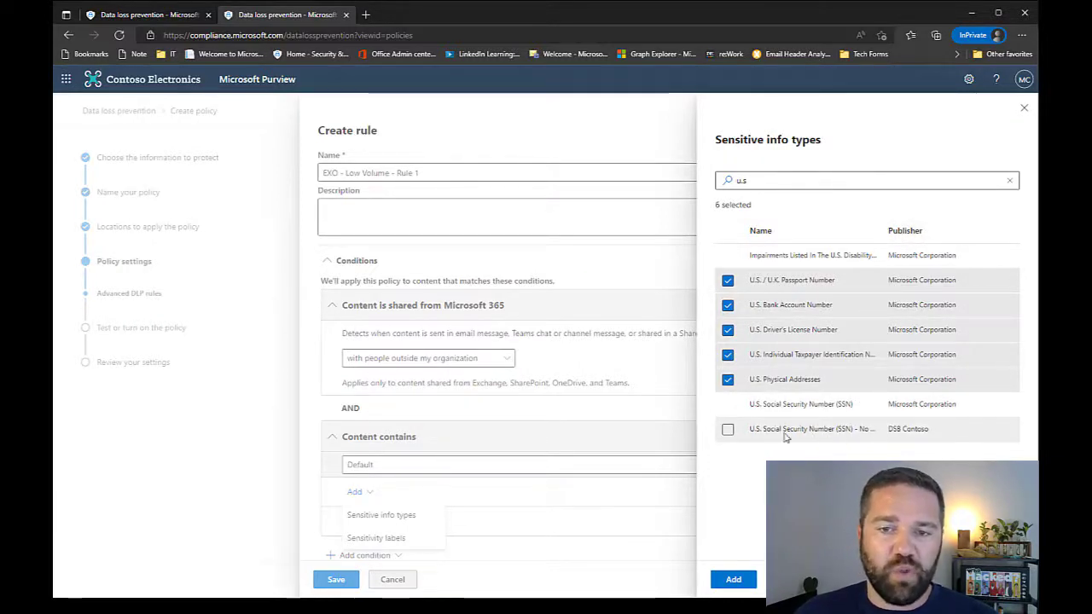
click(728, 429)
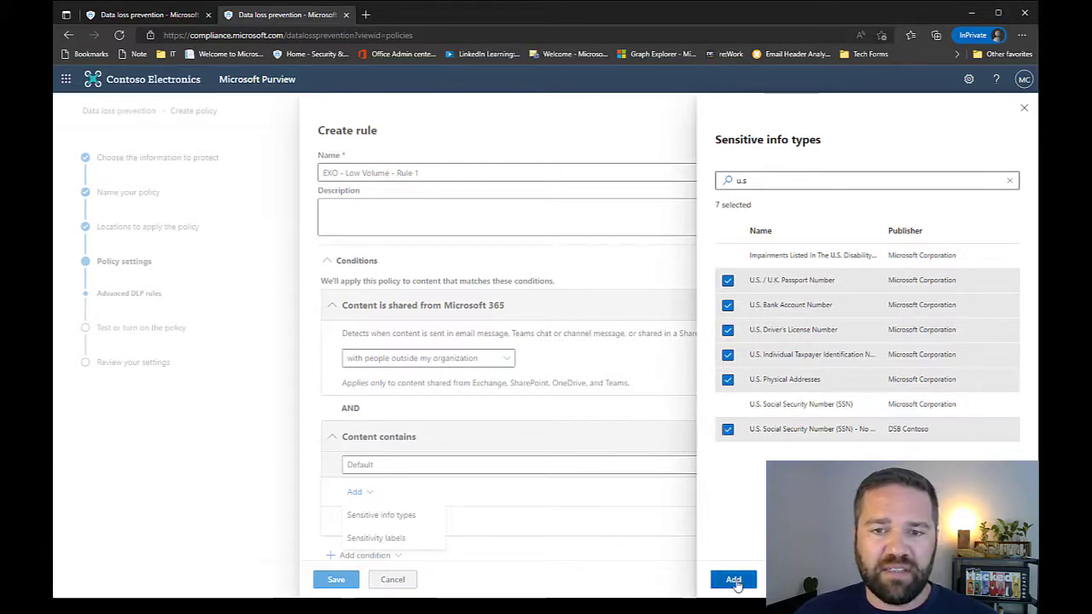
click(732, 579)
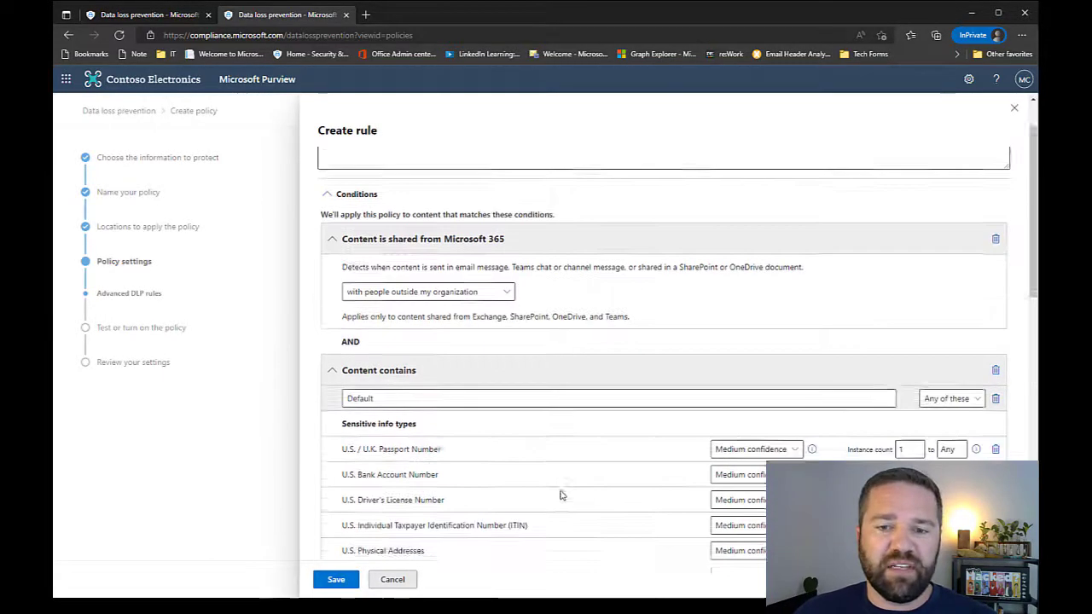
Set the instance count to 1 to 5 for each sensitive info type.
scroll(down, 3)
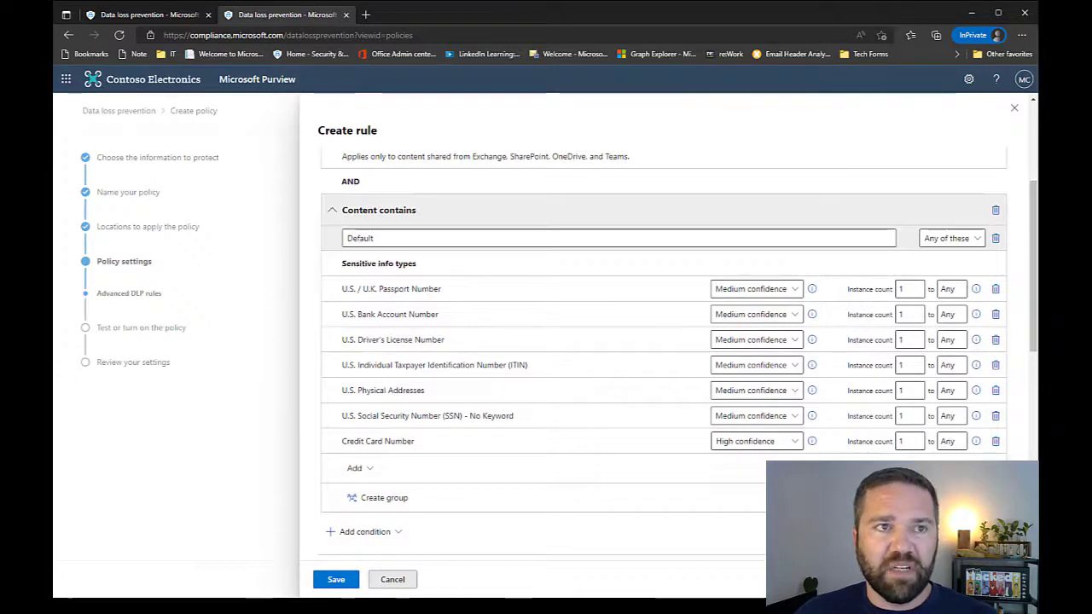
mouse_move(600, 416)
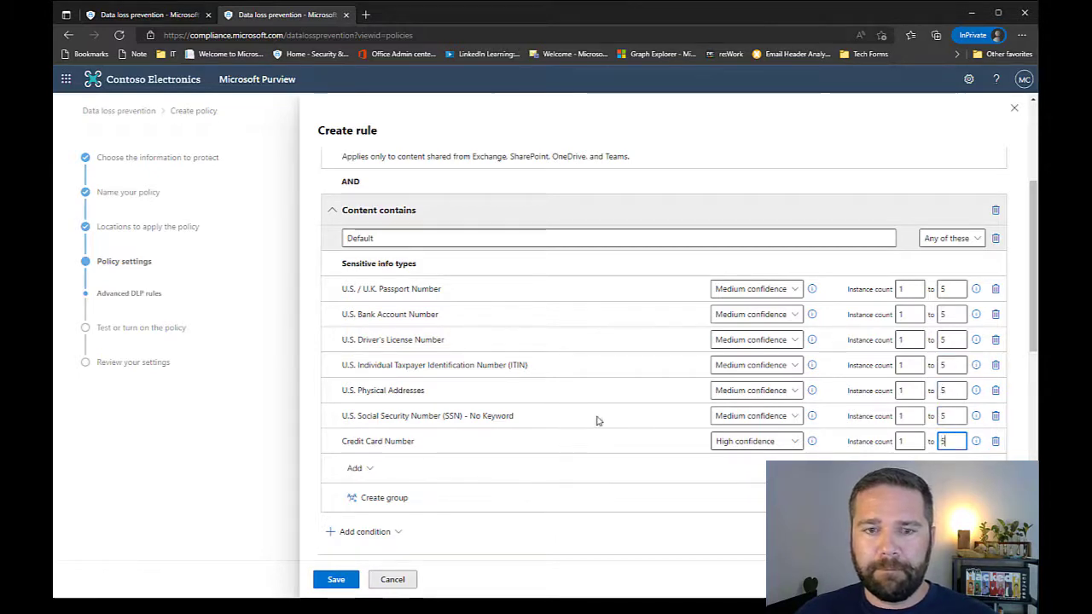
mouse_move(586, 529)
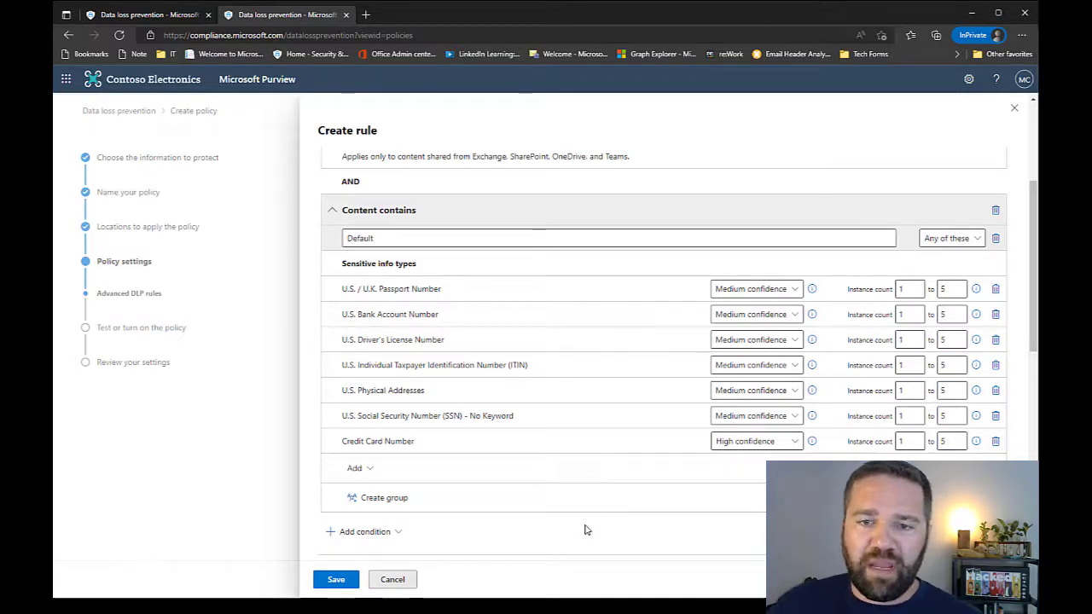
scroll(up, 3)
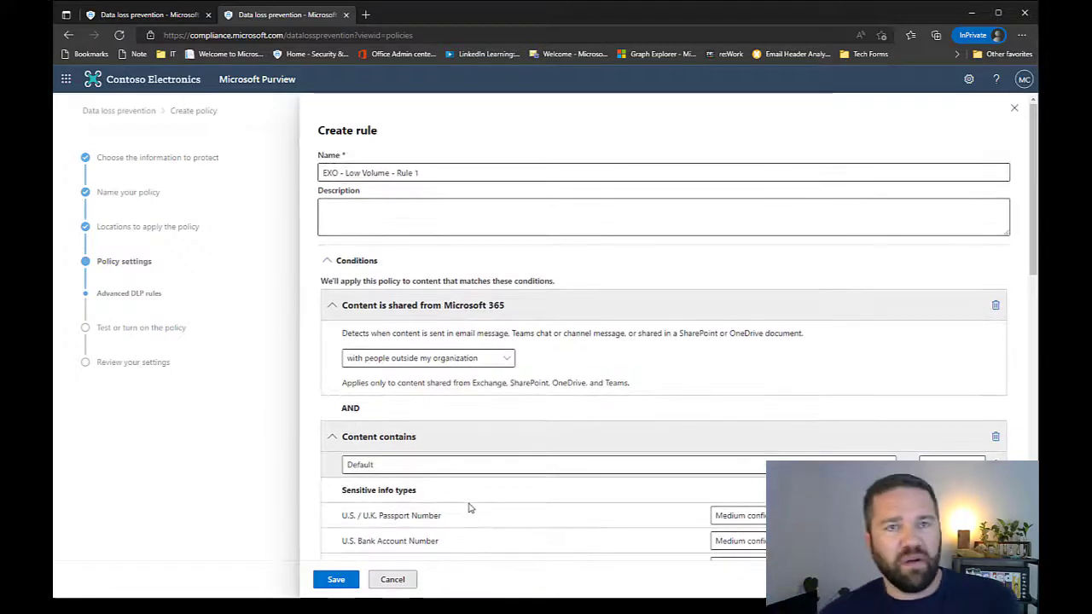
mouse_move(481, 373)
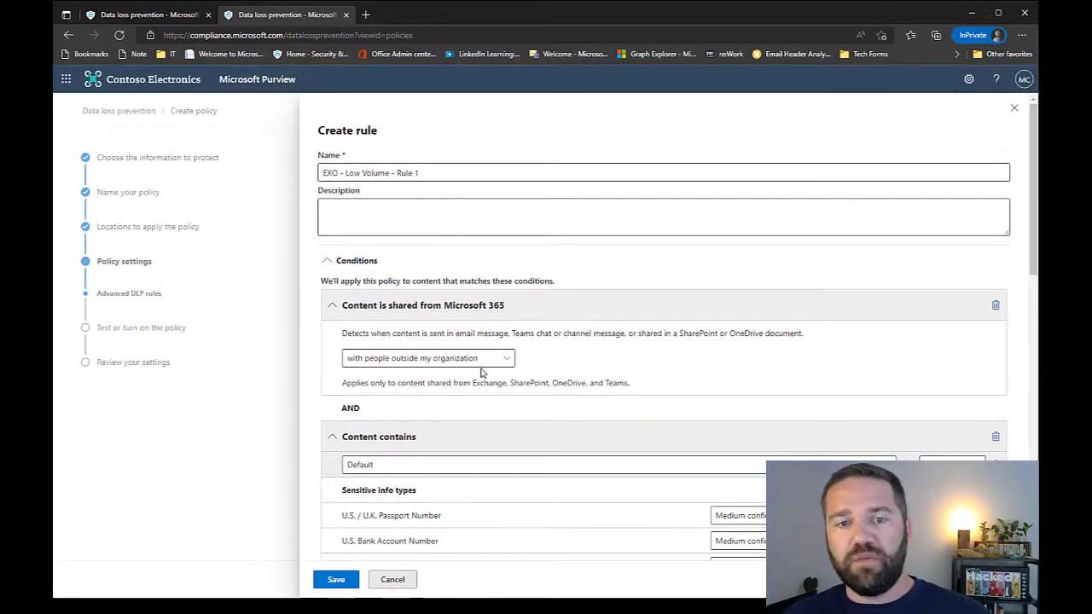
mouse_move(483, 492)
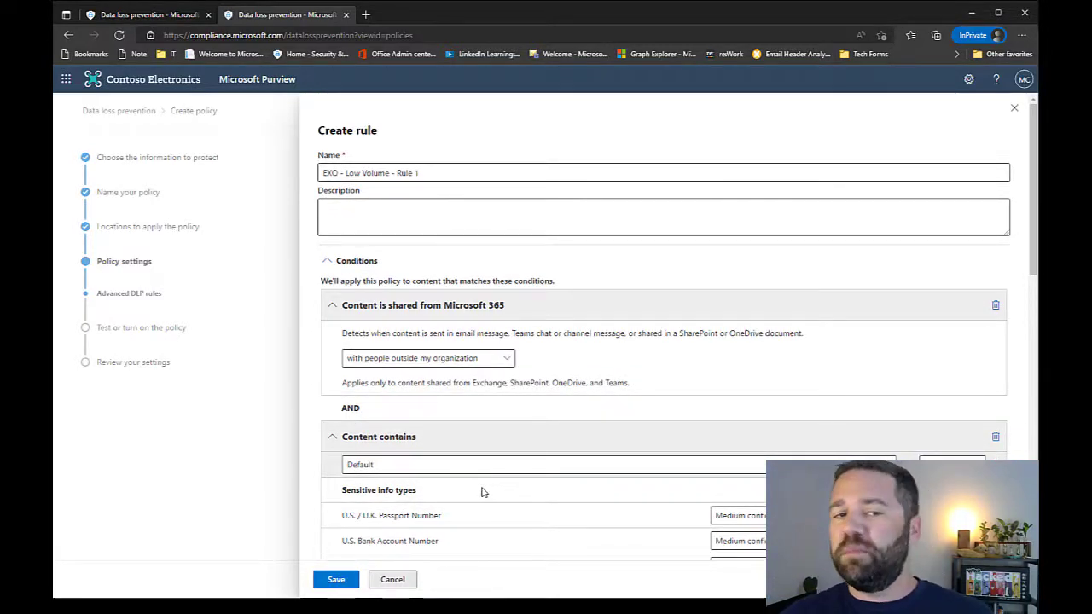
scroll(down, 3)
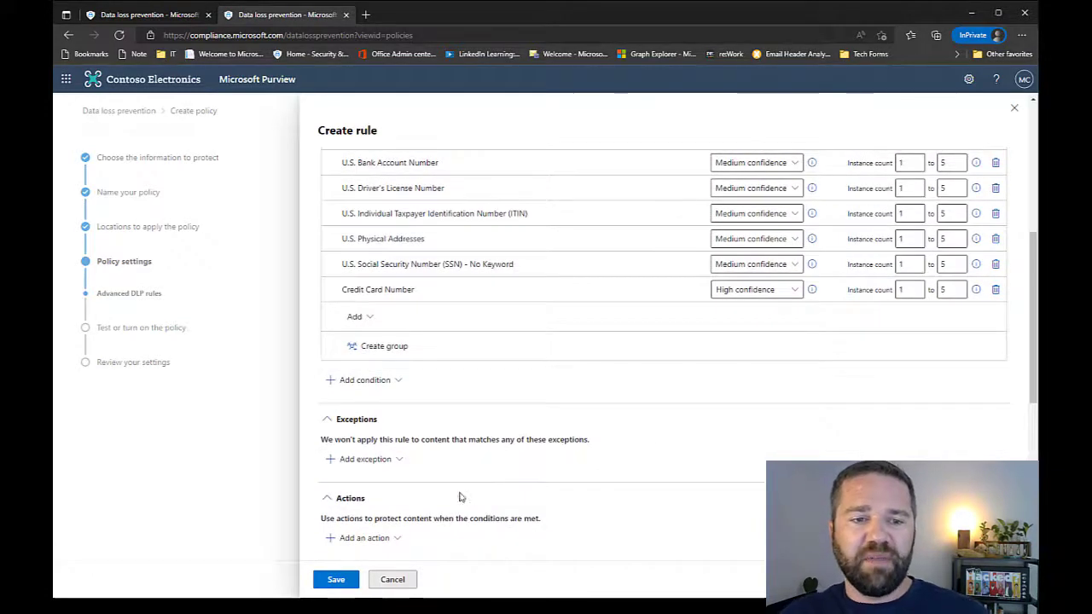
Turn on user notifications with an Office 365 policy tip and enable custom tip text.
scroll(down, 3)
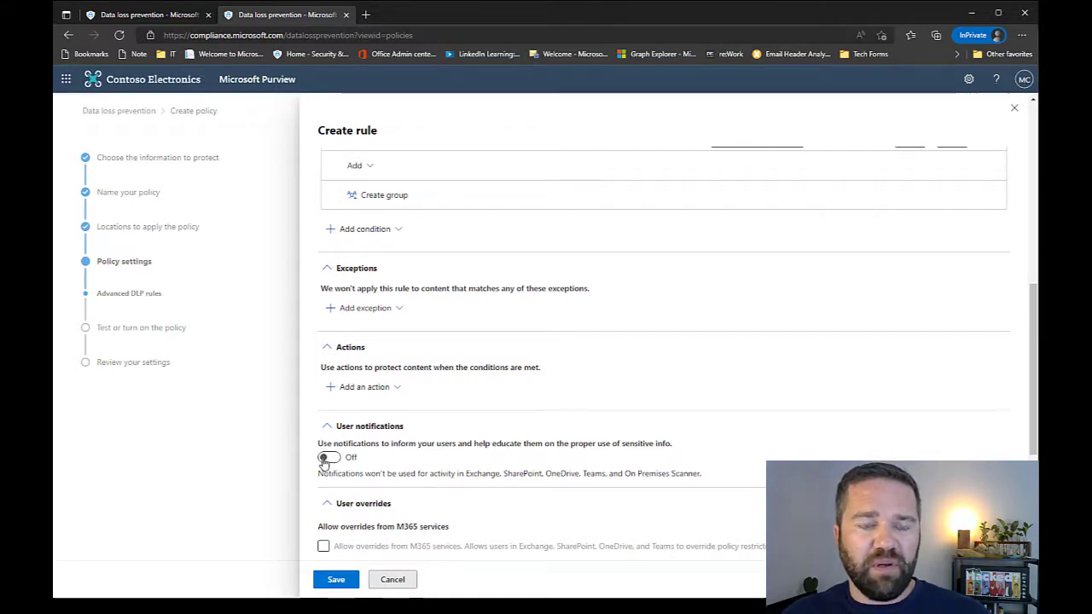
click(327, 457)
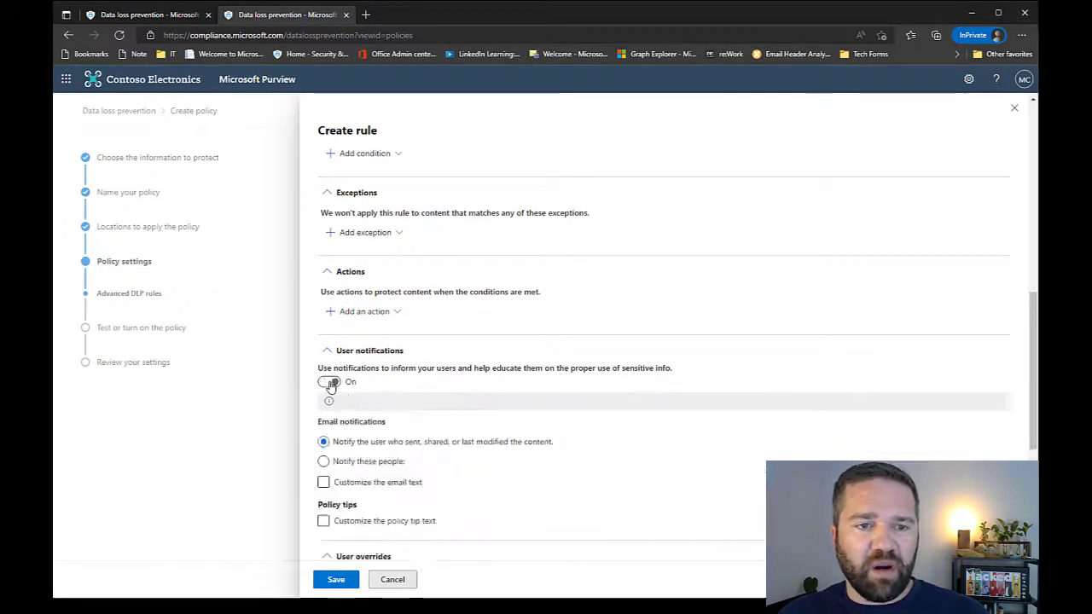
click(328, 381)
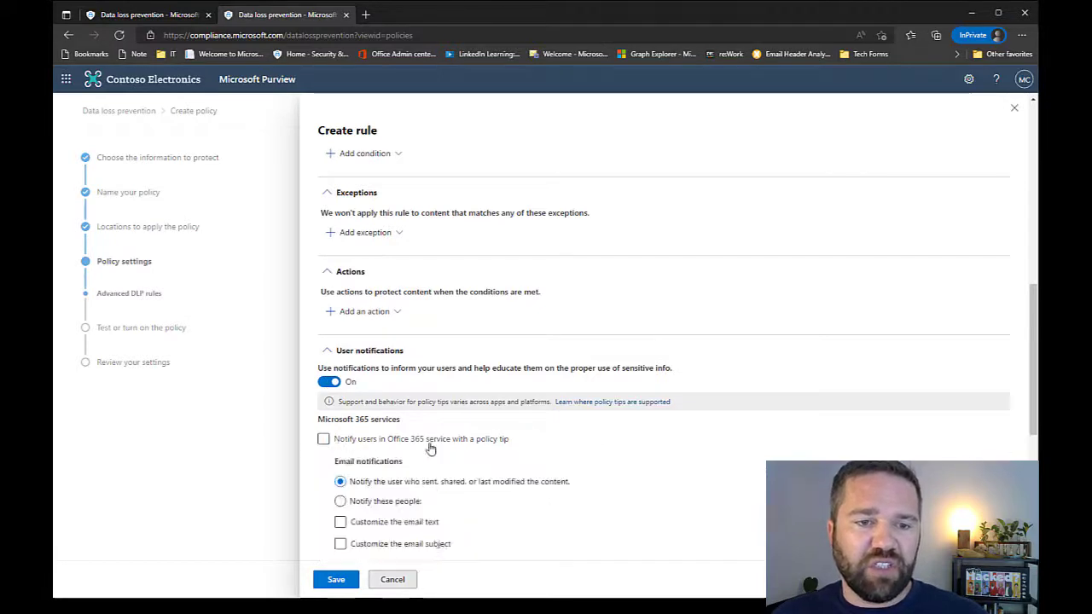
click(323, 439)
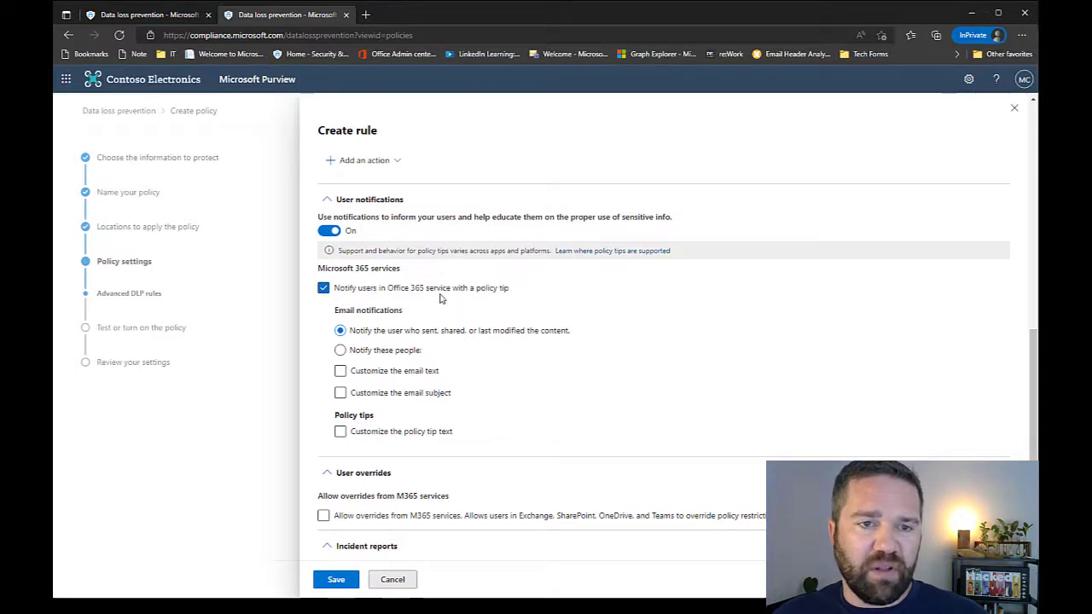
mouse_move(571, 398)
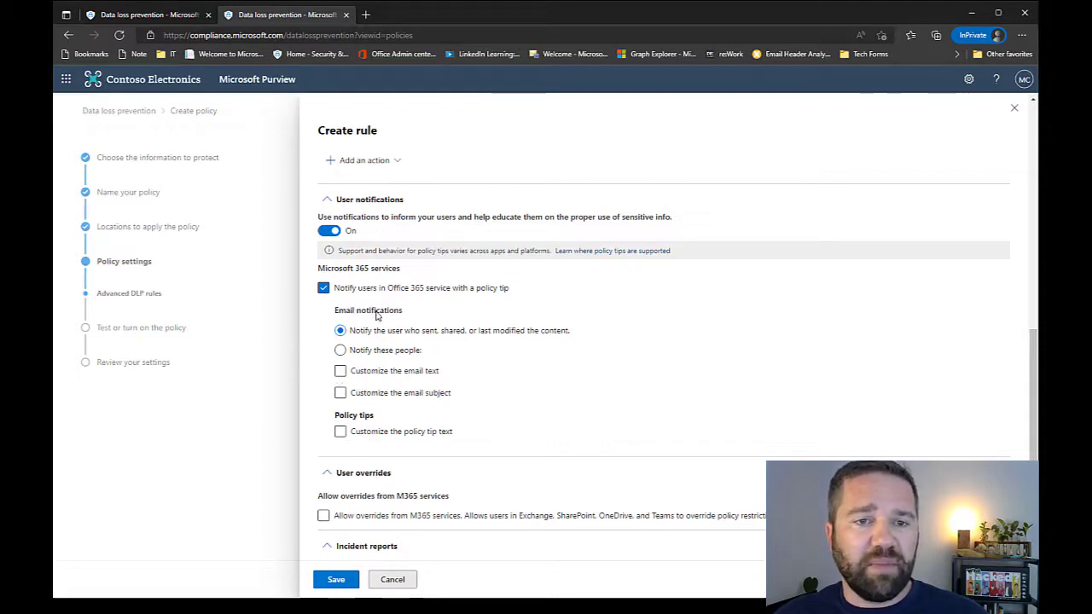
click(340, 431)
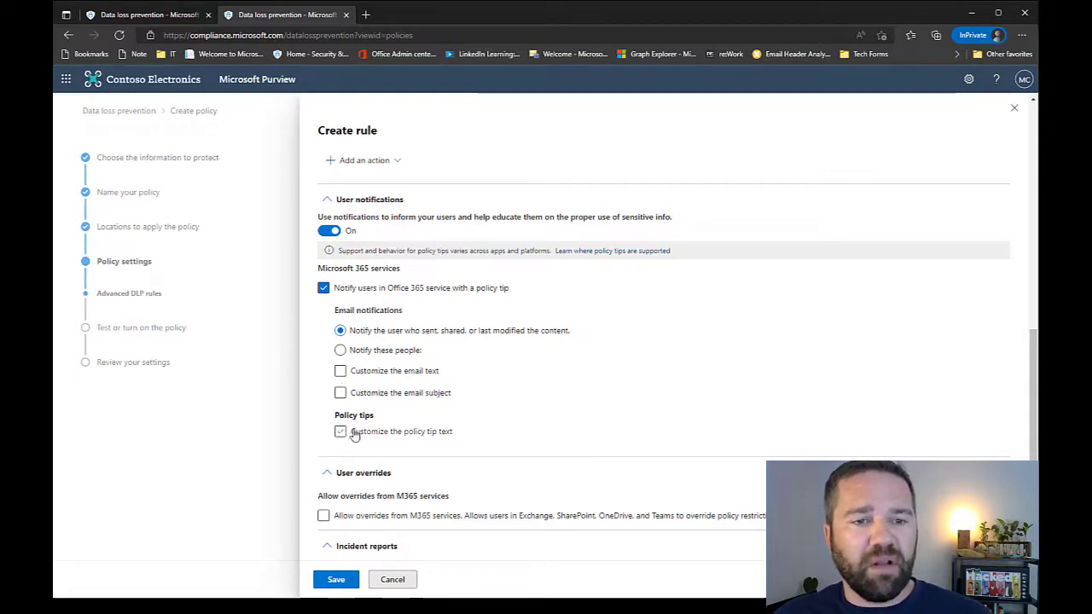
click(340, 431)
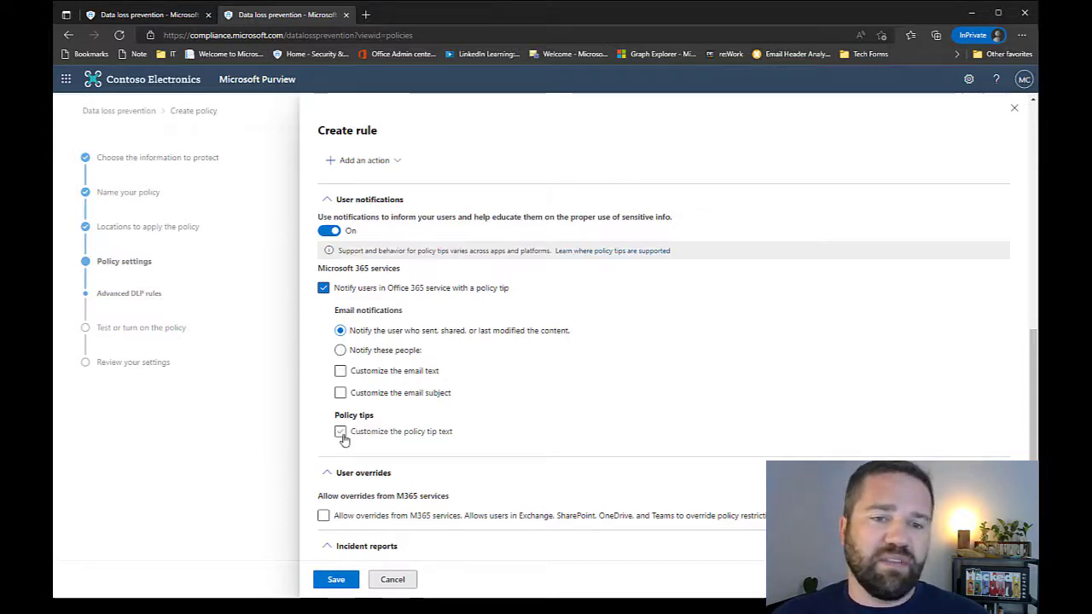
click(340, 431)
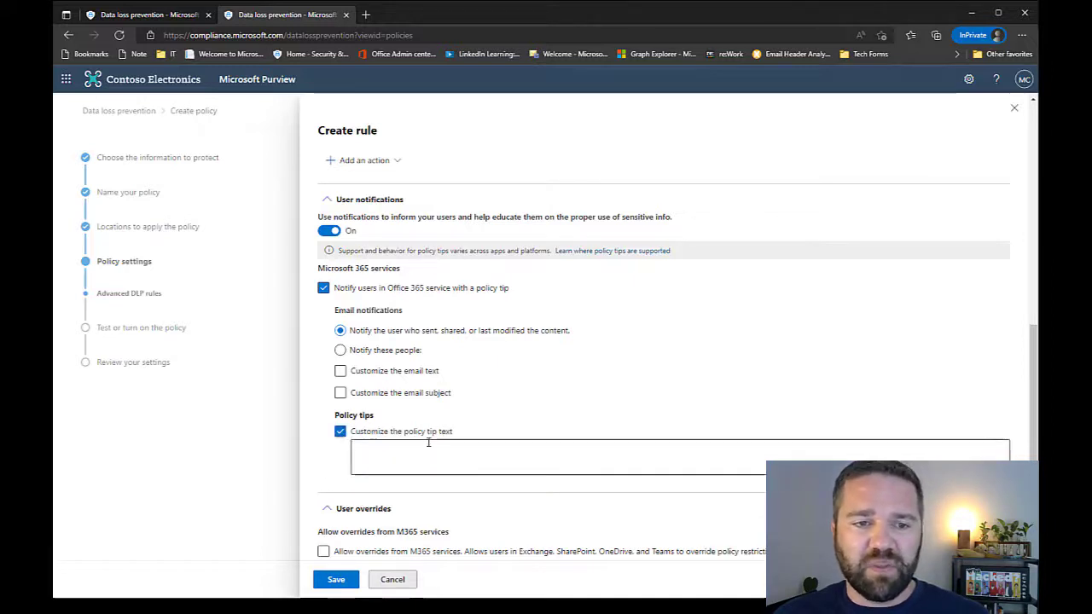
Type the policy tip warning about sensitive data in this message, correcting it to 'sensitive'.
text(M)
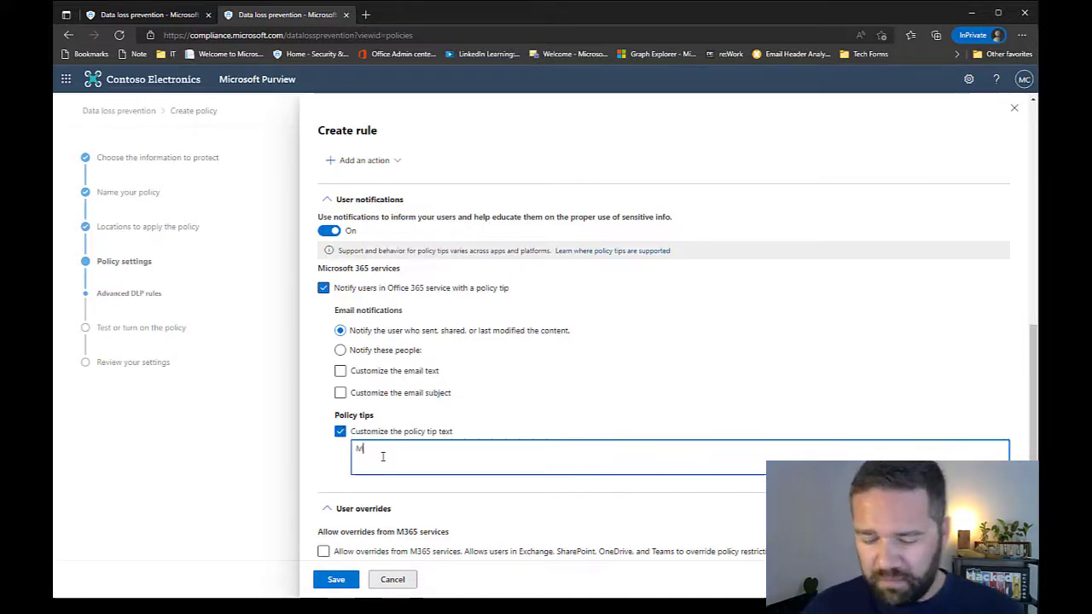
text(icrosoft has detected Se)
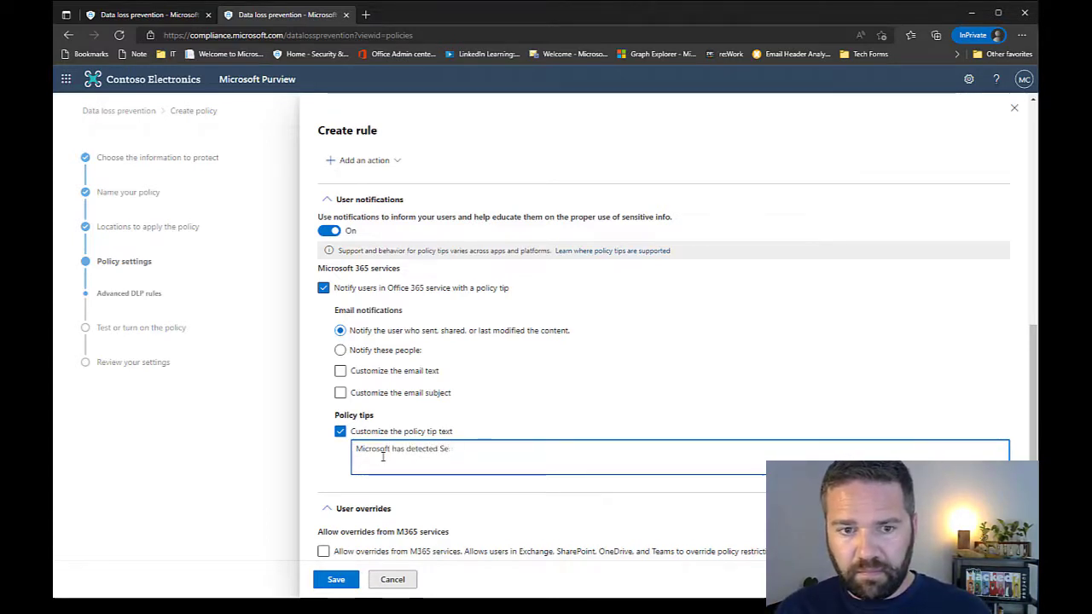
text(nsativ)
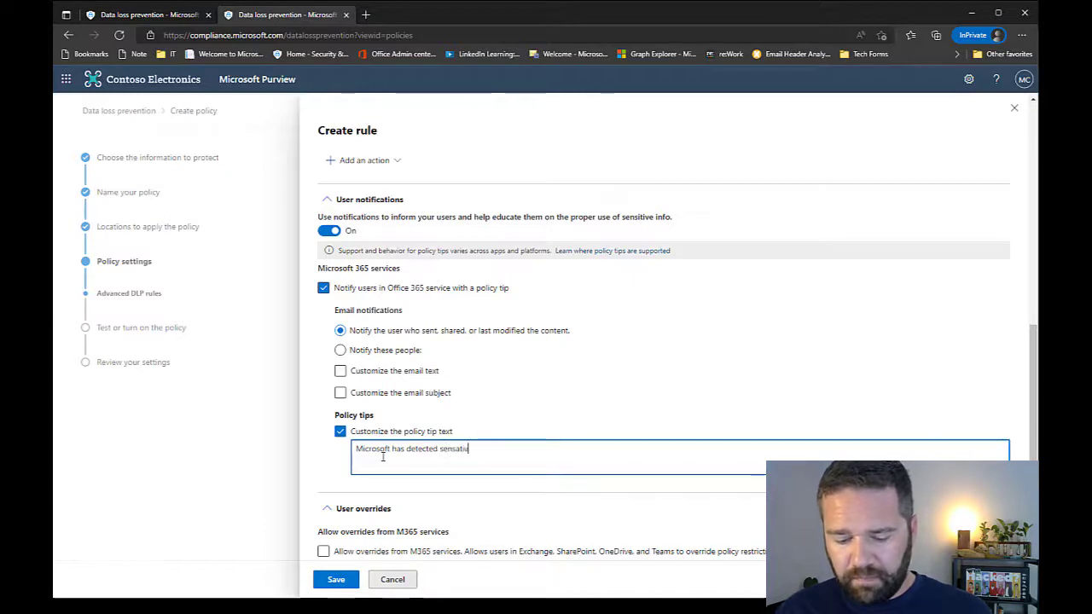
text(ve data in)
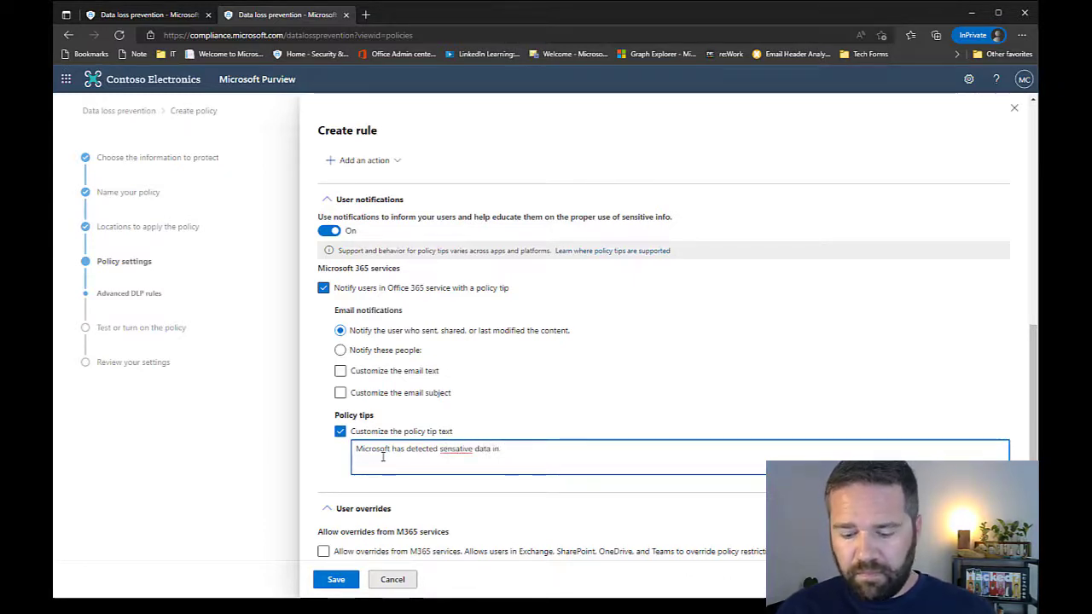
text(this message)
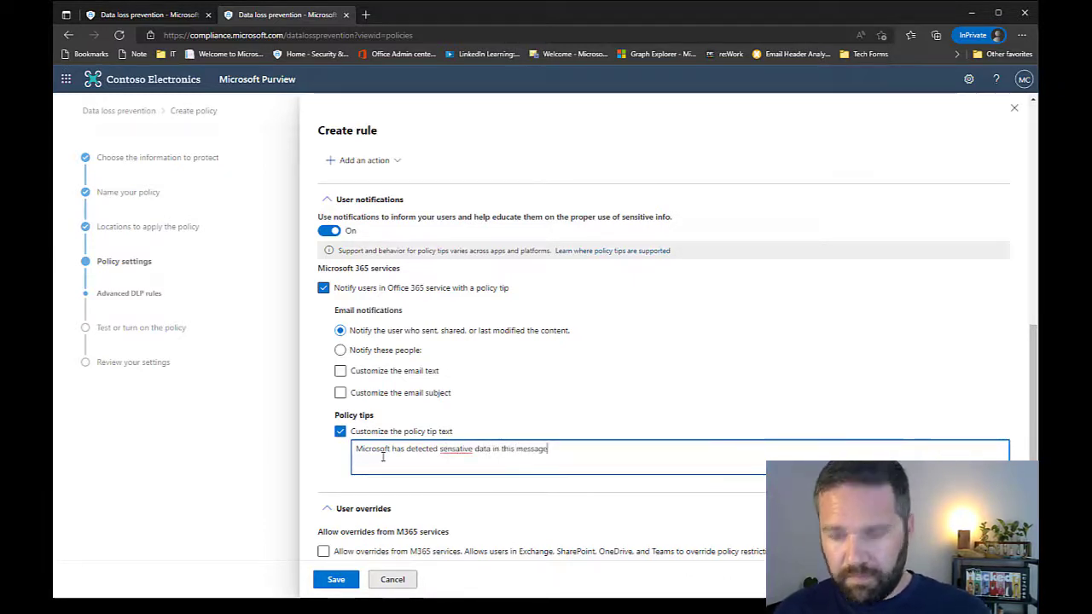
text(, please)
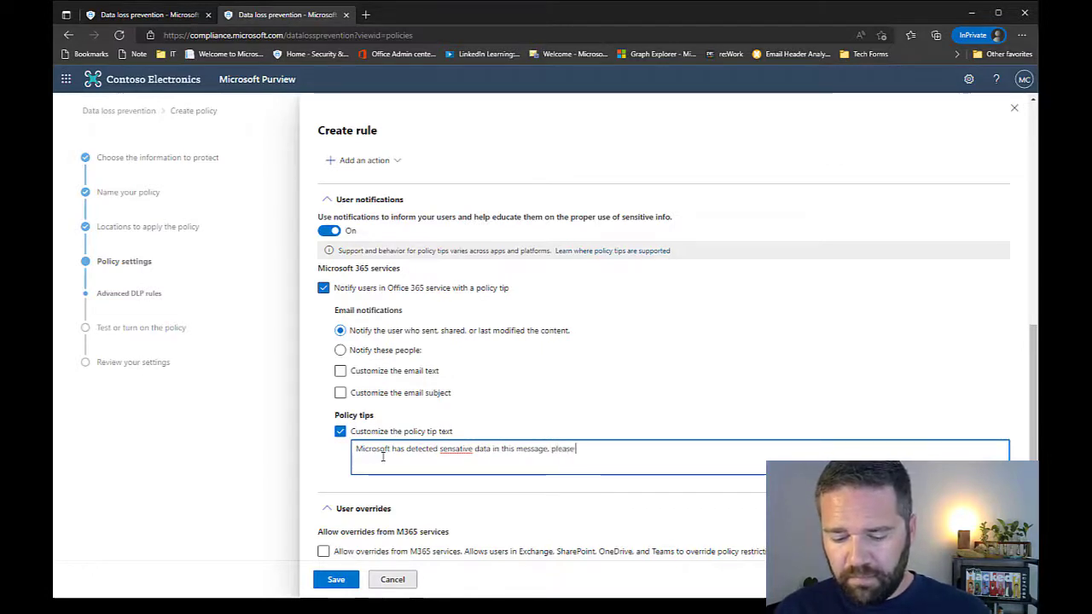
text(tak)
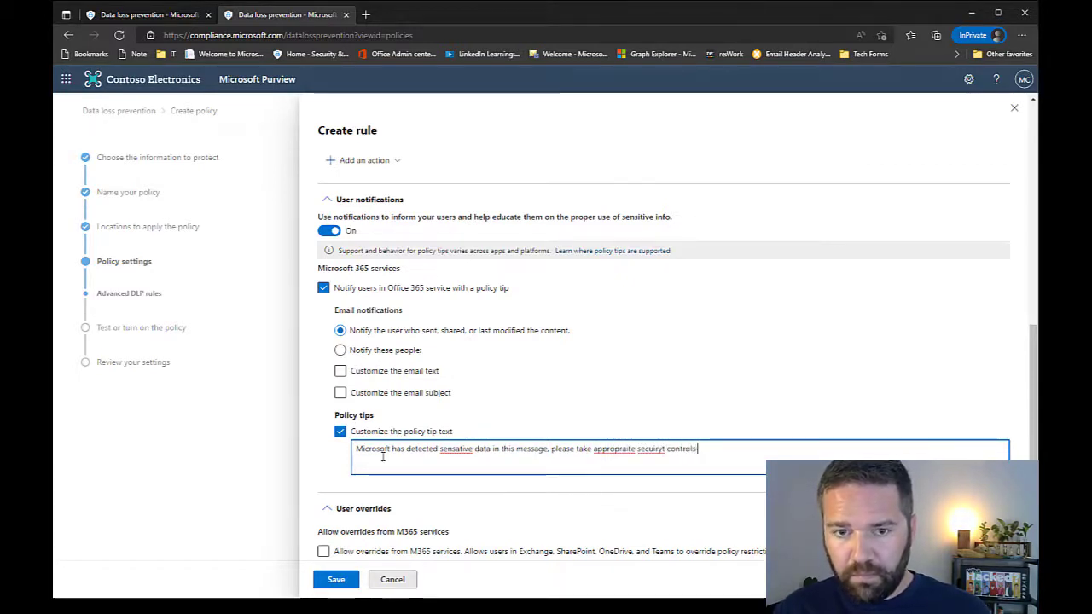
text(while implem)
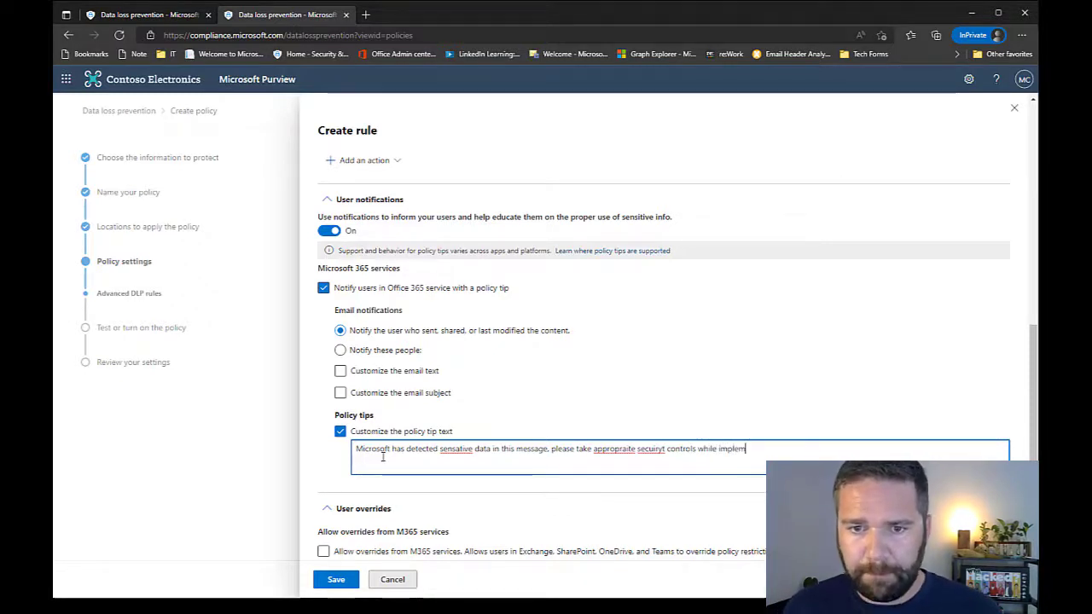
key(Backspace)
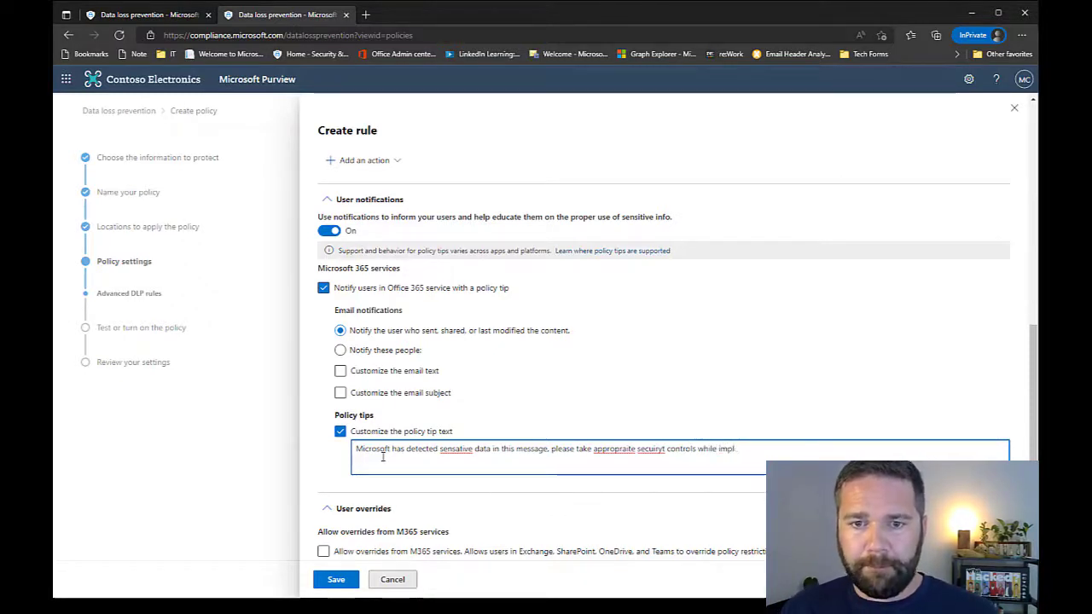
text(shari)
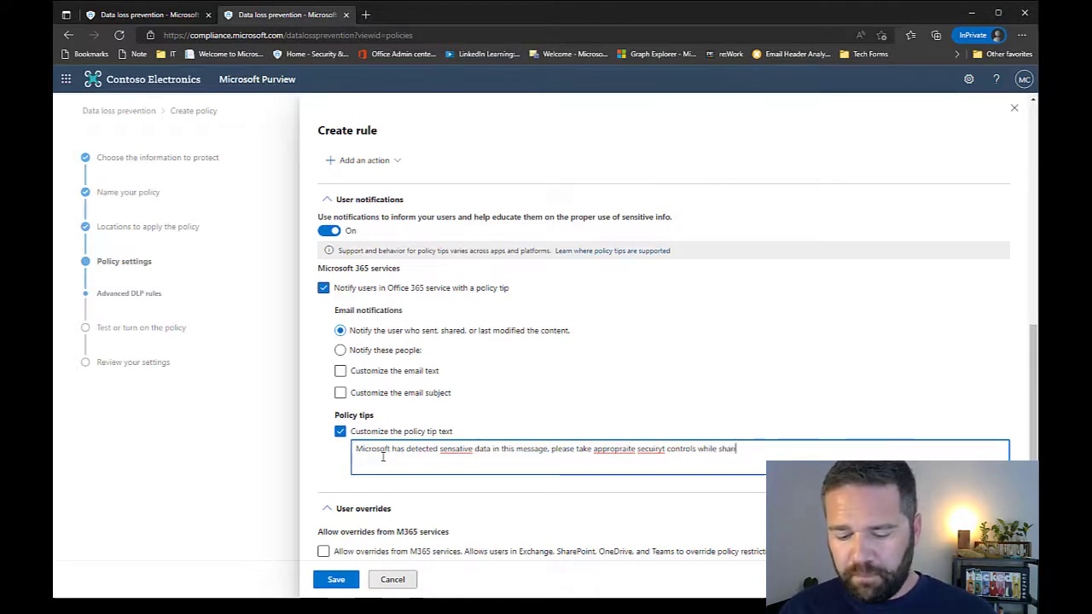
text(ng this data out.)
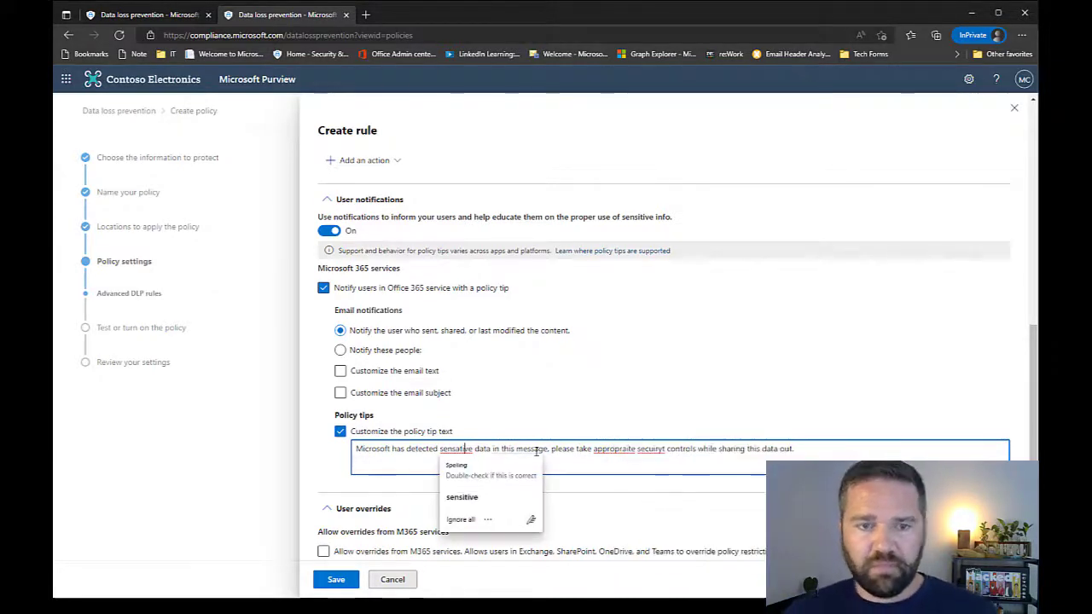
click(461, 497)
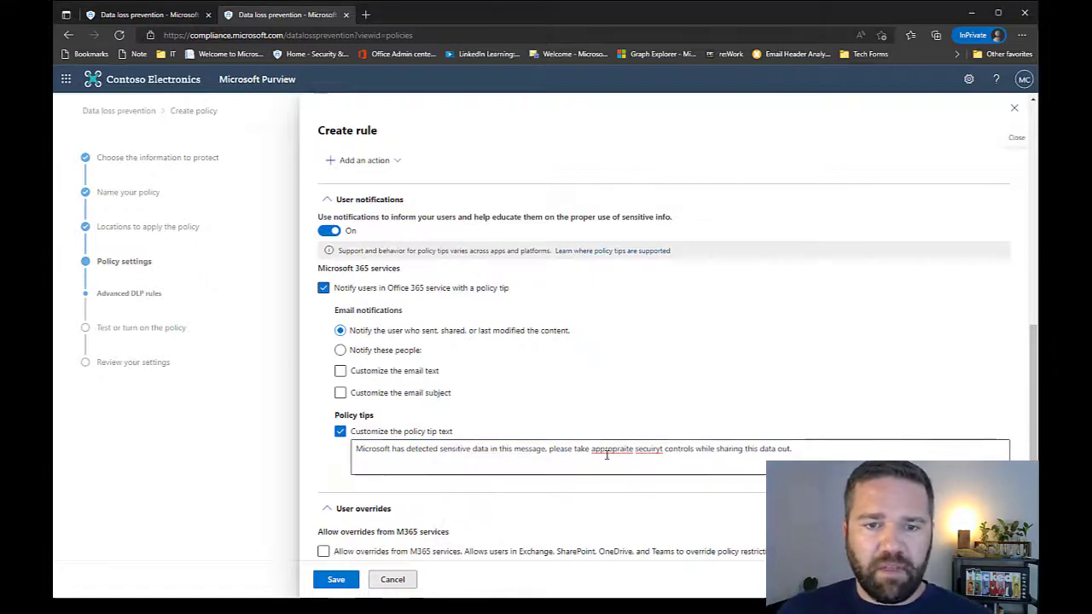
Apply spelling suggestions so the policy tip reads 'appropriate security controls'.
right_click(649, 448)
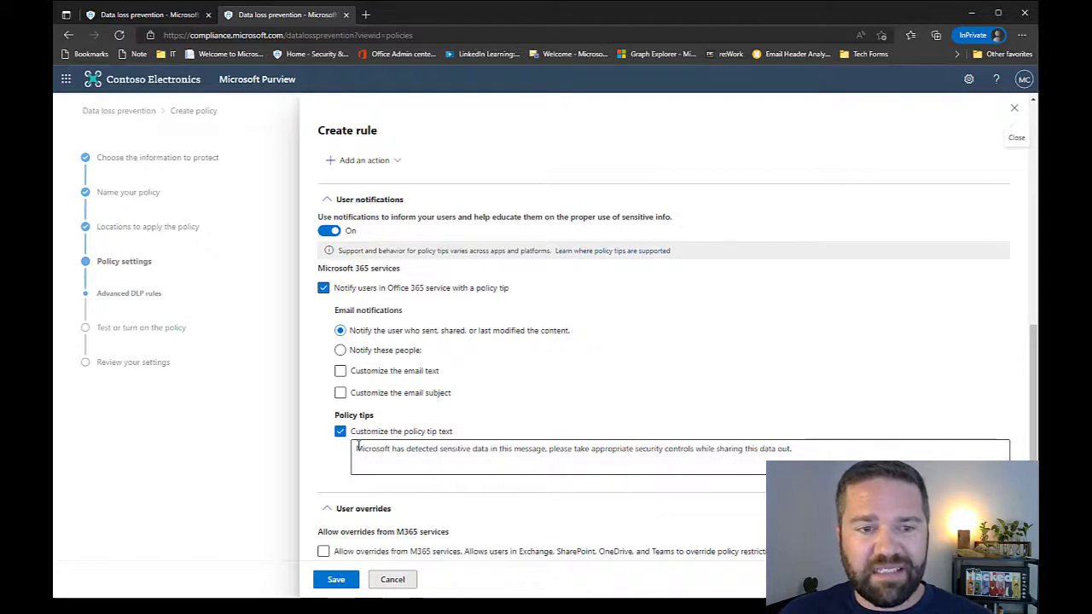
double_click(380, 448)
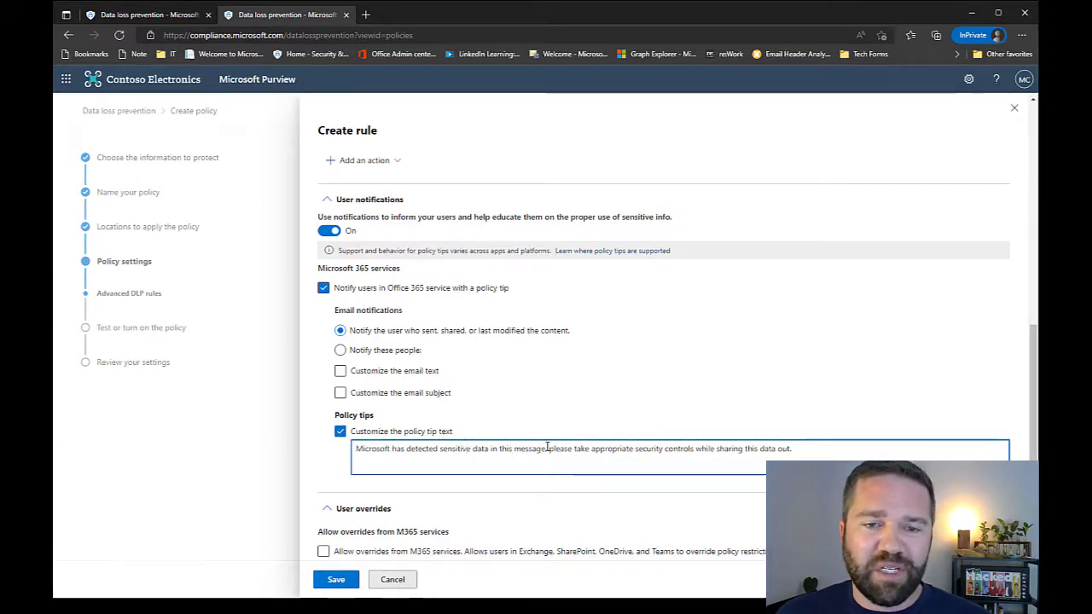
double_click(372, 449)
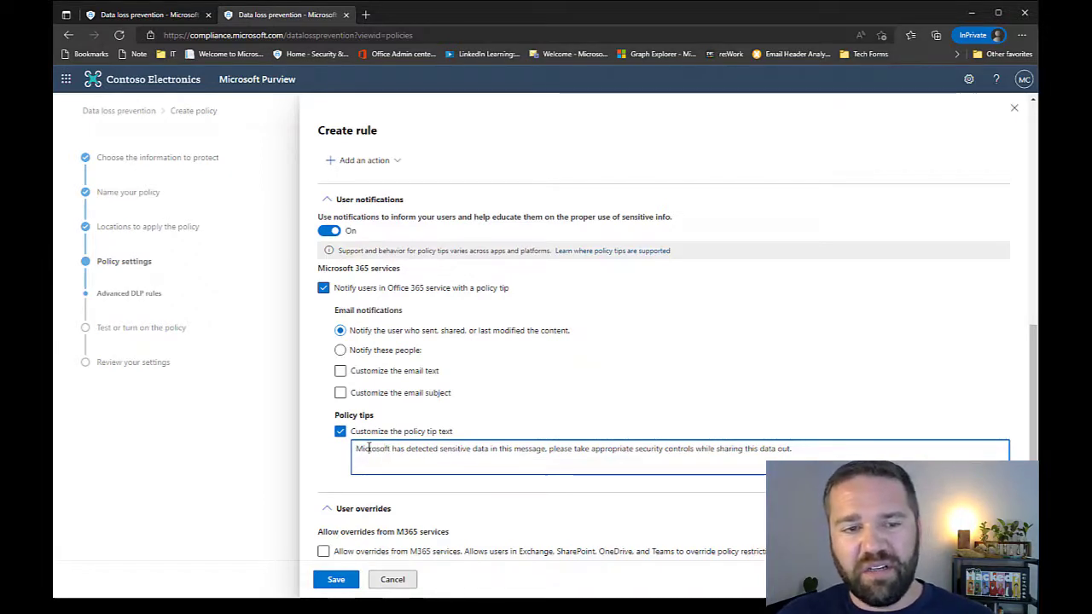
double_click(372, 449)
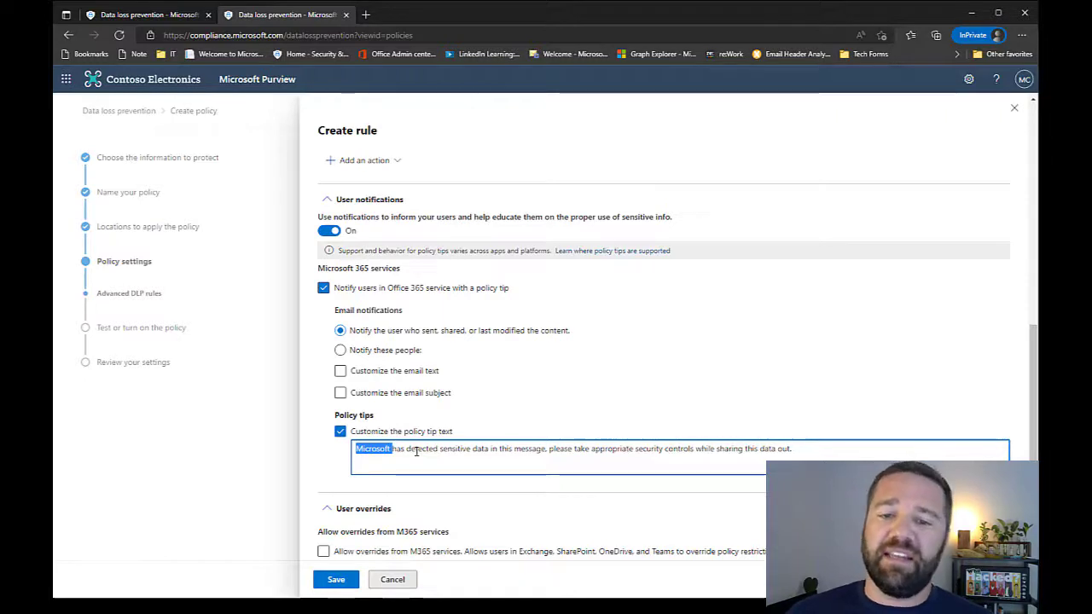
mouse_move(532, 464)
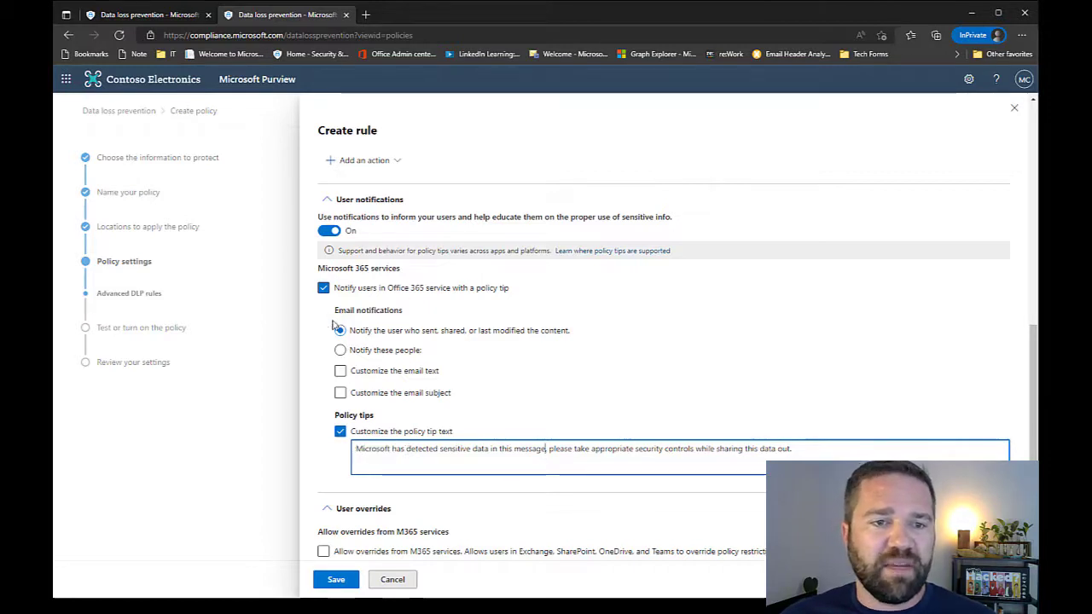
click(340, 330)
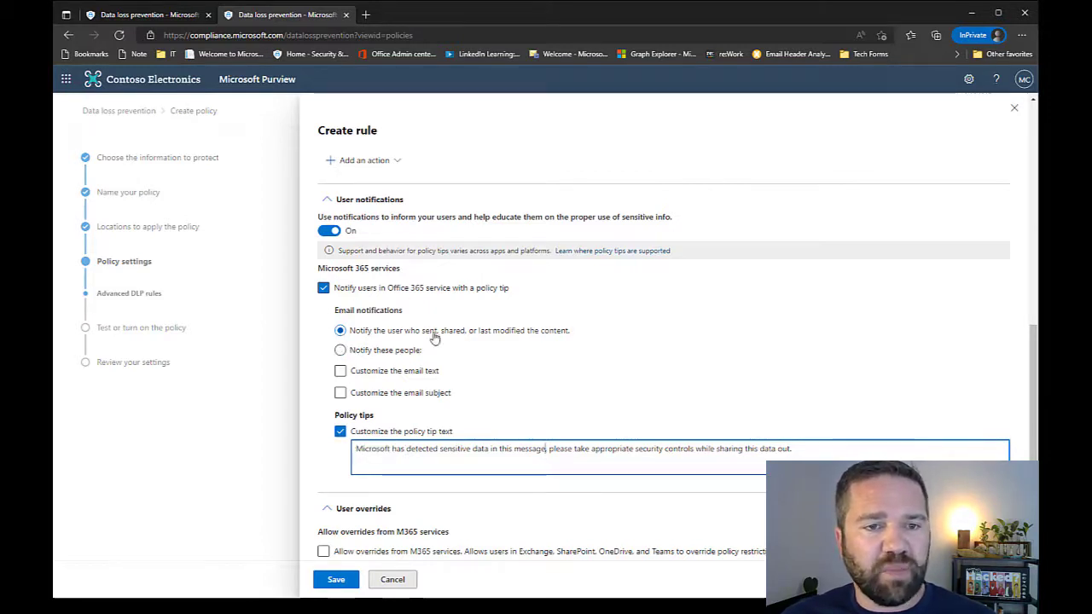
mouse_move(417, 335)
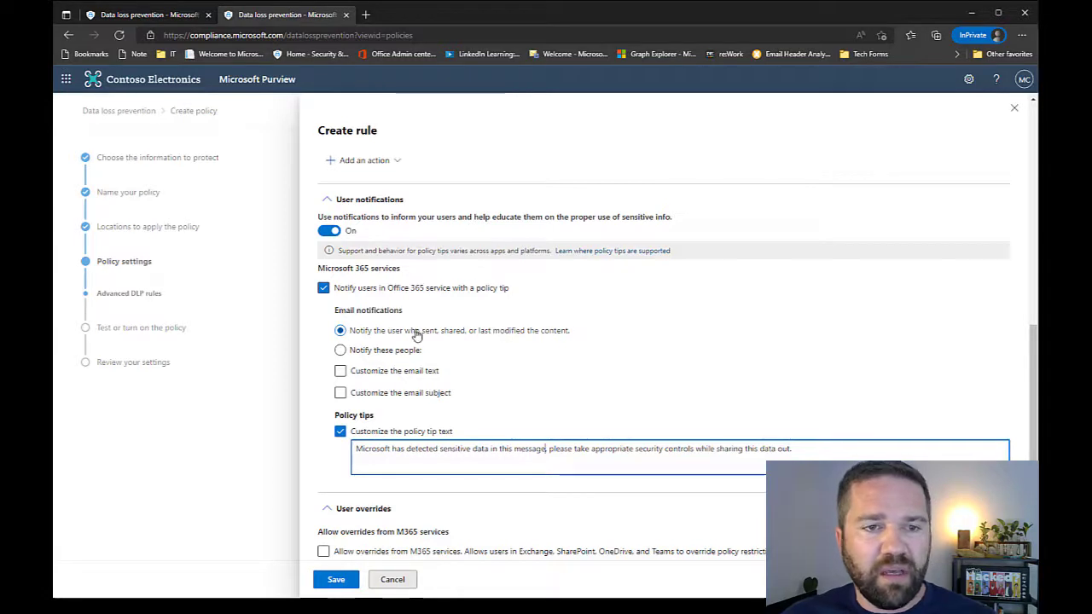
mouse_move(362, 412)
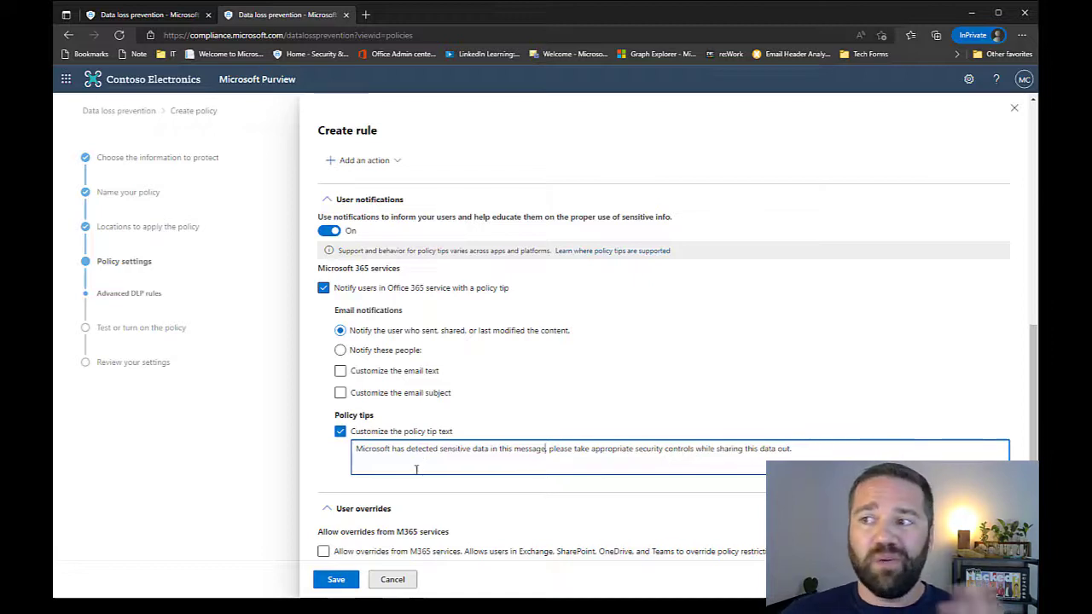
mouse_move(413, 484)
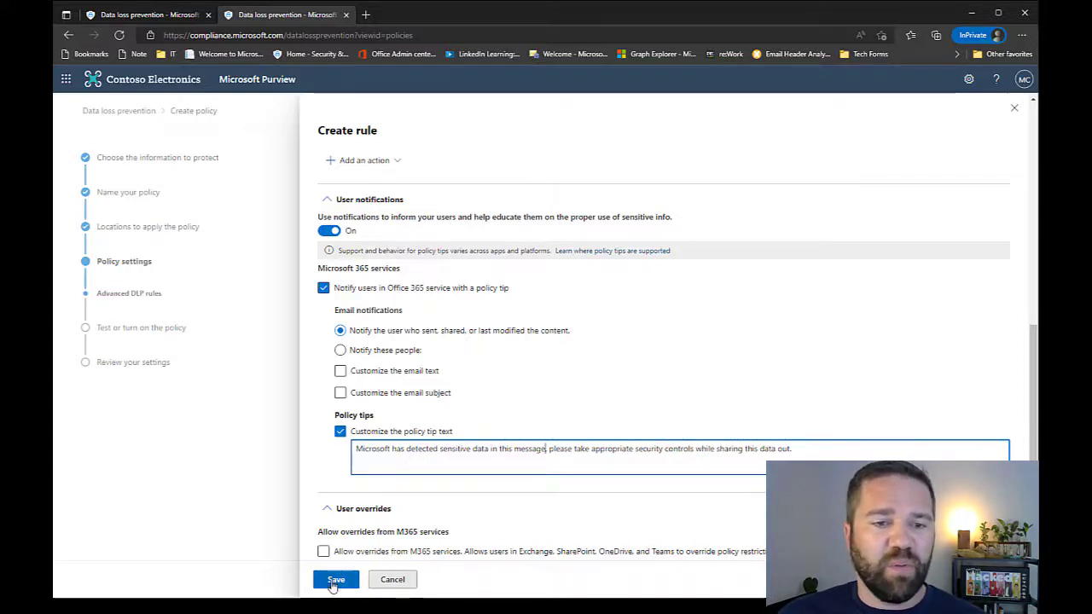
Save the Low Volume rule and open EXO - High Volume - Rule 2 for editing.
click(335, 579)
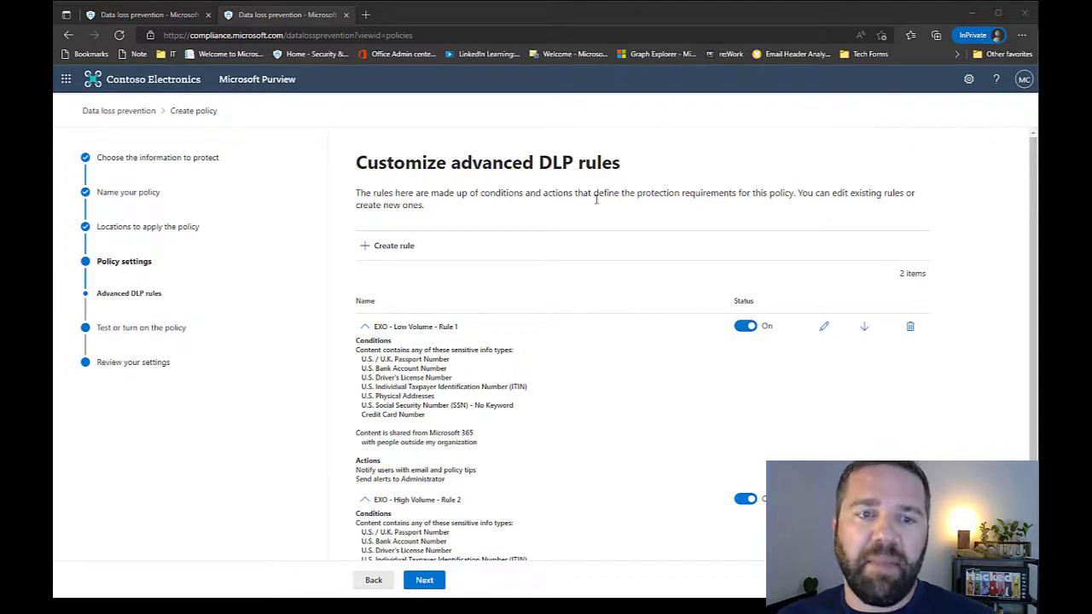
scroll(down, 3)
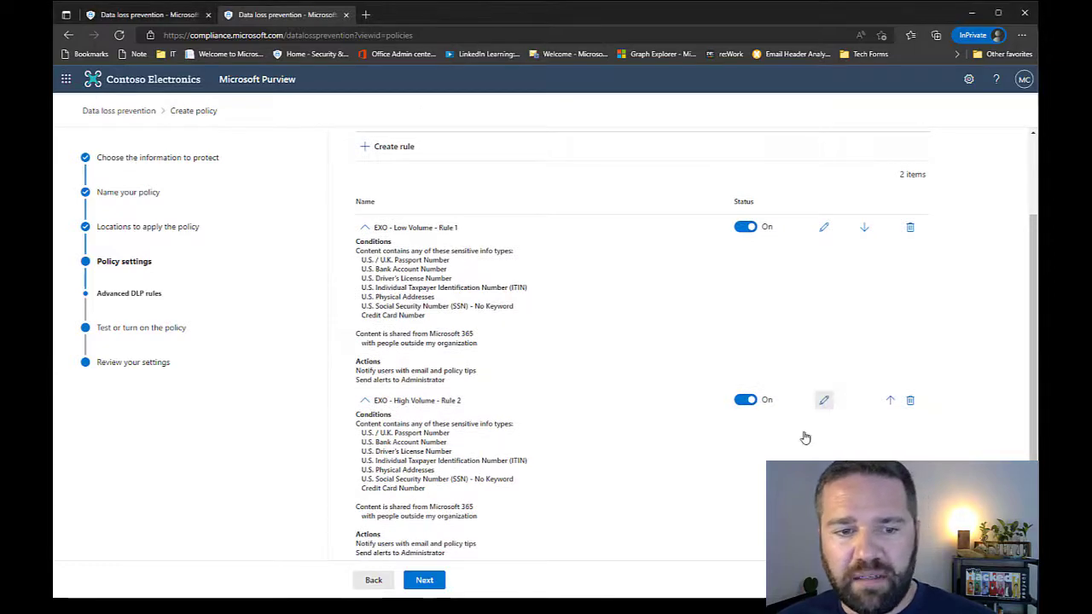
click(823, 400)
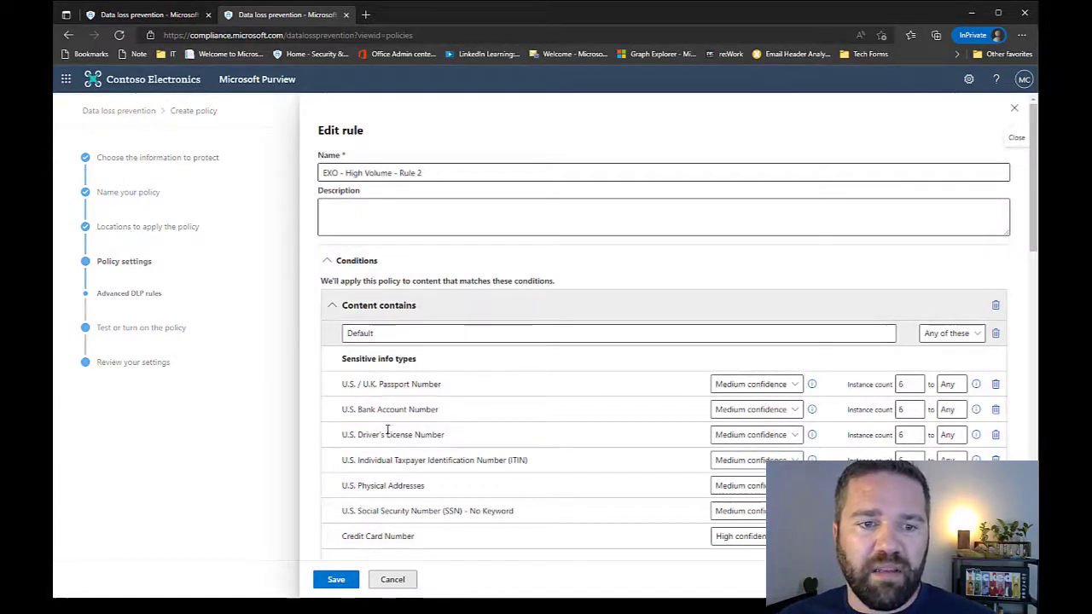
scroll(down, 3)
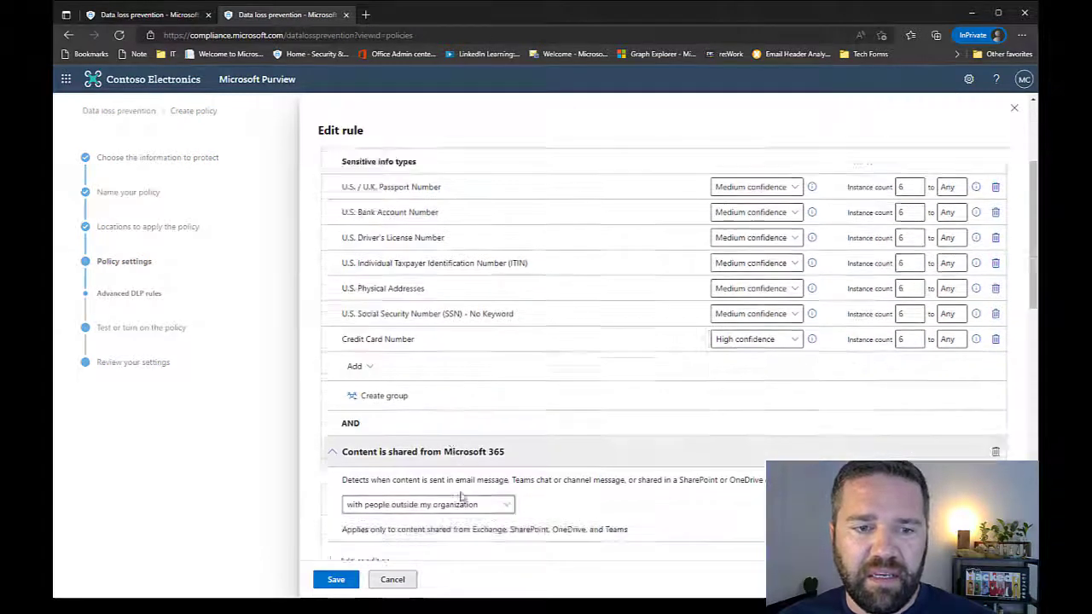
scroll(down, 3)
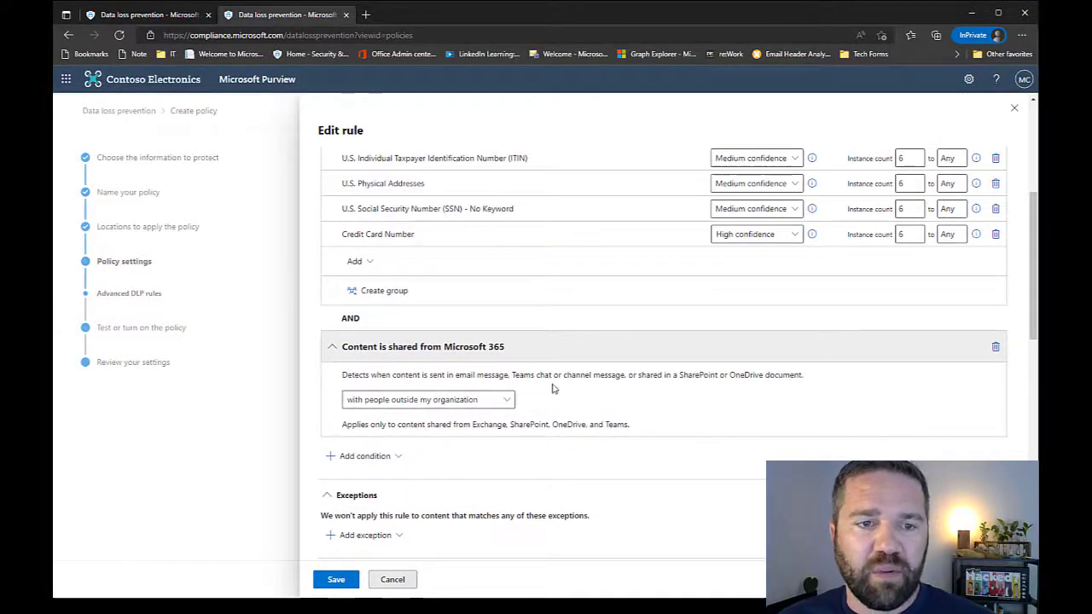
scroll(down, 3)
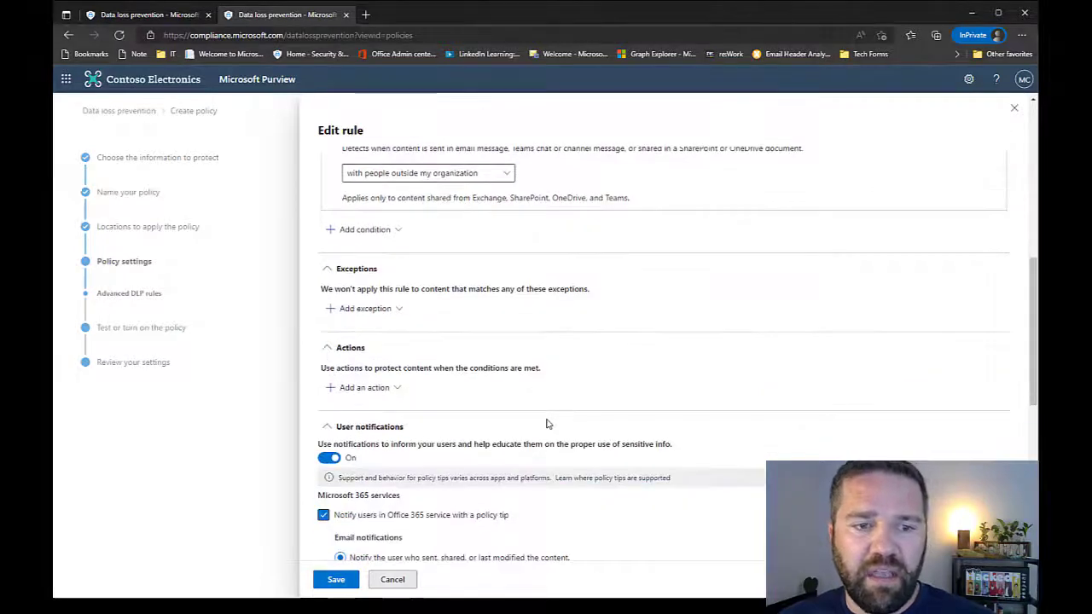
scroll(down, 3)
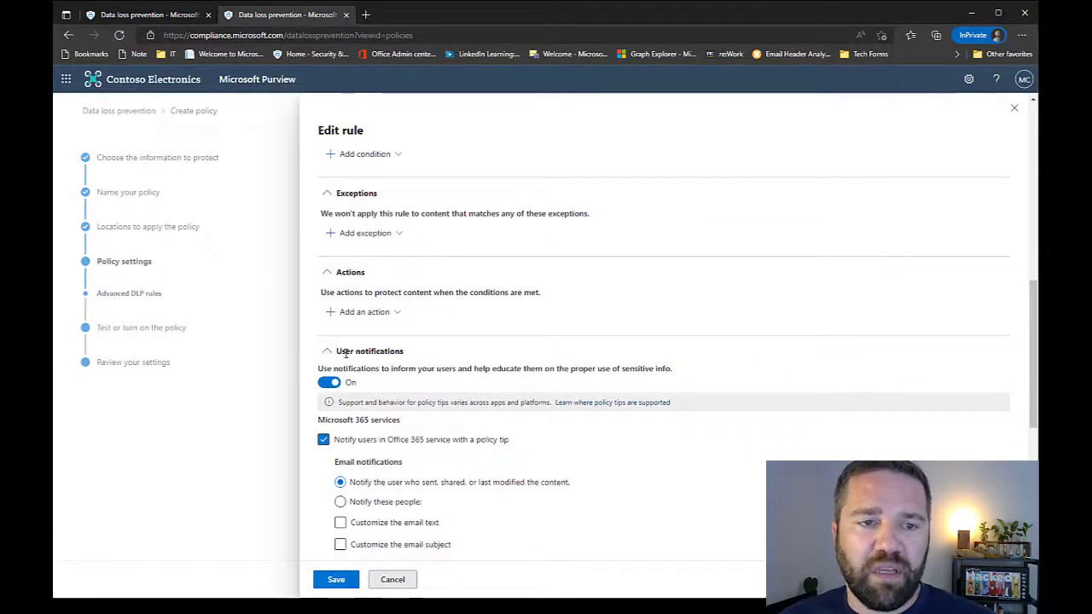
mouse_move(588, 476)
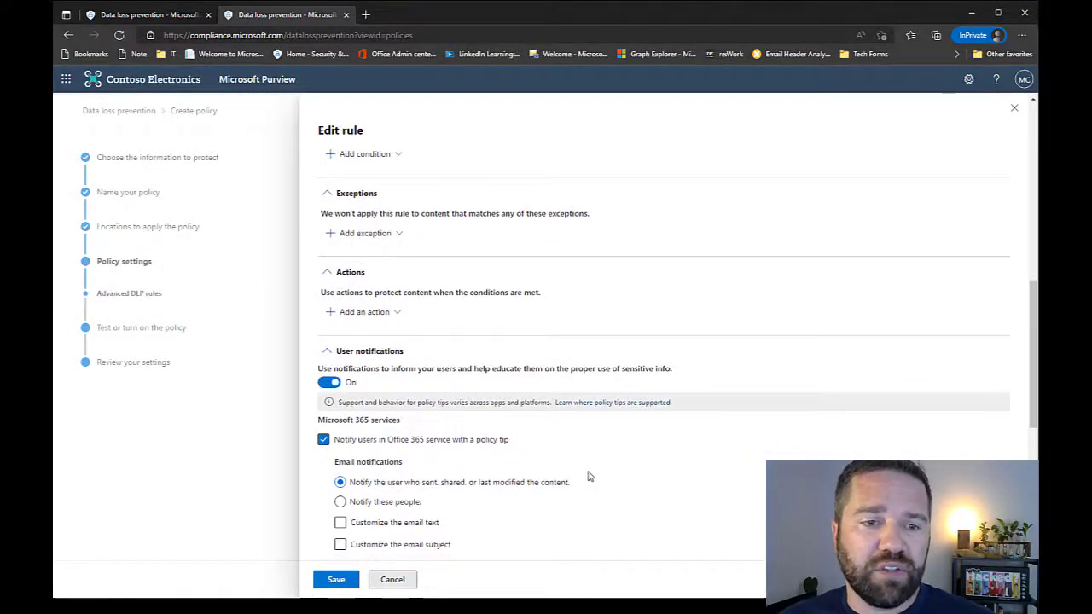
scroll(down, 3)
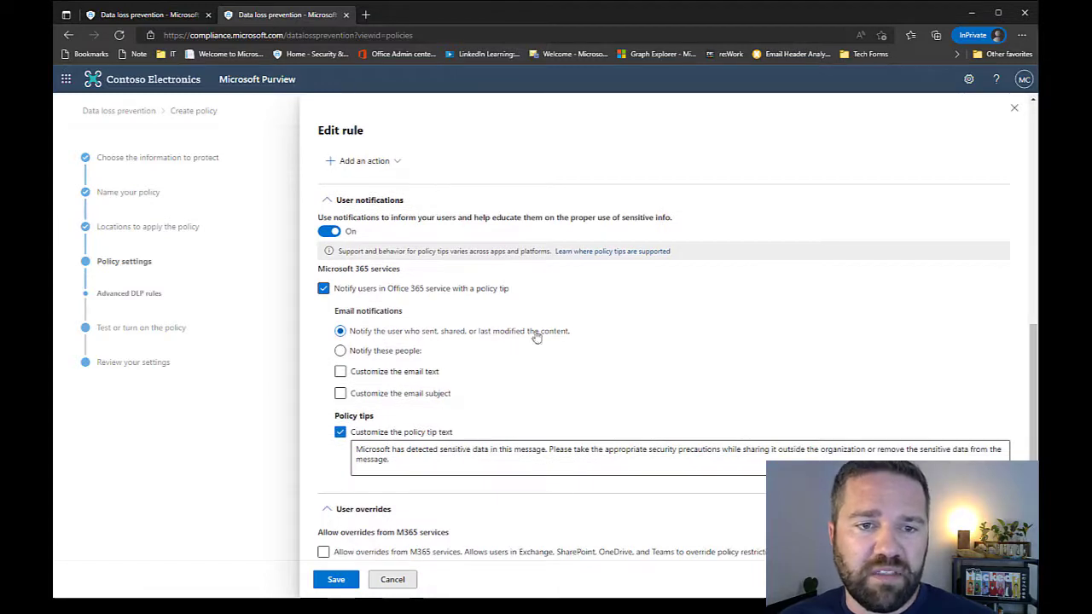
mouse_move(465, 336)
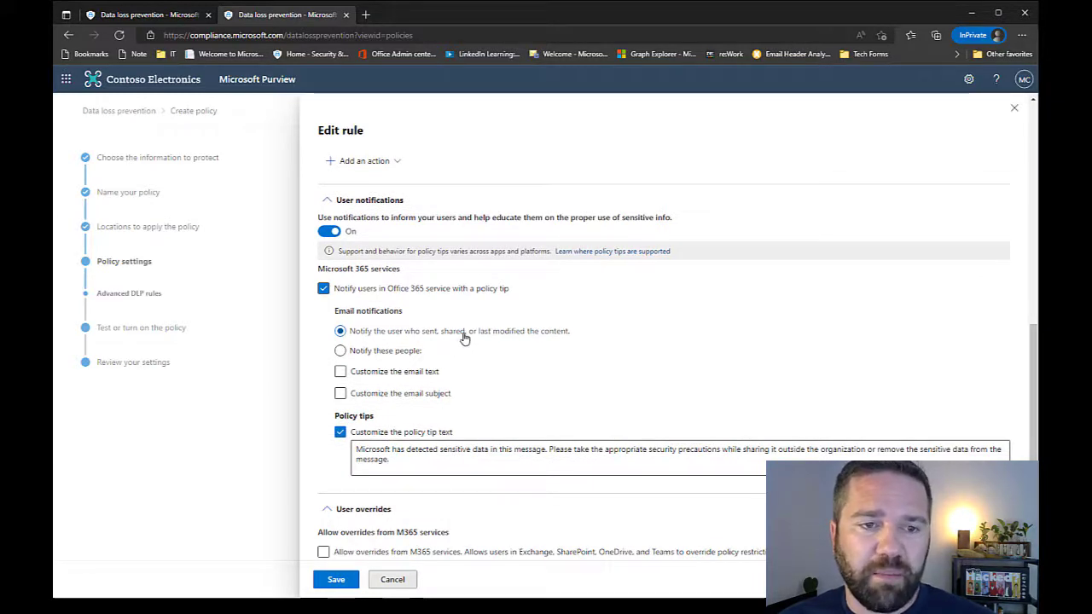
mouse_move(473, 361)
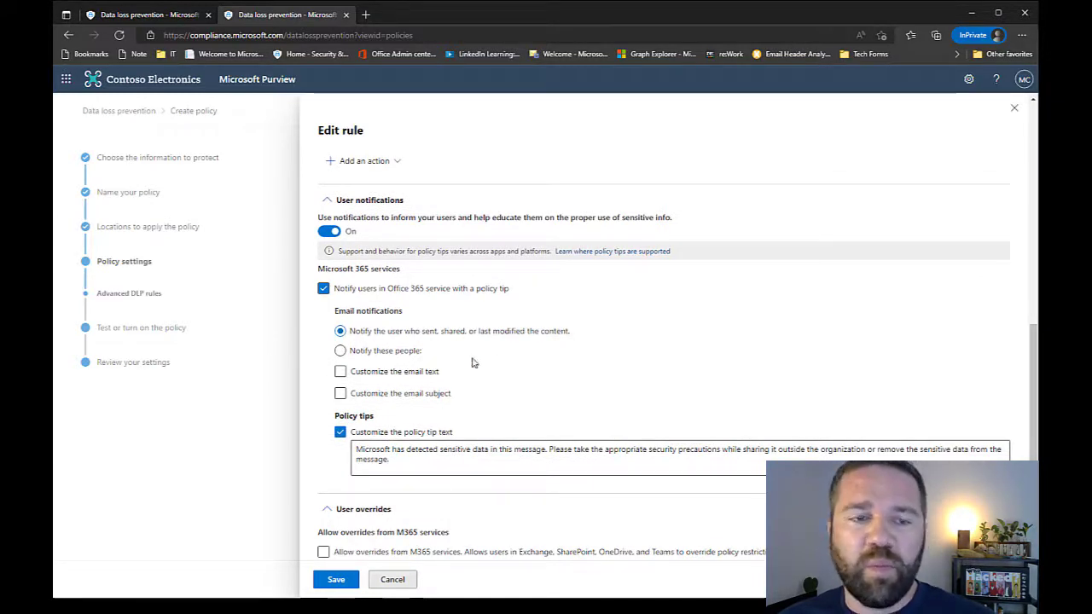
mouse_move(455, 396)
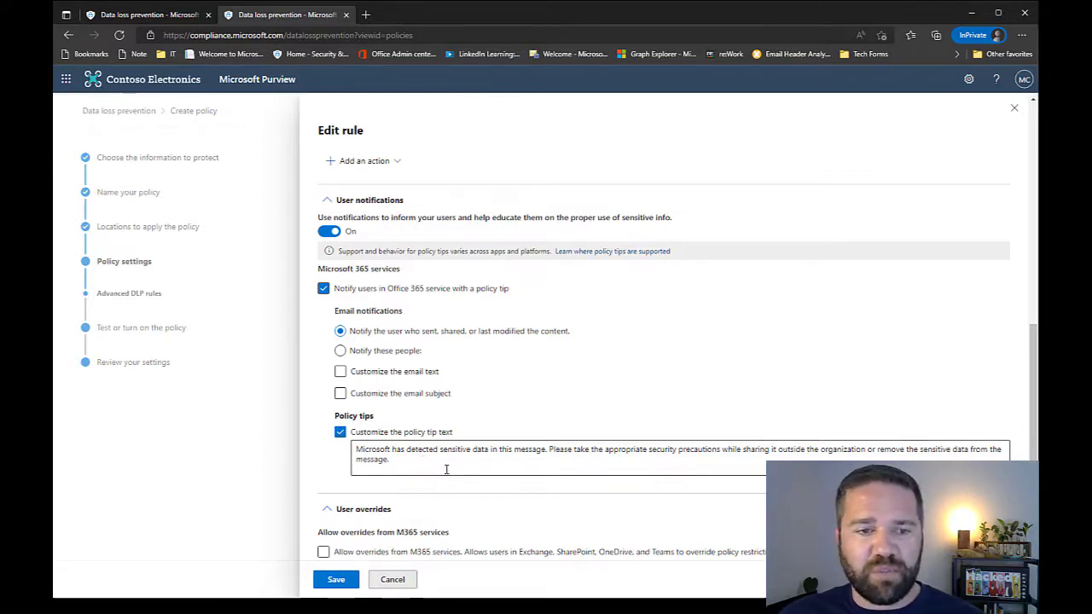
scroll(down, 3)
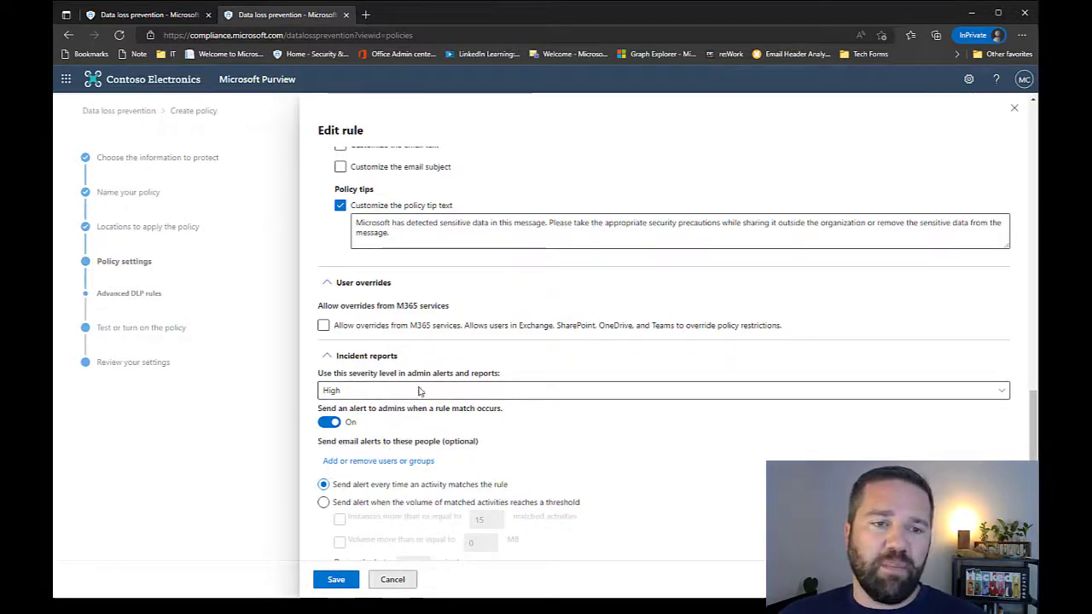
mouse_move(381, 394)
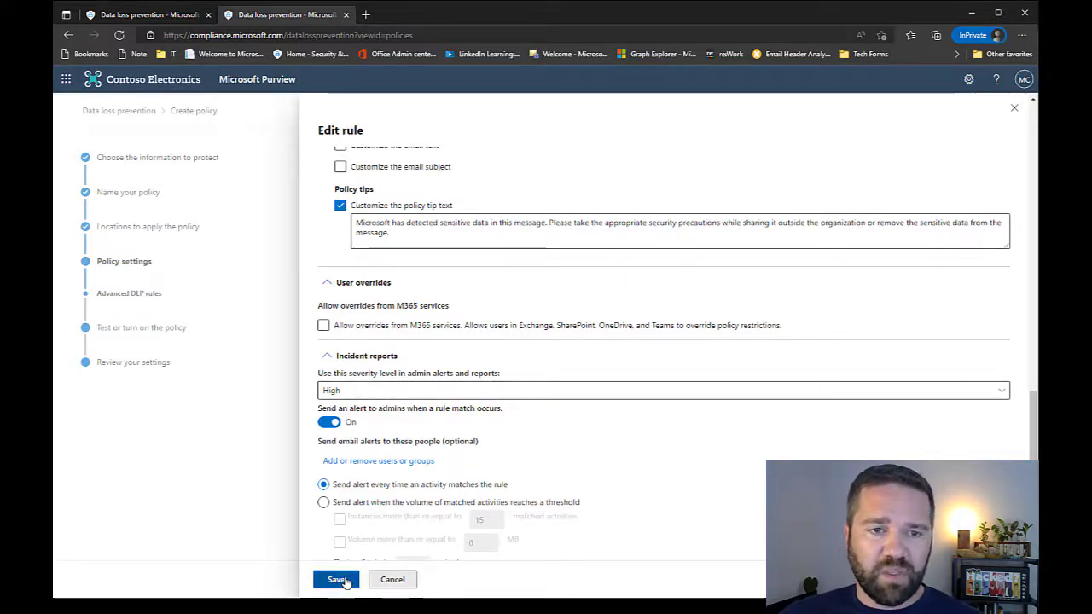
Save the rule settings and set the policy to turn on right away.
click(336, 579)
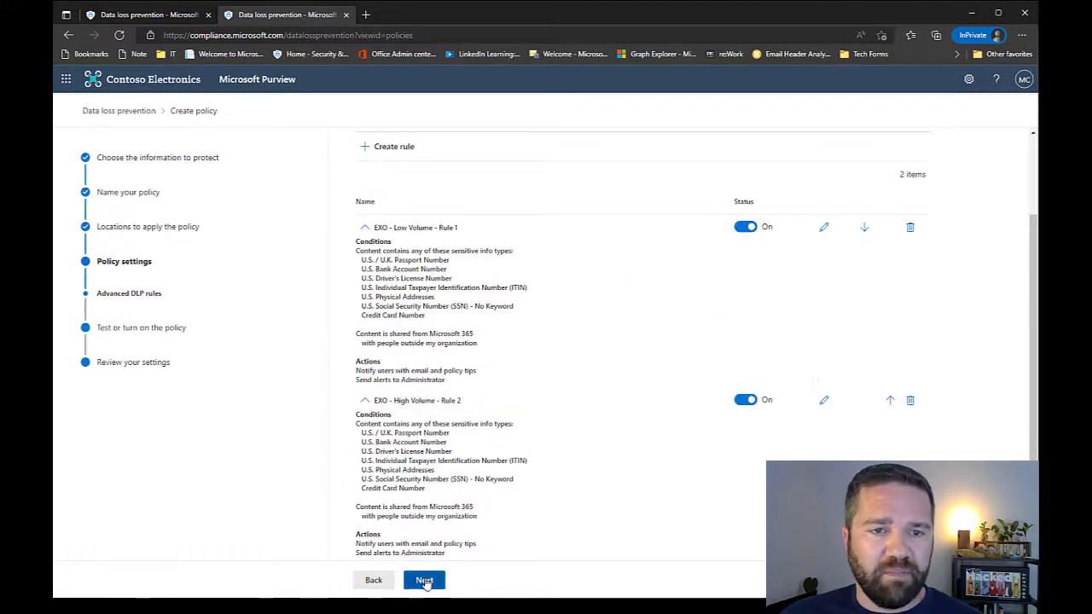
click(424, 580)
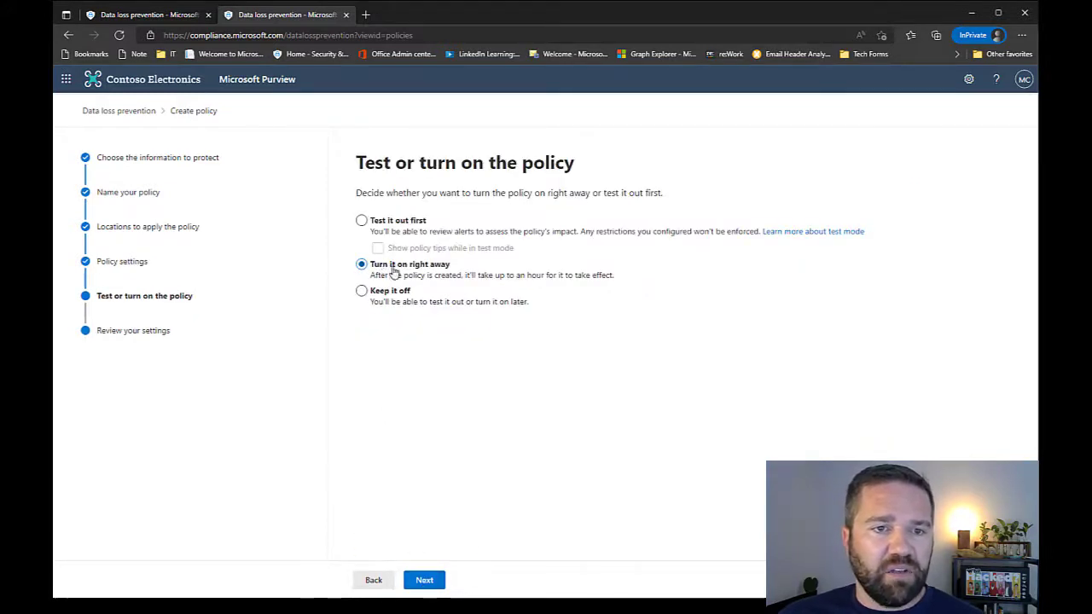
mouse_move(455, 137)
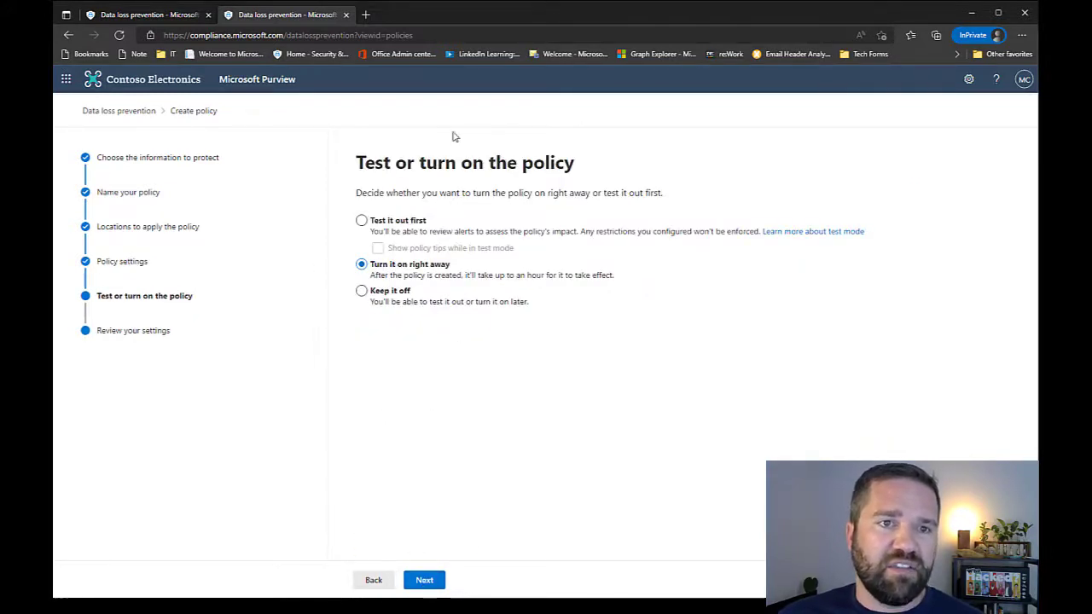
click(362, 220)
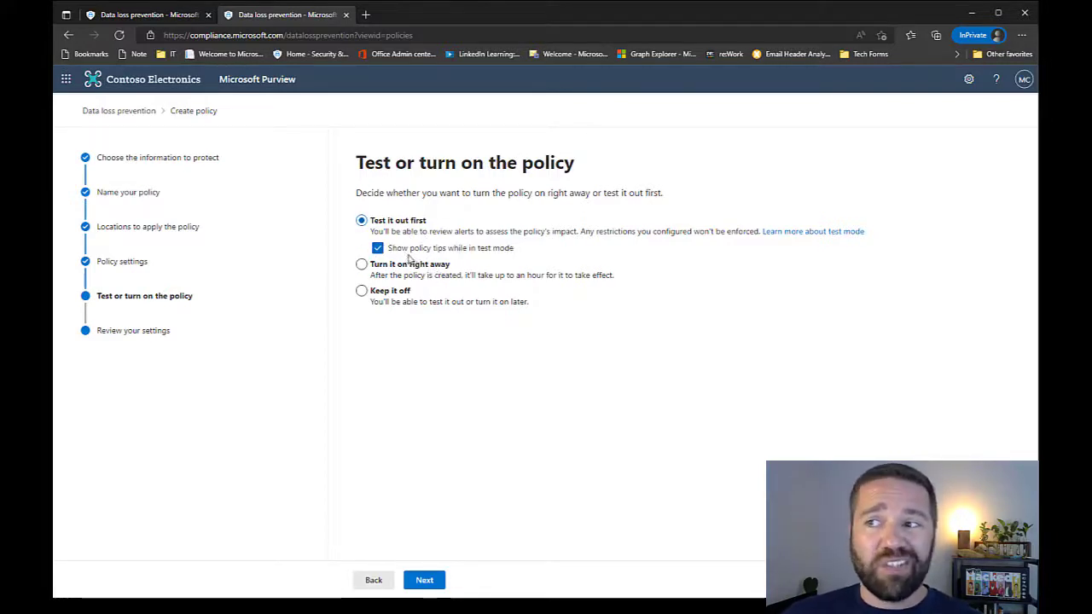
click(362, 263)
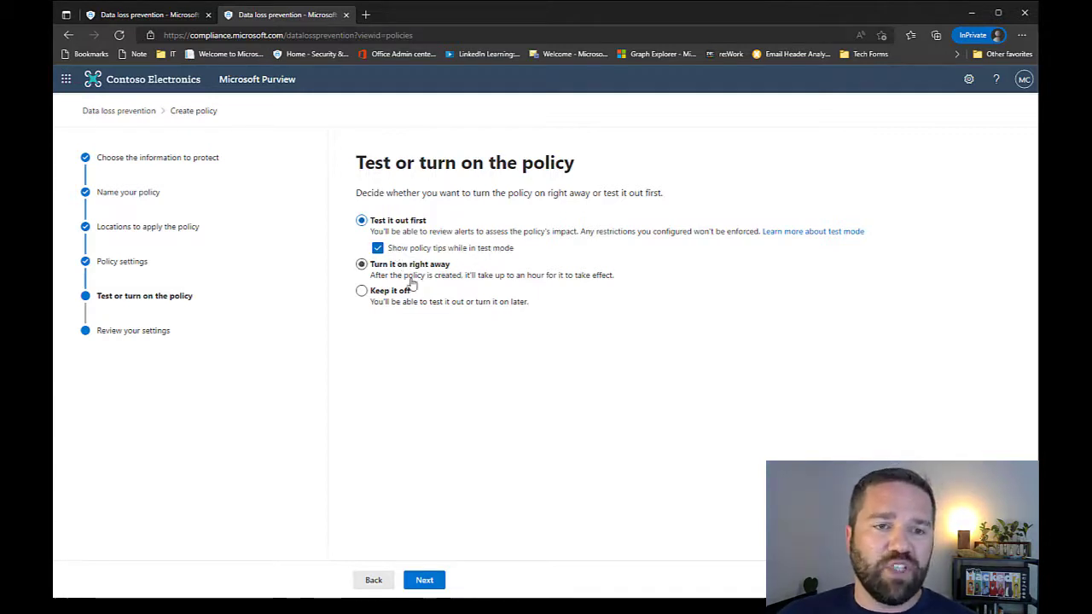
click(361, 264)
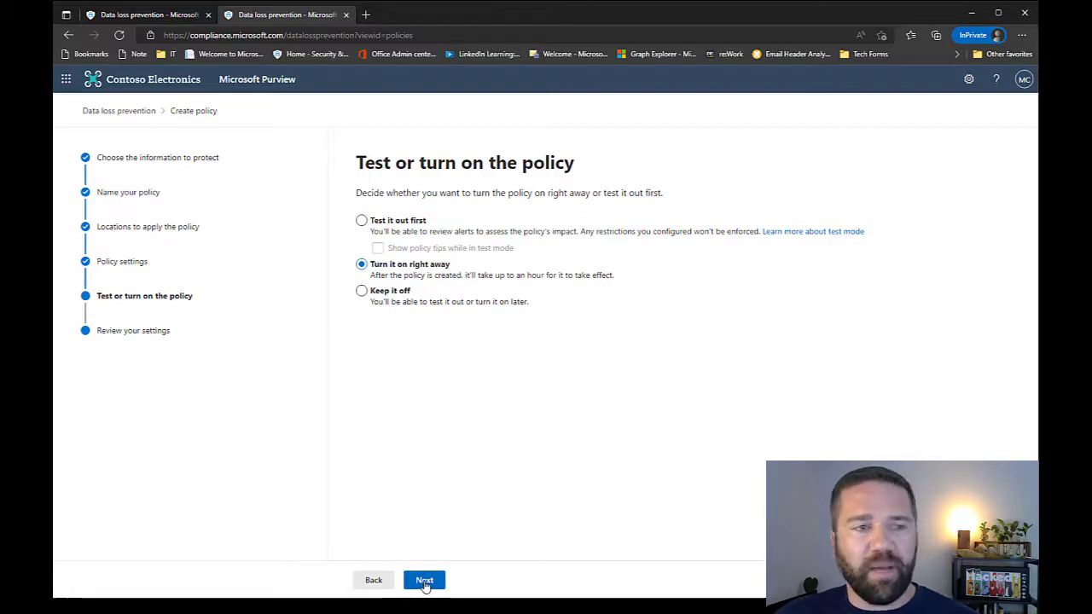
Review the Exchange - DLP Policy settings and submit the policy.
click(424, 580)
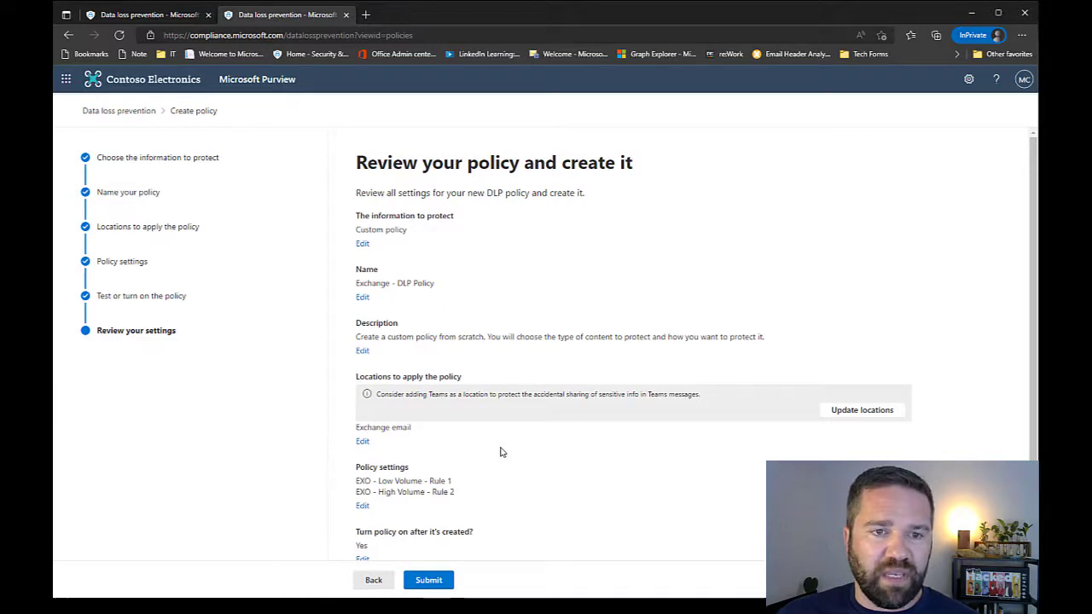
scroll(up, 3)
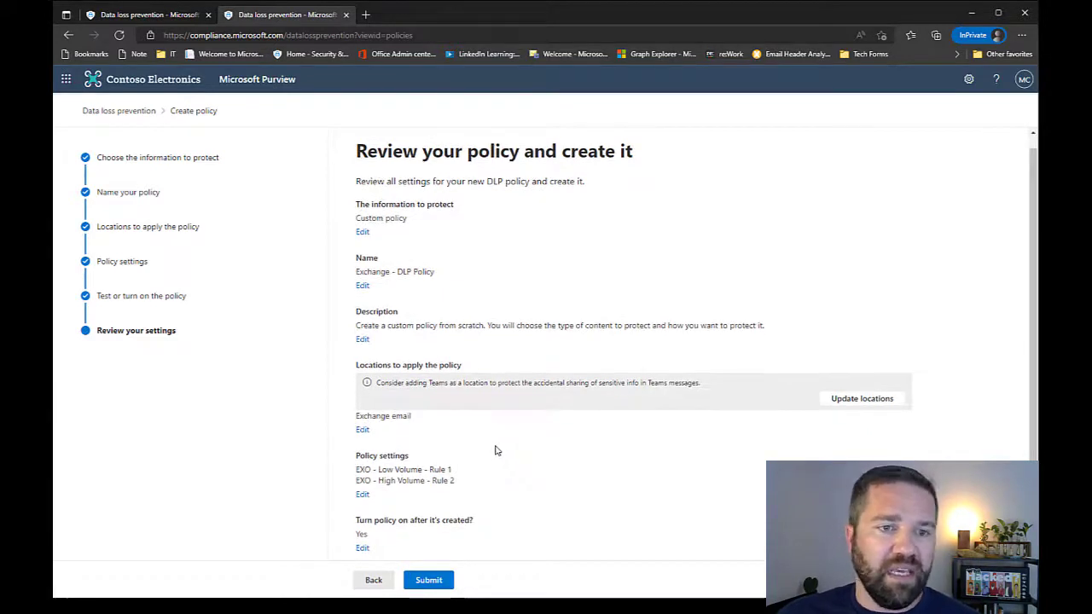
mouse_move(403, 248)
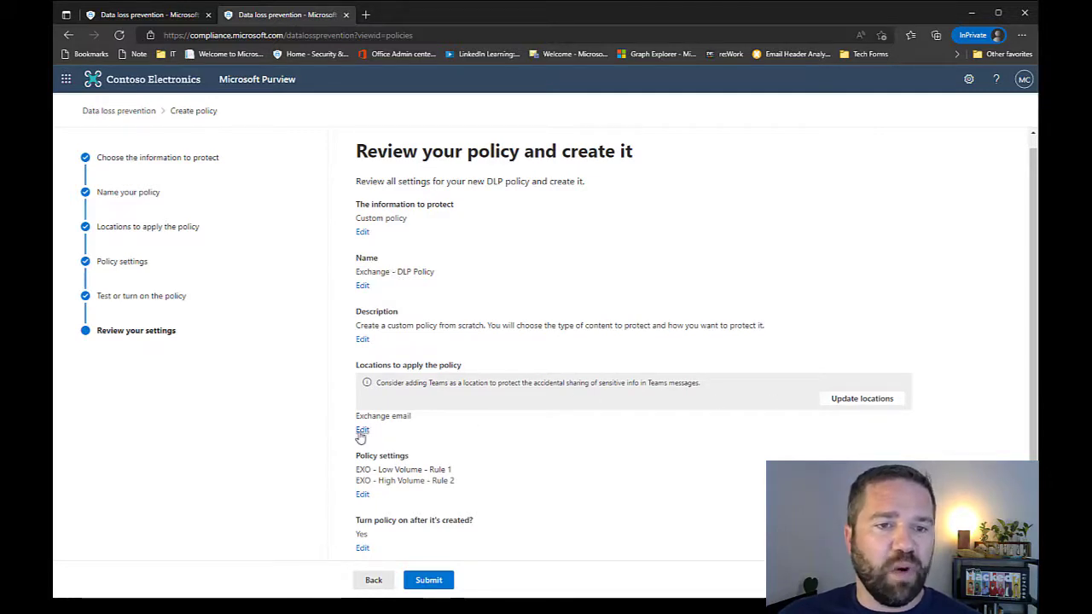
mouse_move(424, 510)
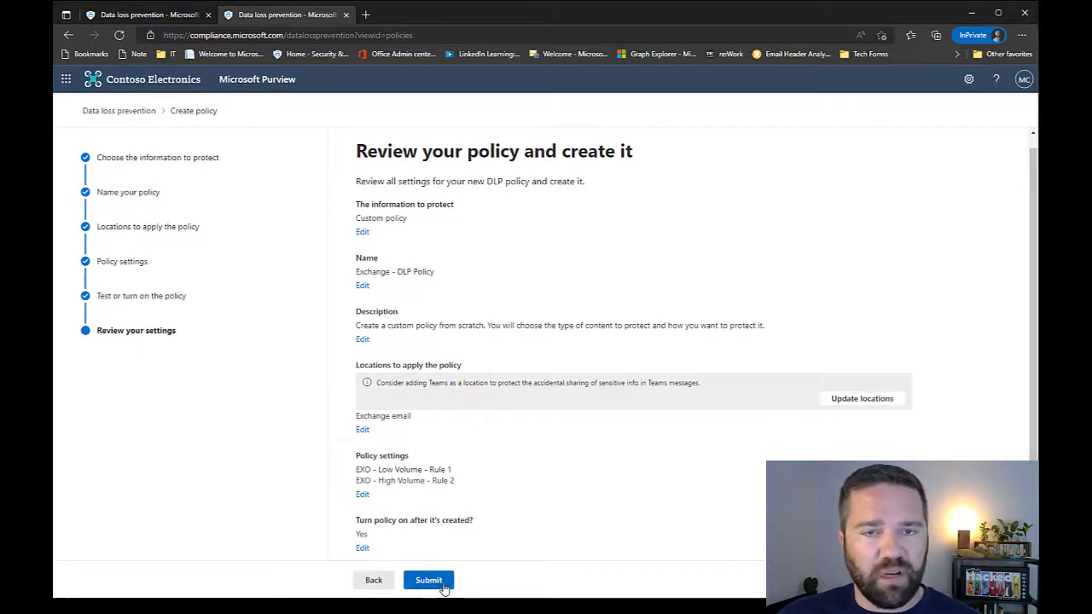
click(428, 580)
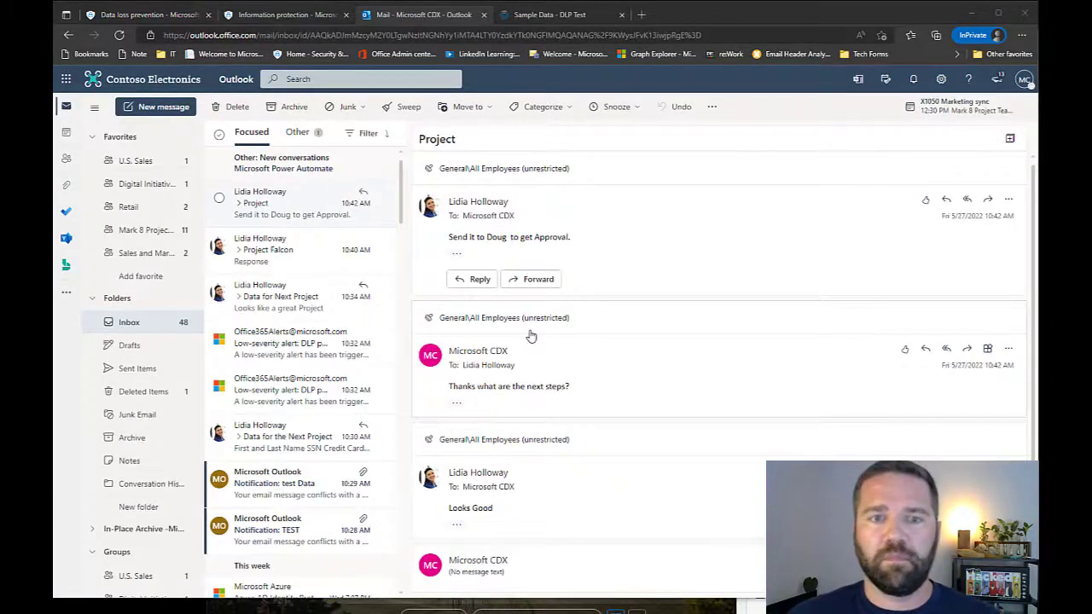
mouse_move(487, 342)
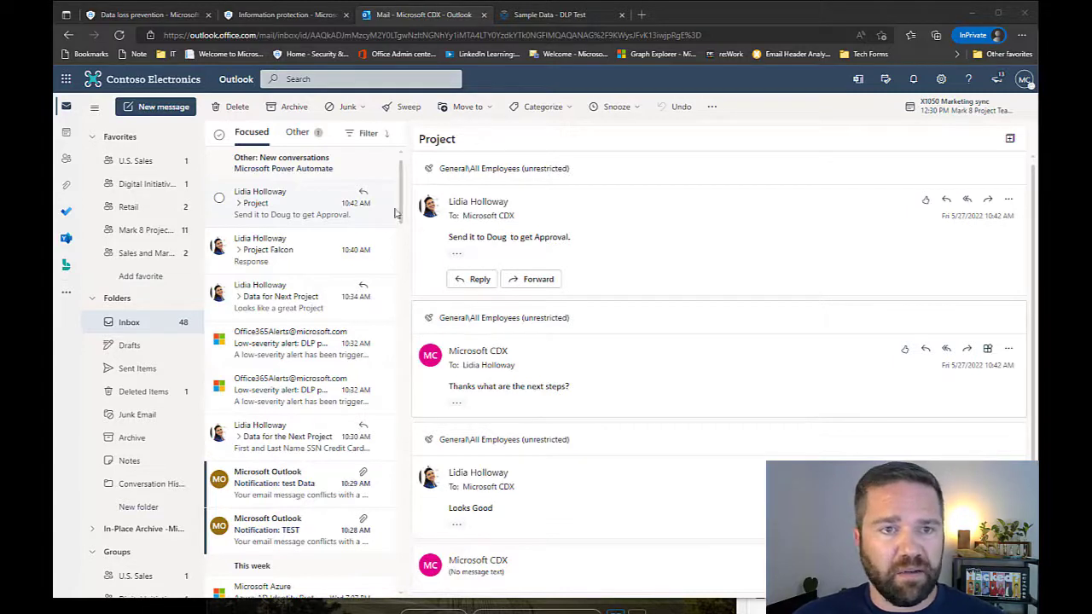
mouse_move(653, 365)
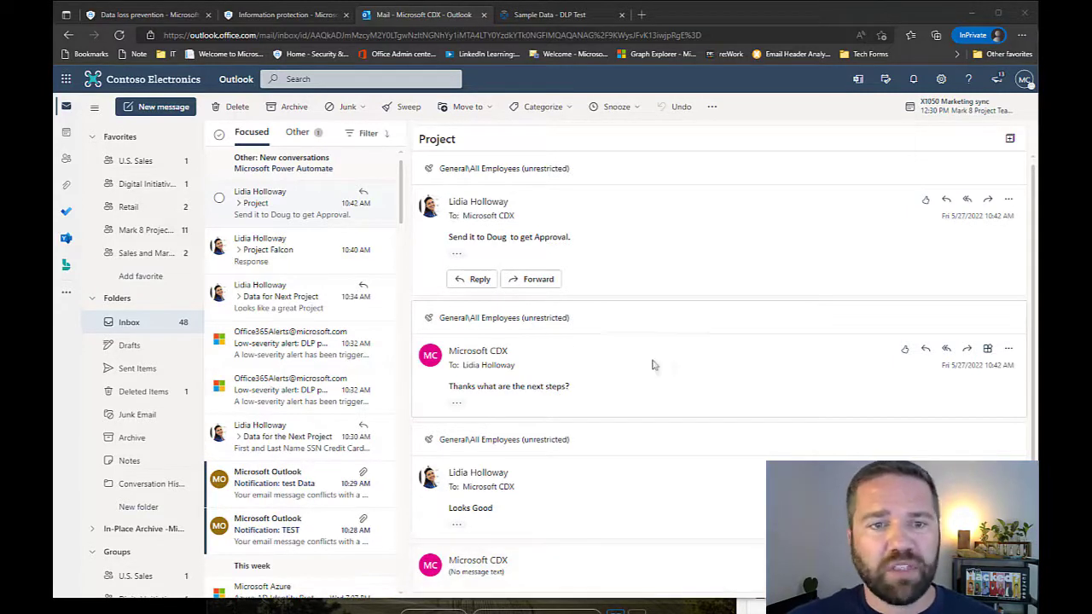
mouse_move(554, 233)
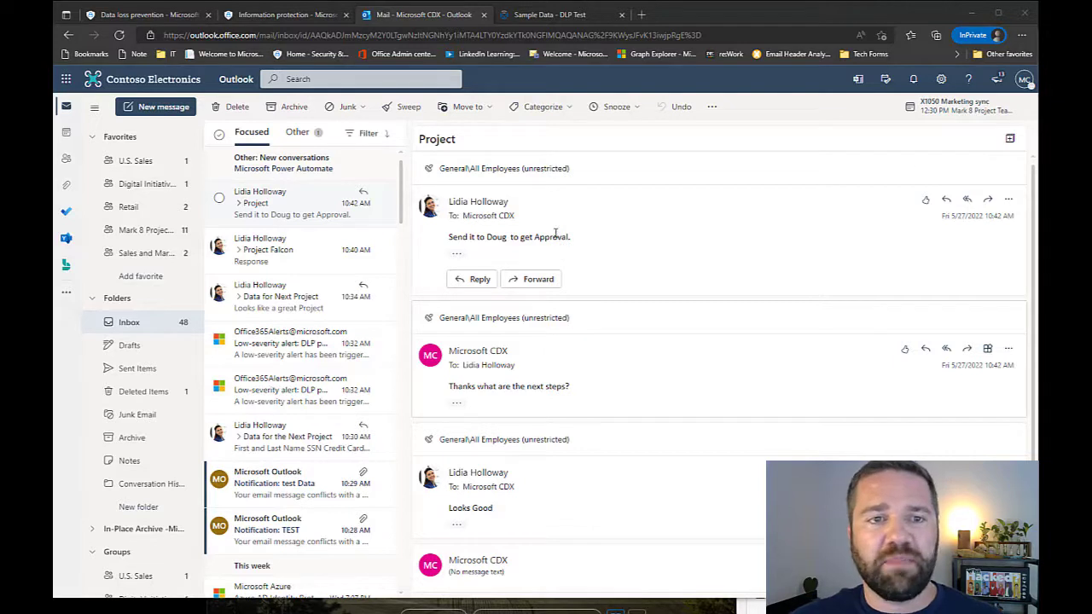
mouse_move(967, 199)
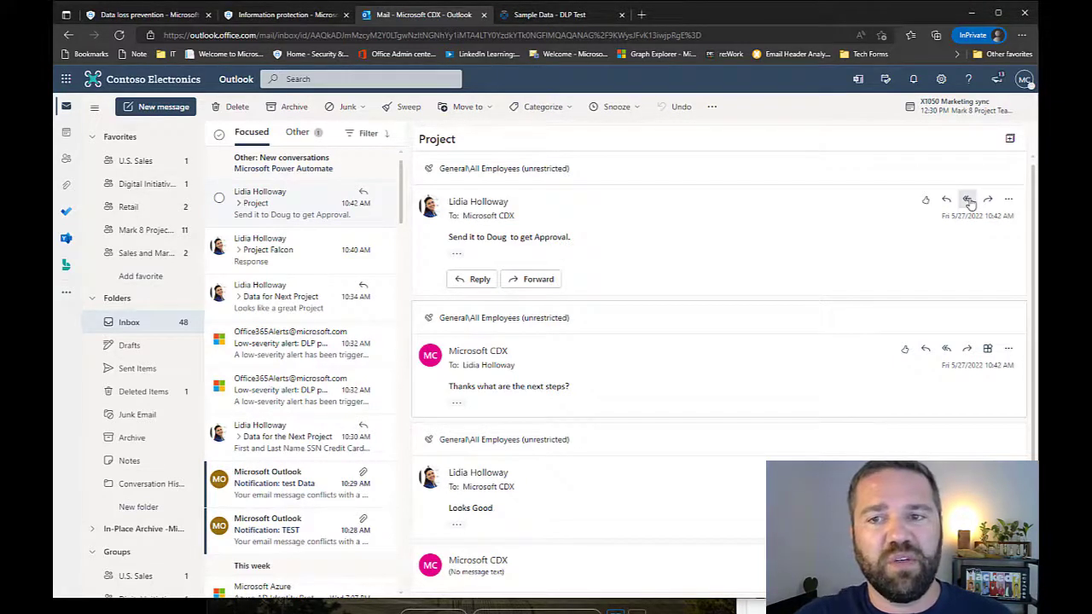
click(967, 199)
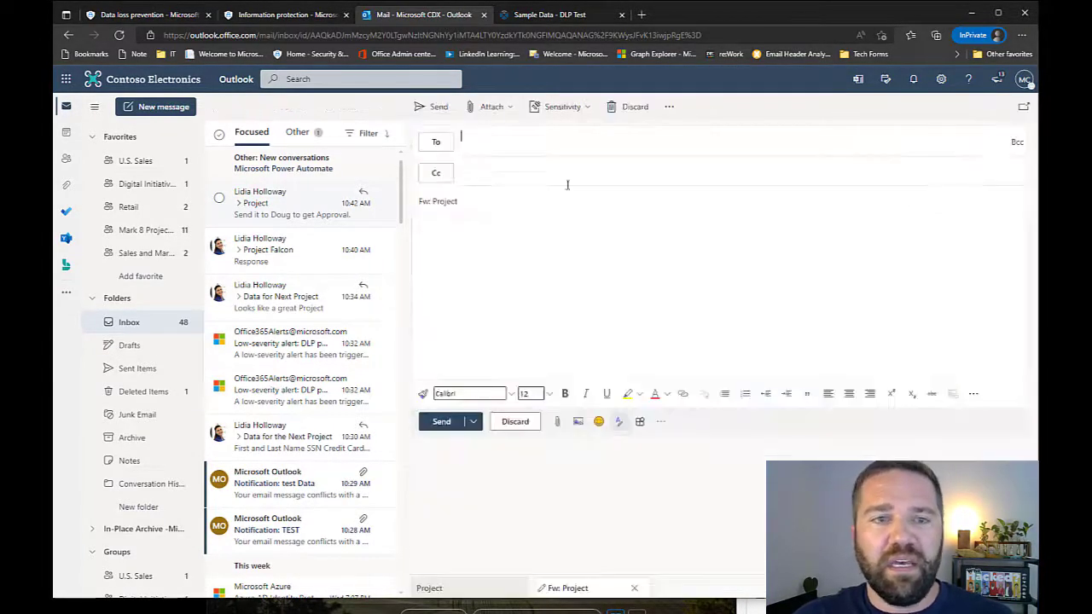
text(doug)
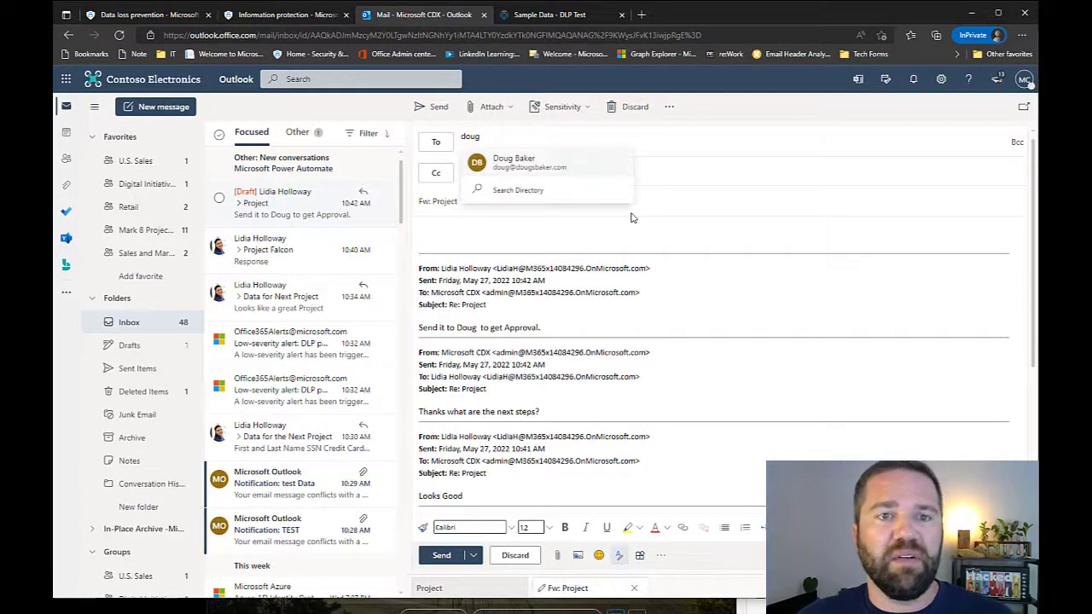
click(514, 162)
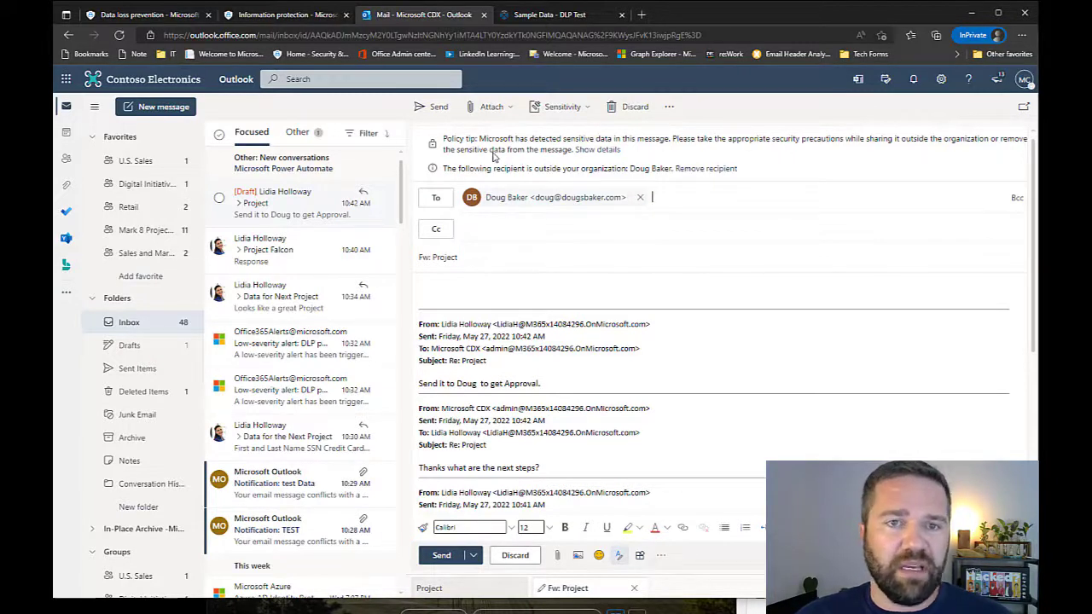
mouse_move(380, 294)
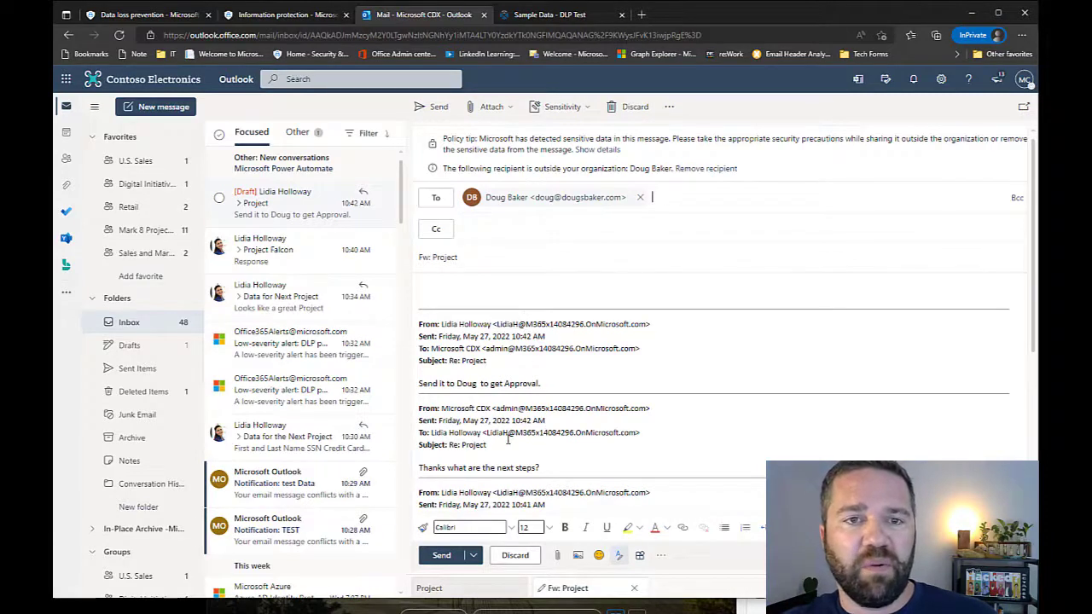
scroll(down, 3)
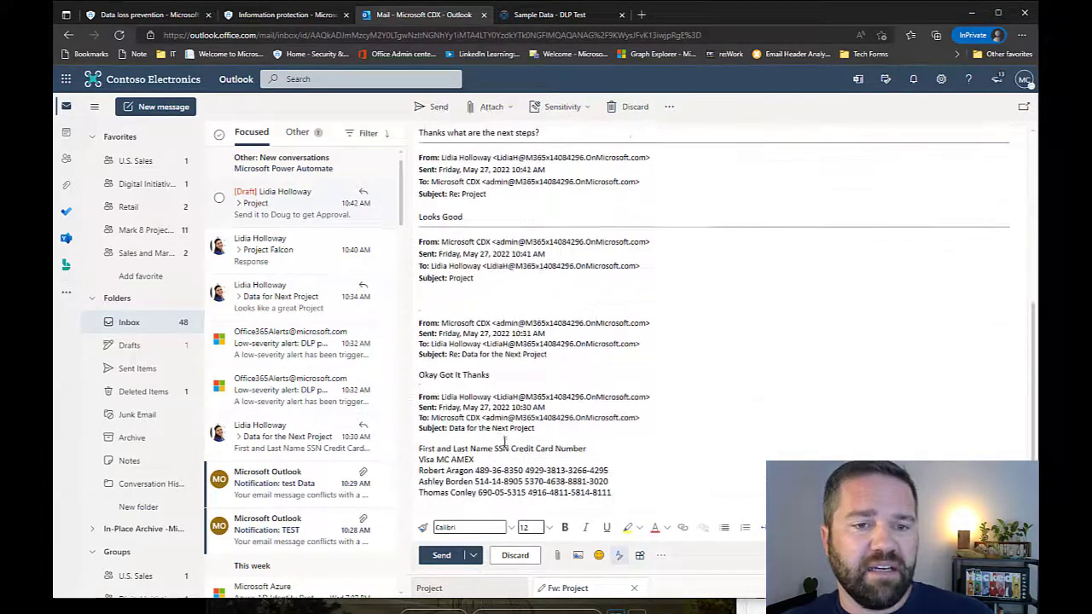
scroll(down, 3)
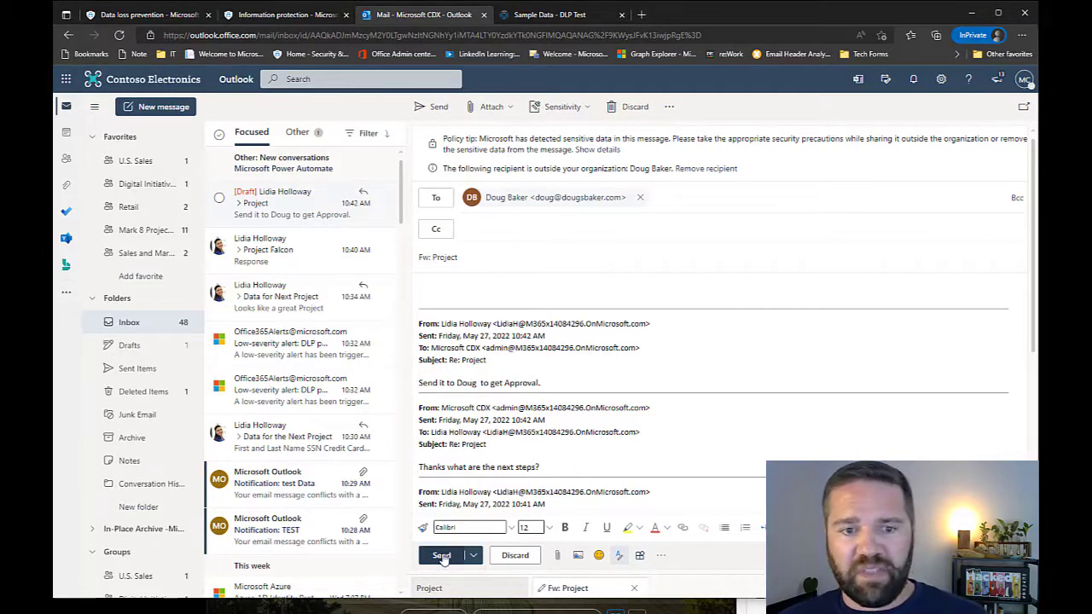
click(442, 555)
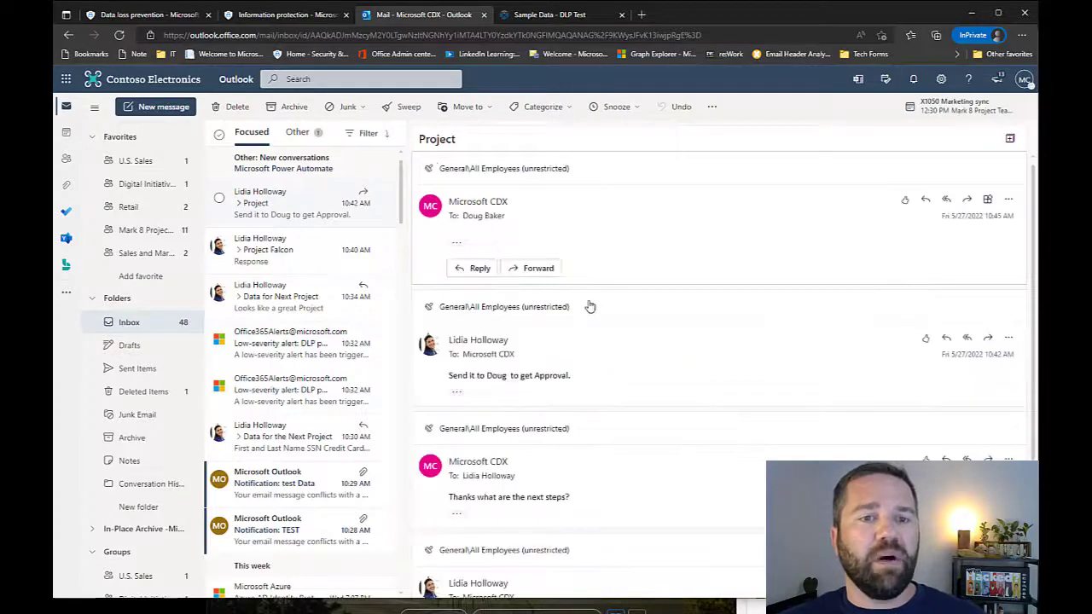
mouse_move(541, 246)
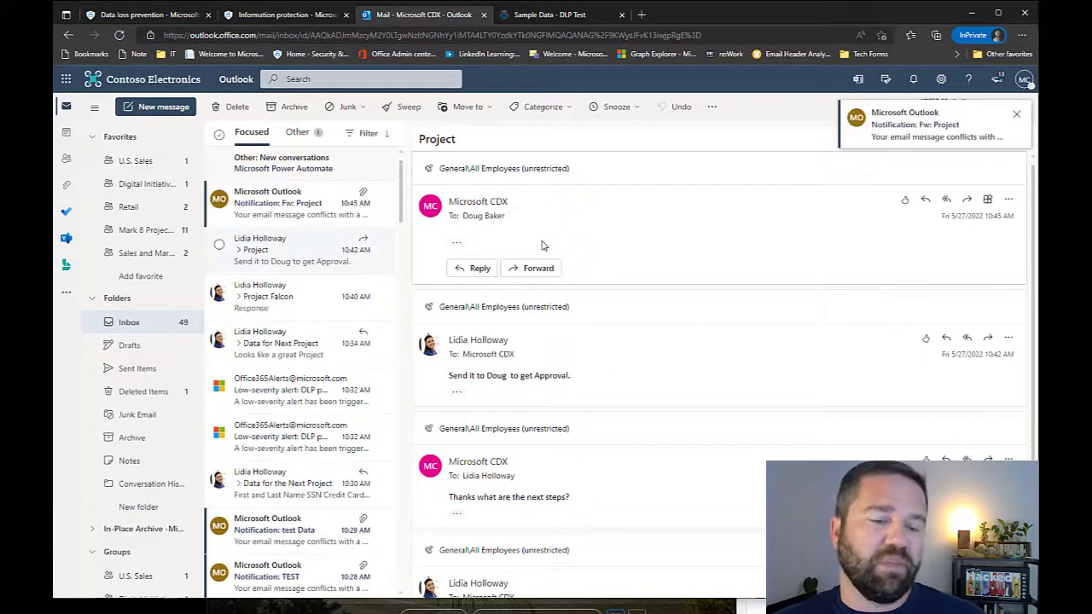
click(281, 203)
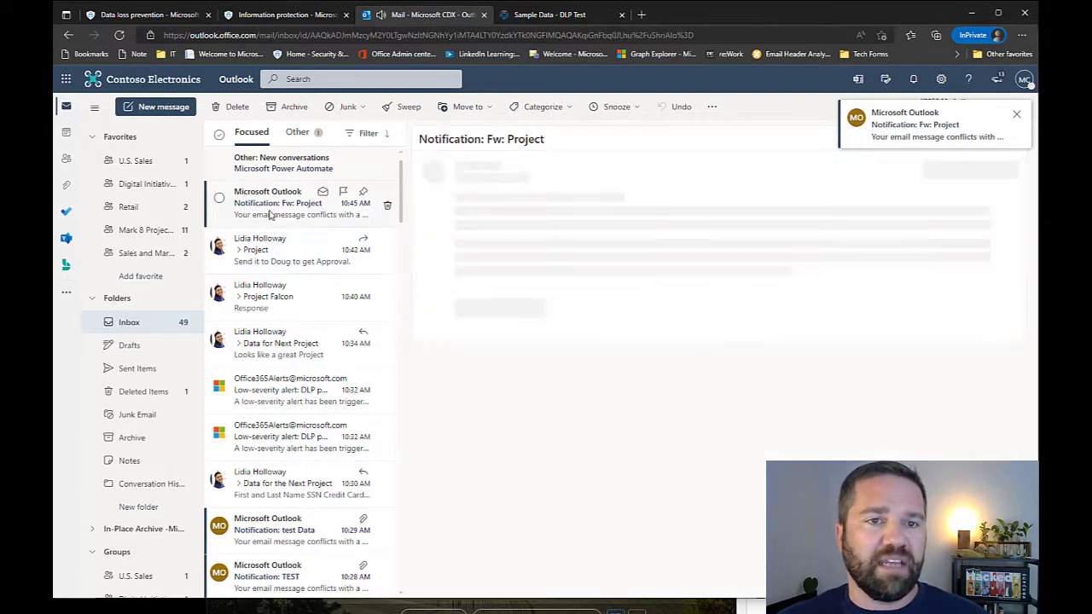
click(277, 203)
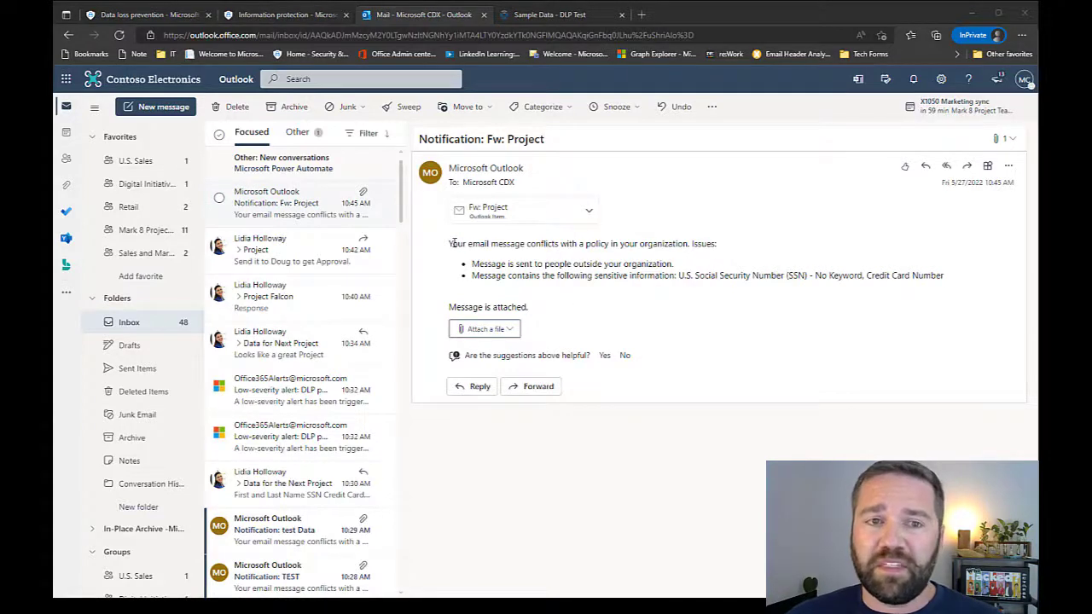
mouse_move(437, 199)
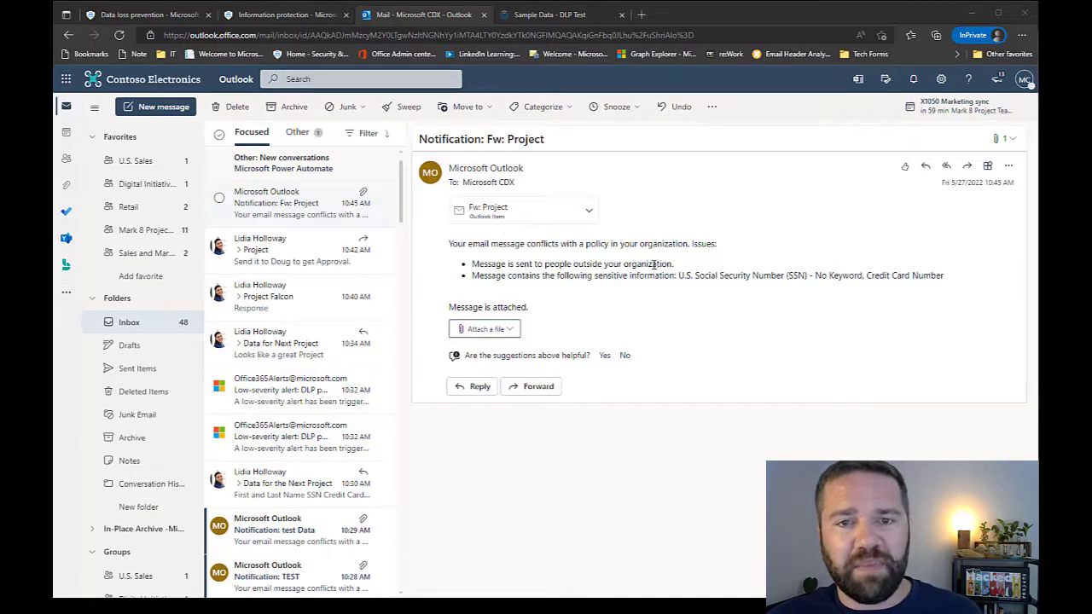
mouse_move(674, 256)
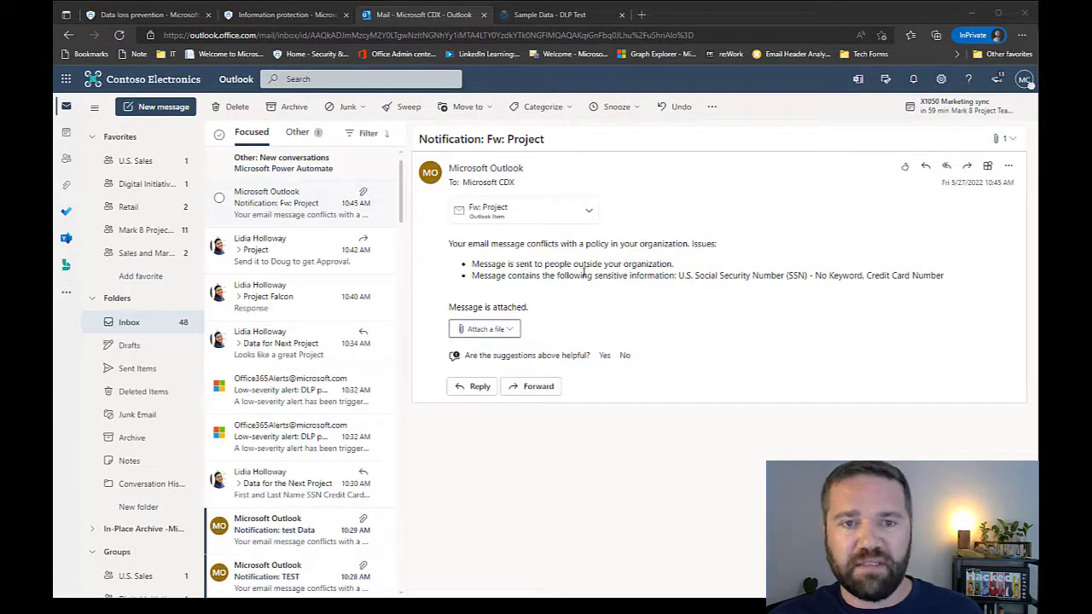
mouse_move(523, 299)
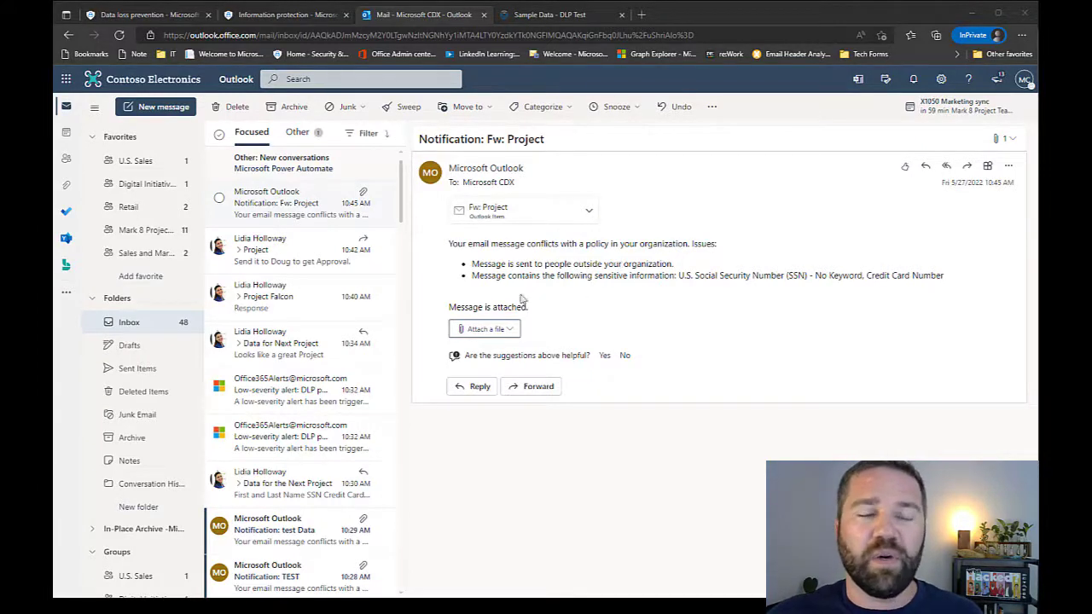
mouse_move(495, 275)
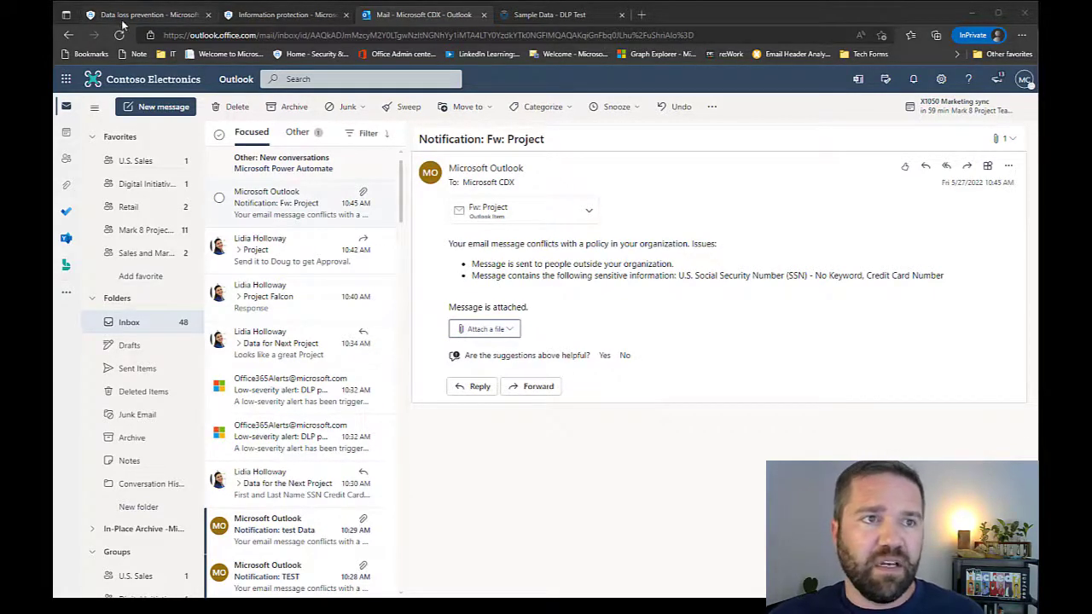
Return to the Purview rule editor and review the custom email text and guidelines line.
click(145, 15)
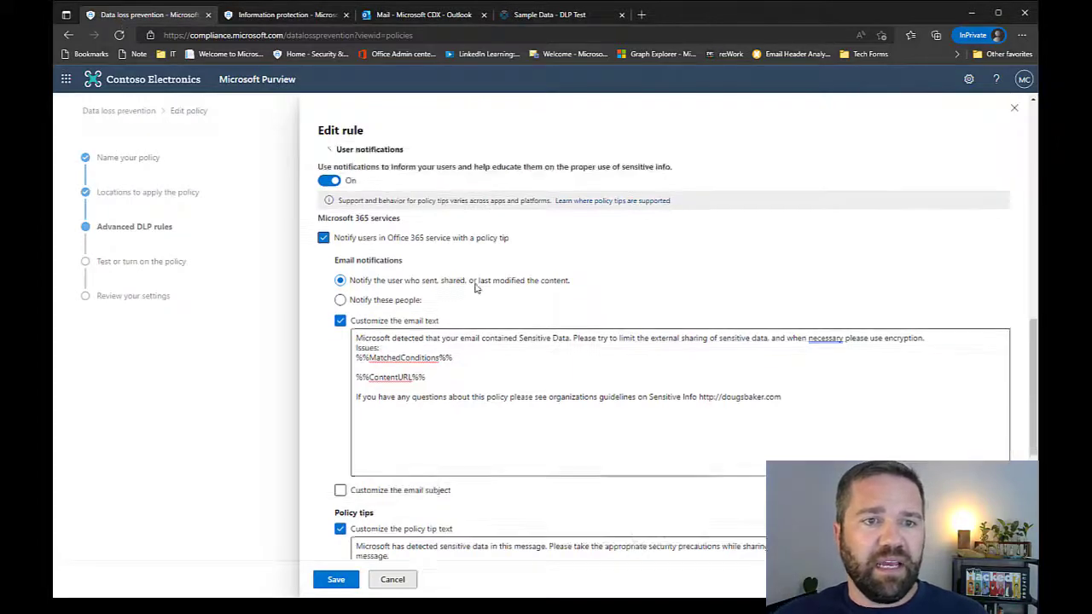
scroll(up, 3)
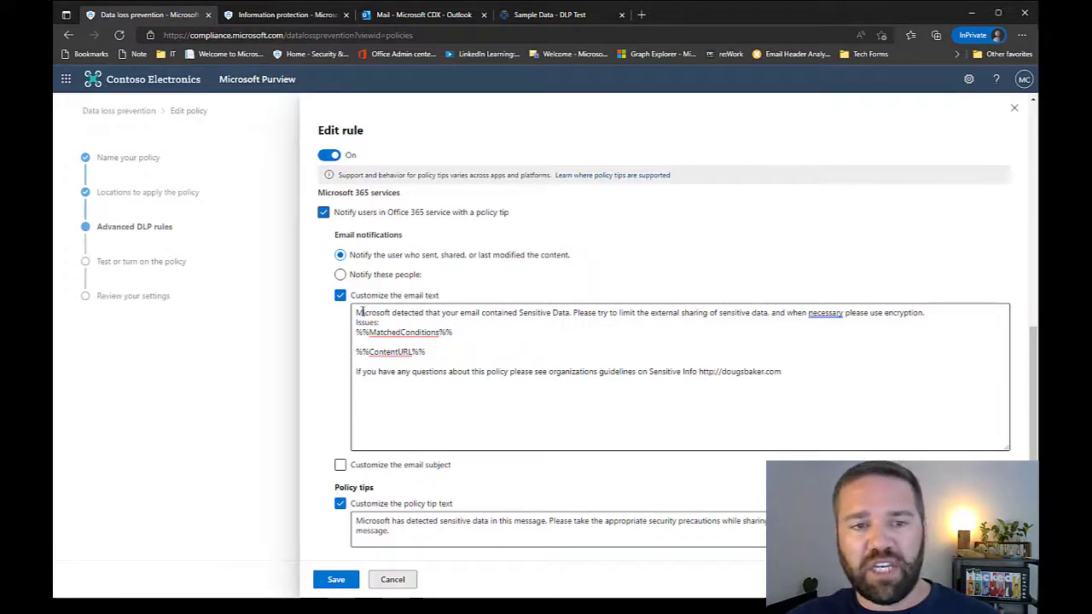
double_click(372, 312)
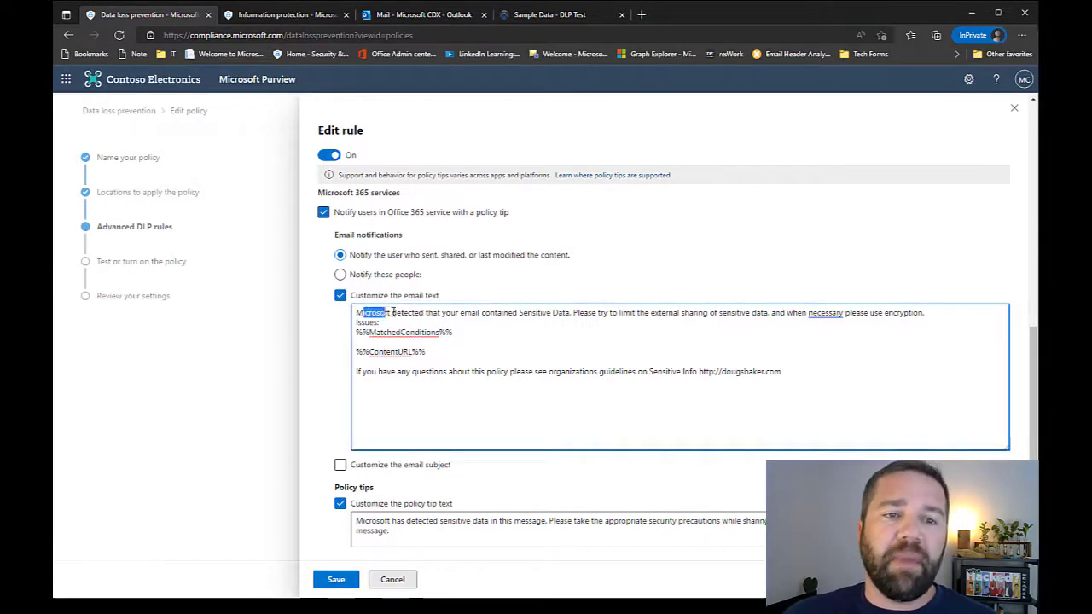
drag(373, 312, 512, 312)
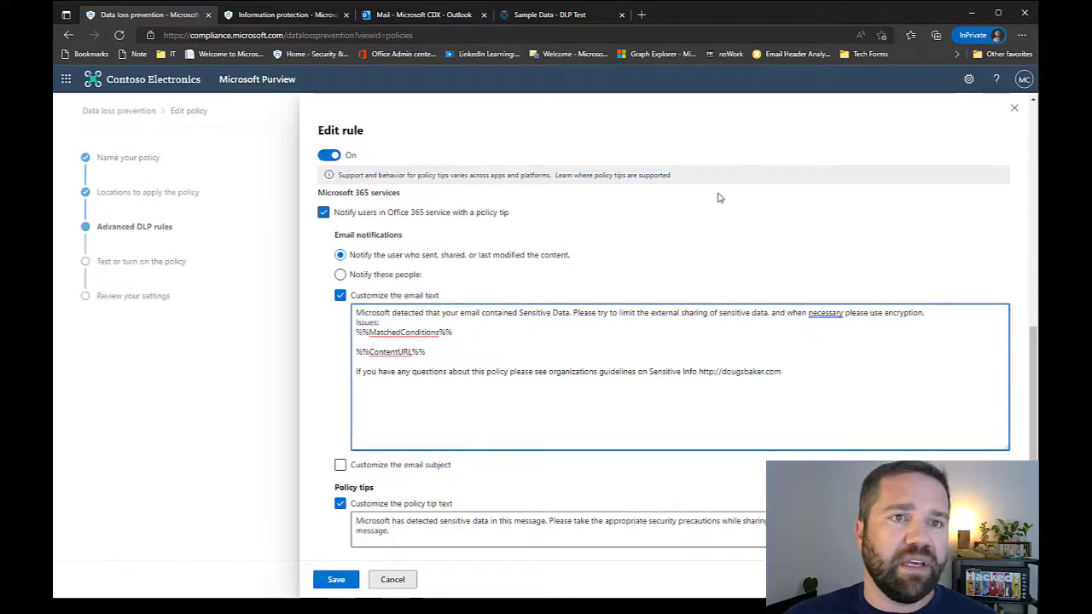
click(424, 15)
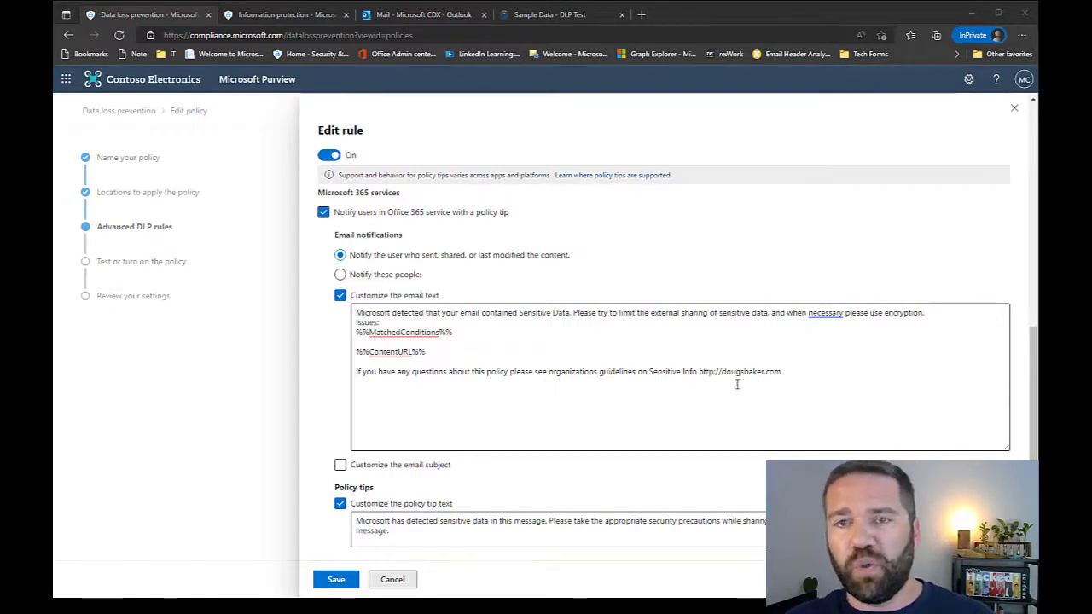
mouse_move(815, 391)
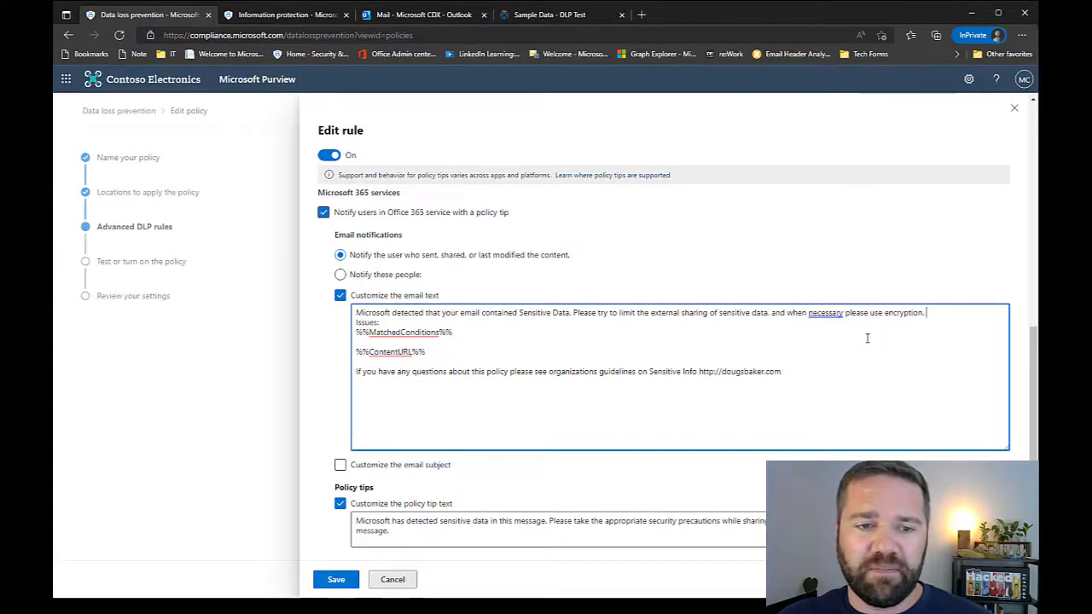
mouse_move(617, 362)
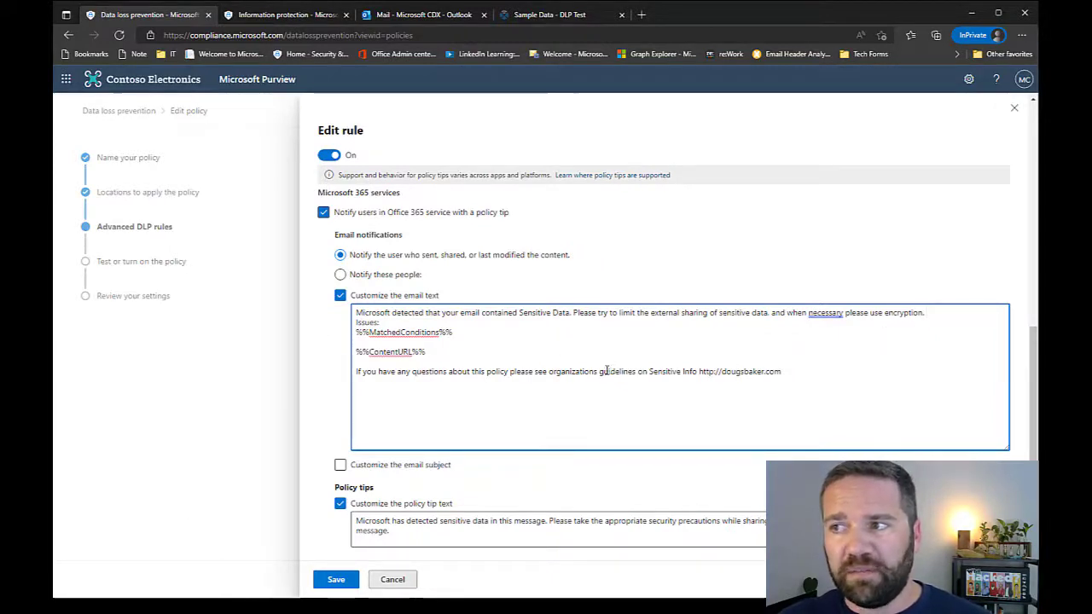
click(401, 313)
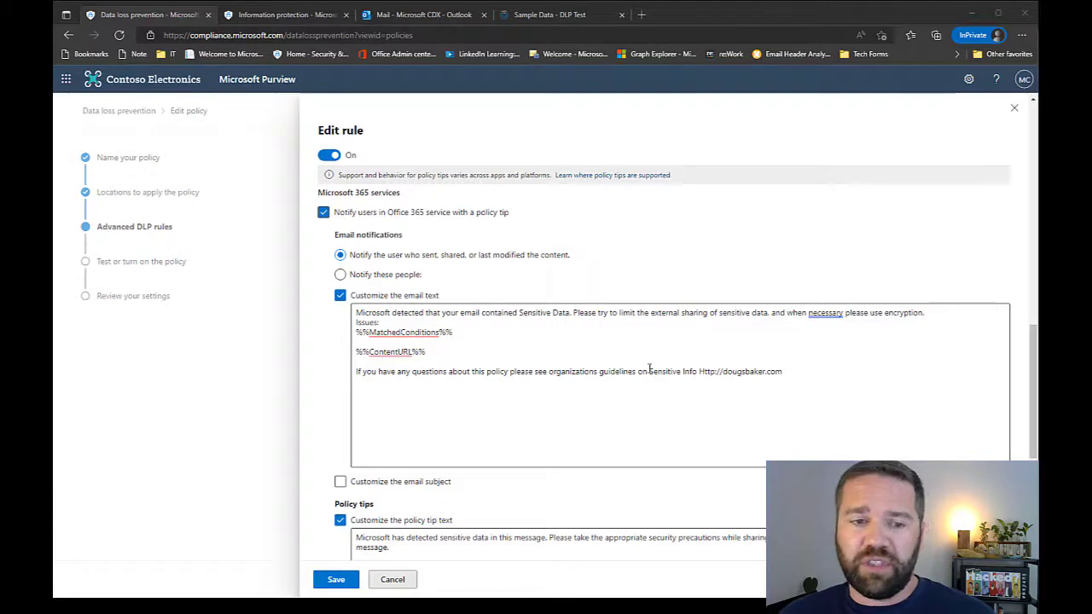
mouse_move(584, 375)
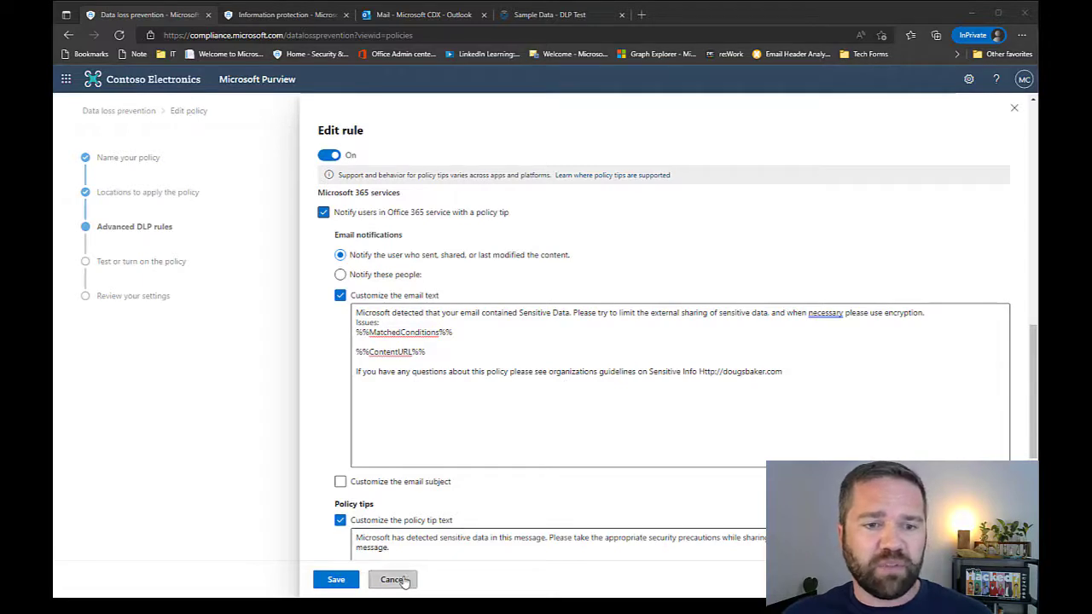
Cancel the rule edit, go back to Locations, and remove sg-IT from Exchange email.
click(393, 579)
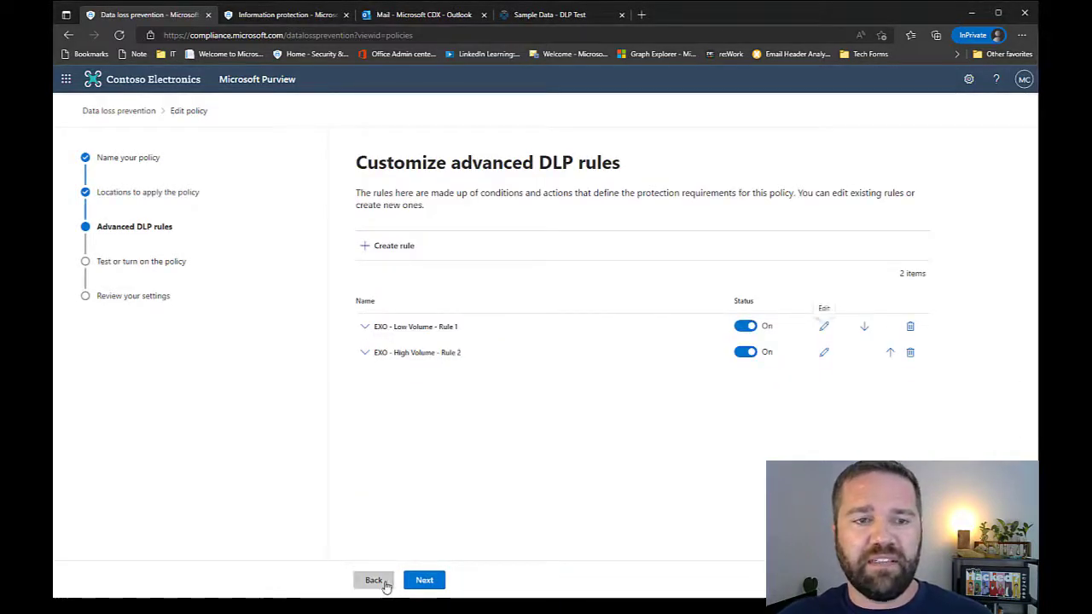
click(373, 579)
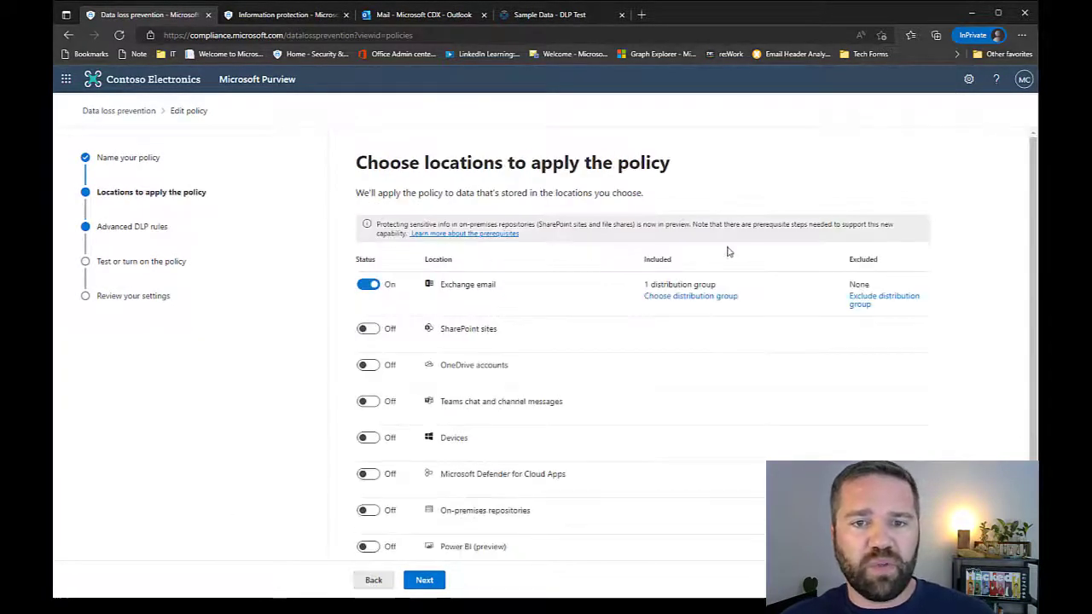
mouse_move(655, 301)
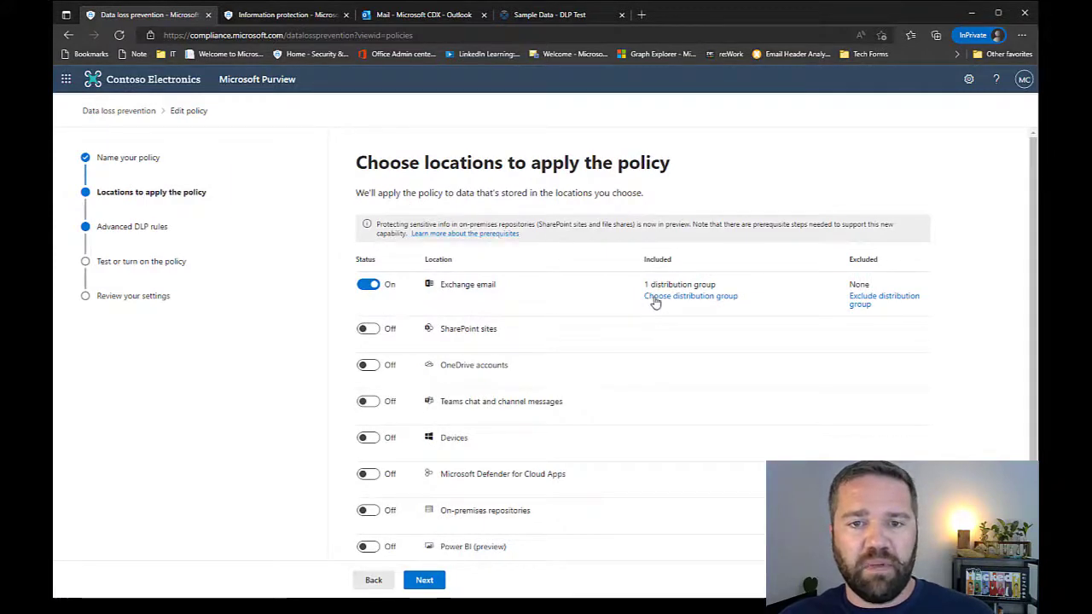
click(689, 296)
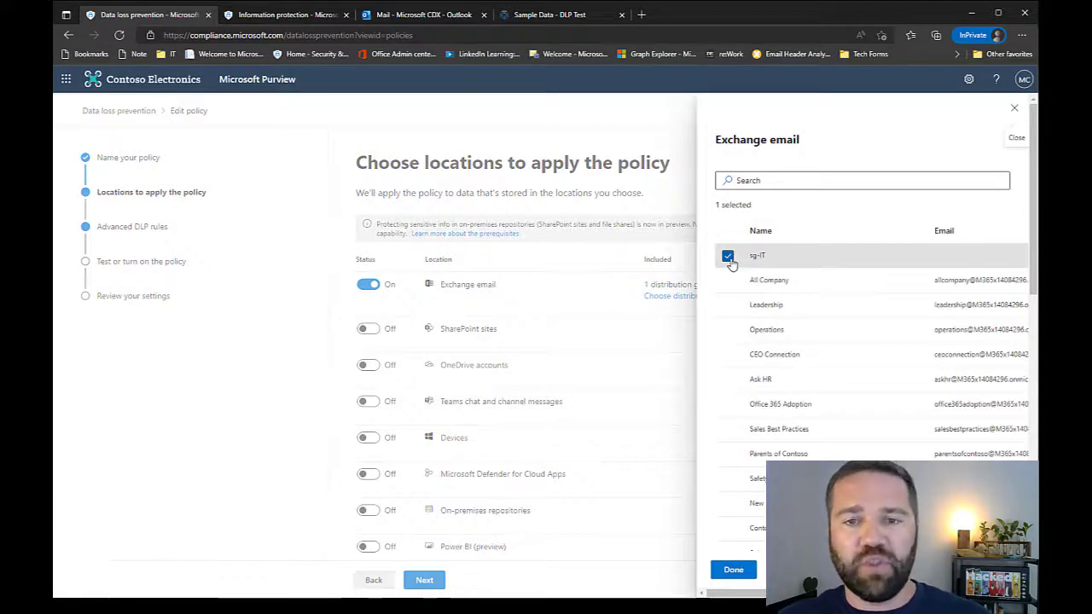
click(727, 255)
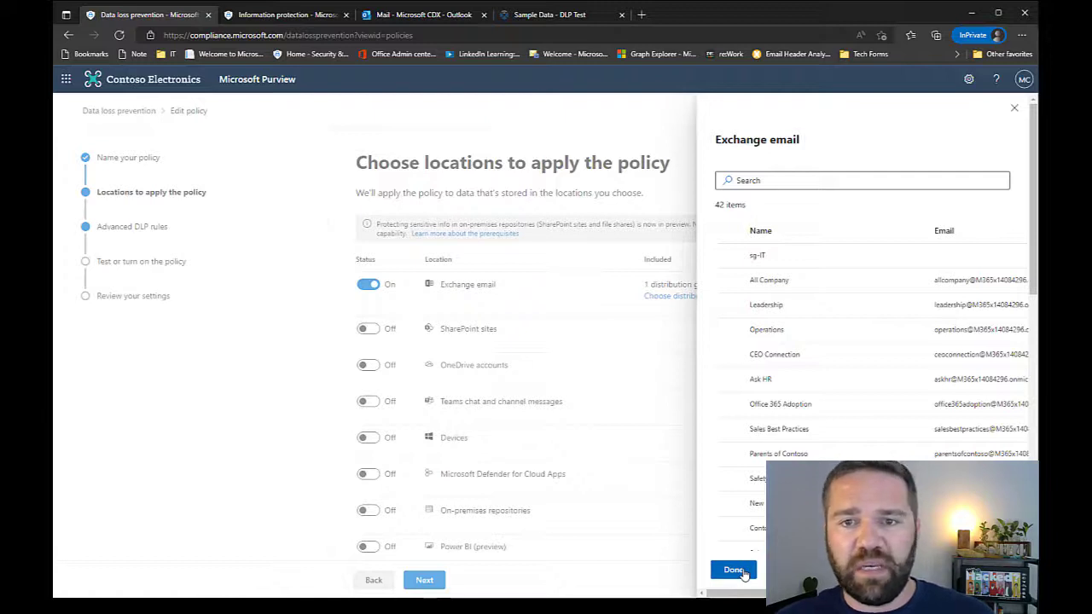
click(733, 569)
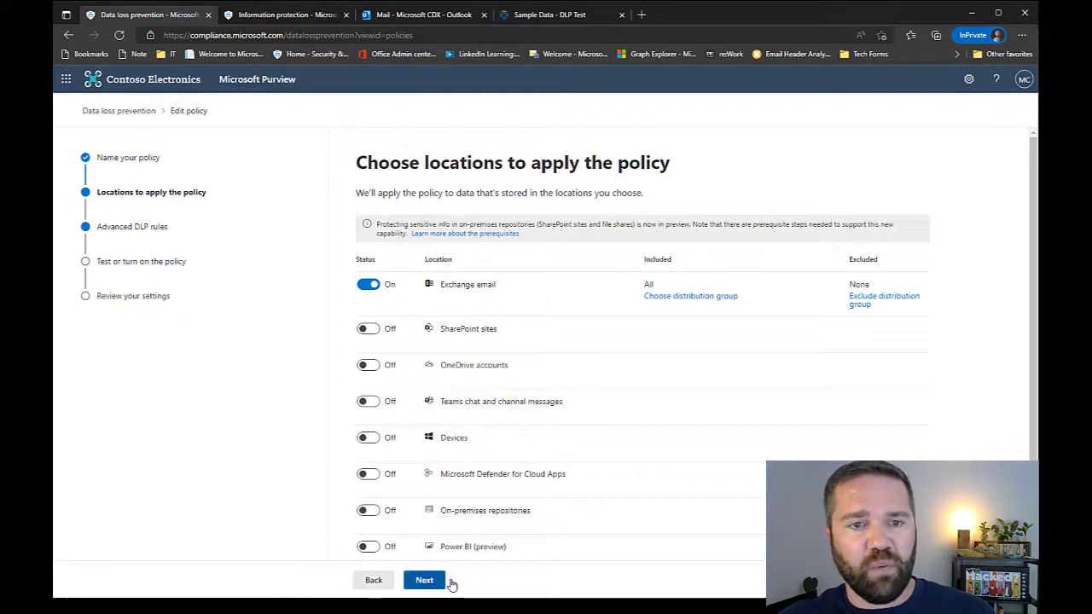
Advance to Review your settings and submit the updated Exchange - DLP Policy.
click(424, 580)
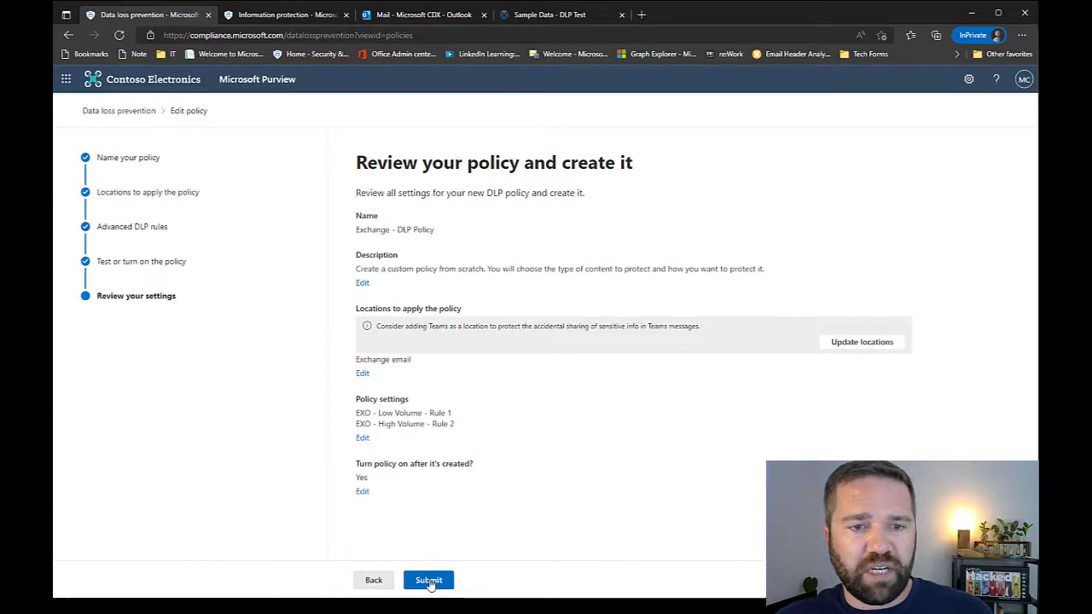
click(428, 580)
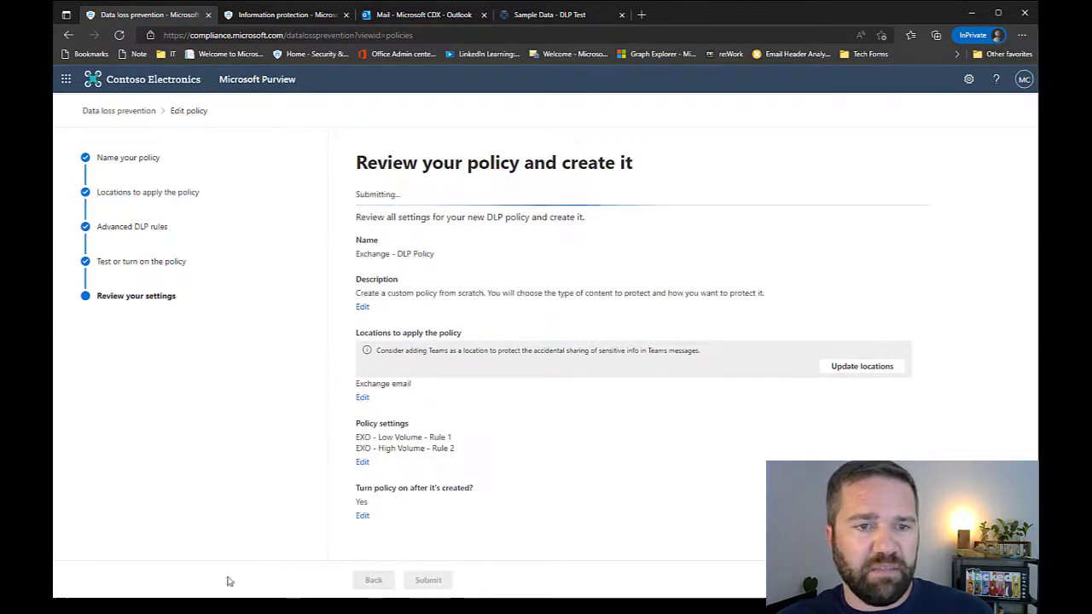
mouse_move(571, 406)
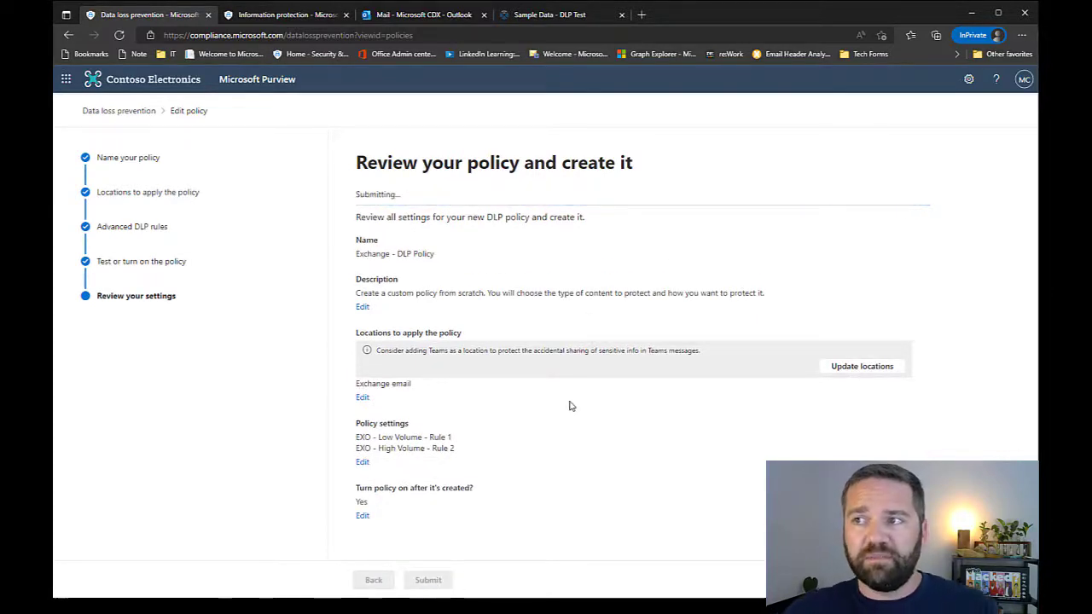
click(428, 580)
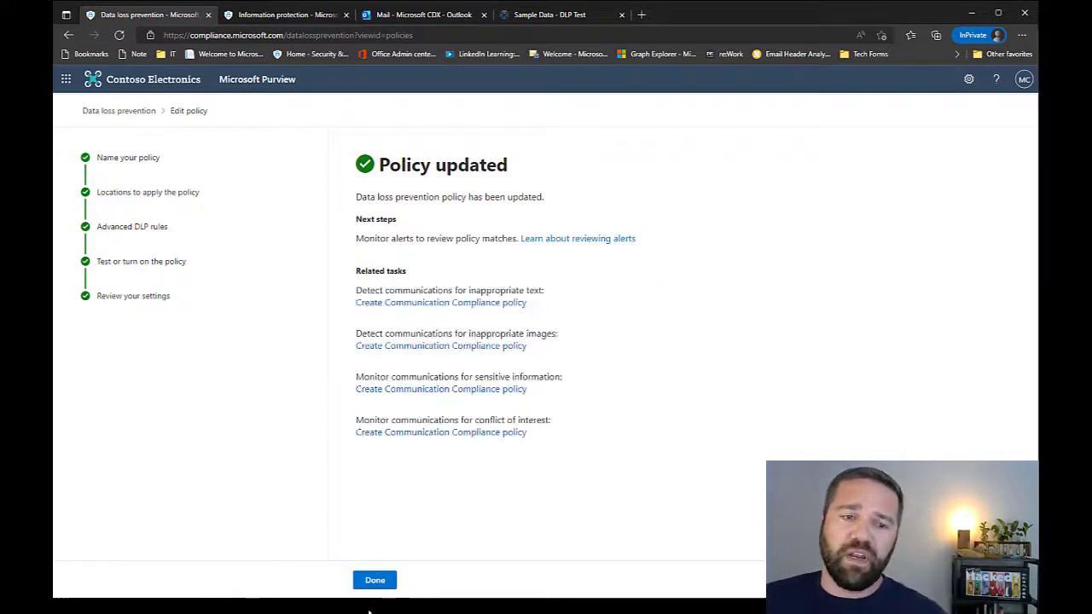